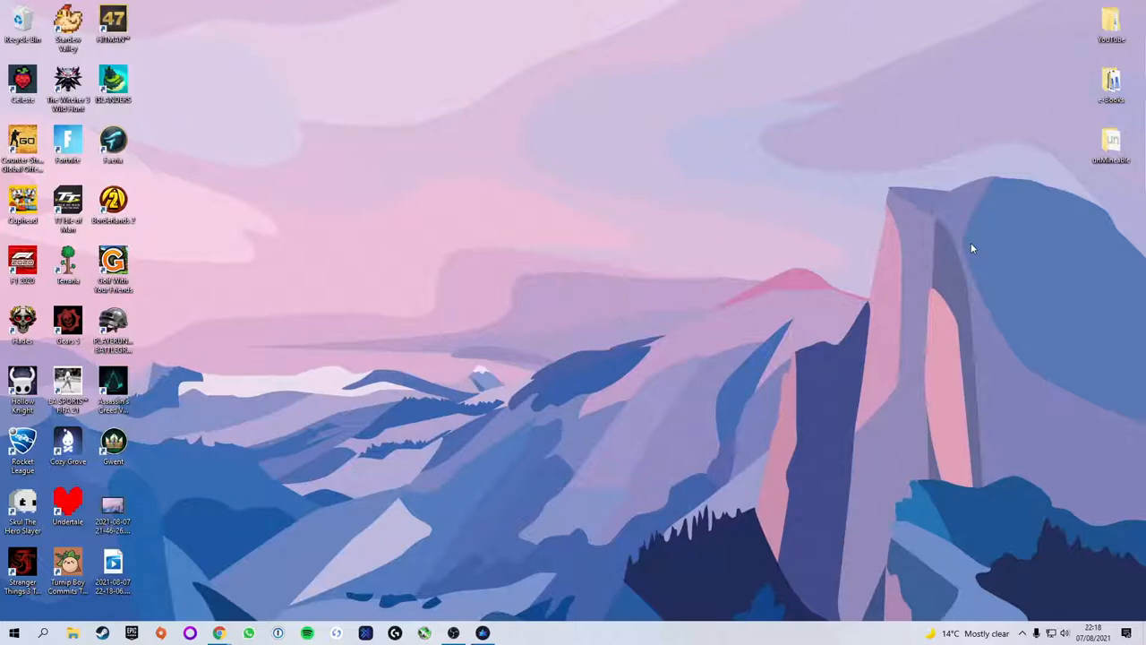
mouse_move(867, 407)
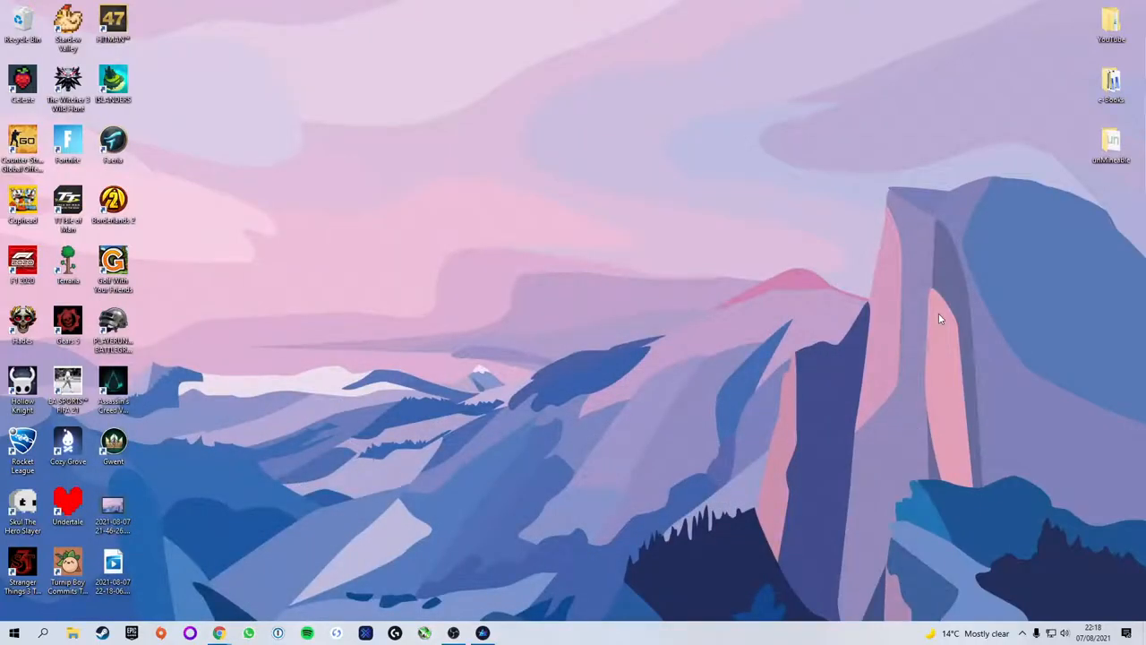
mouse_move(1080, 235)
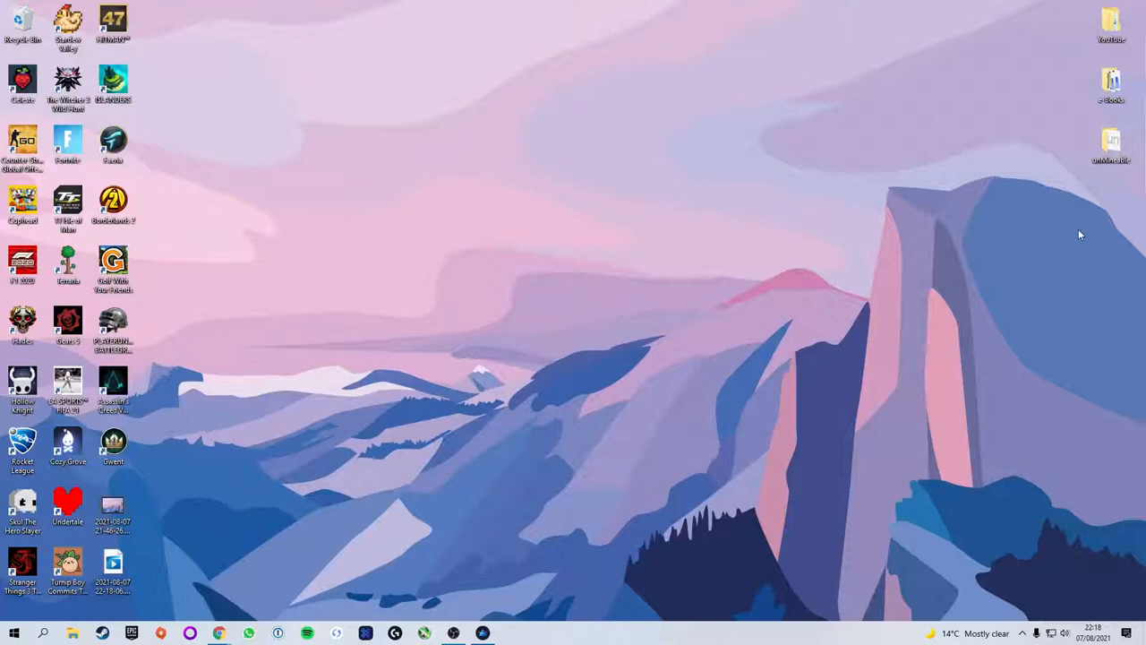
mouse_move(1084, 208)
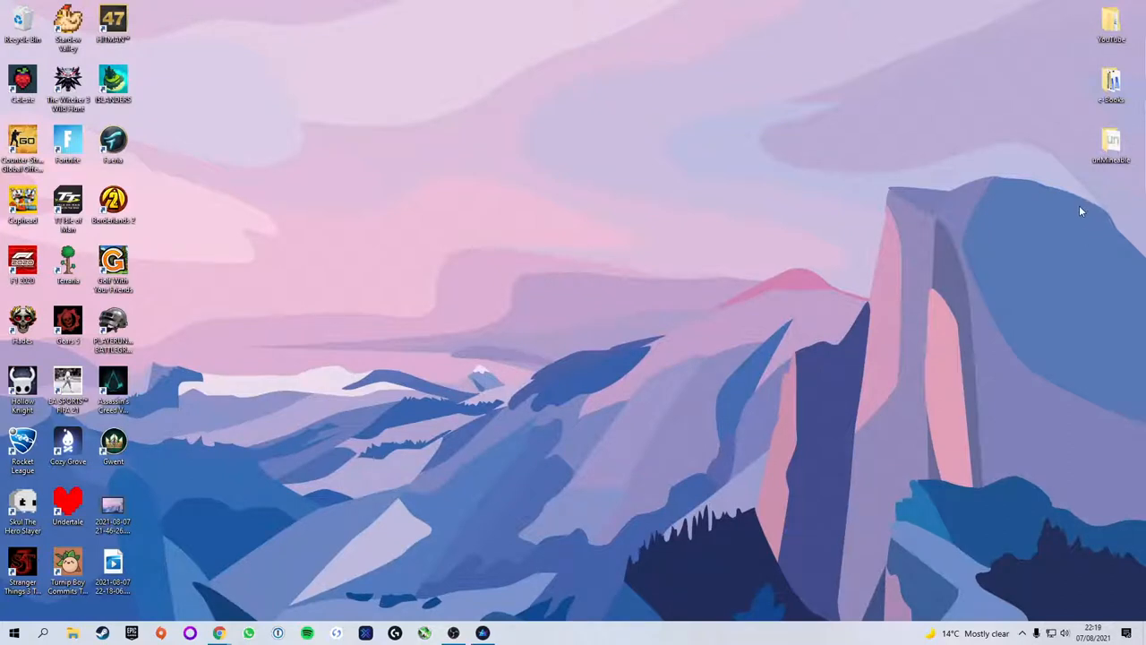
mouse_move(1110, 200)
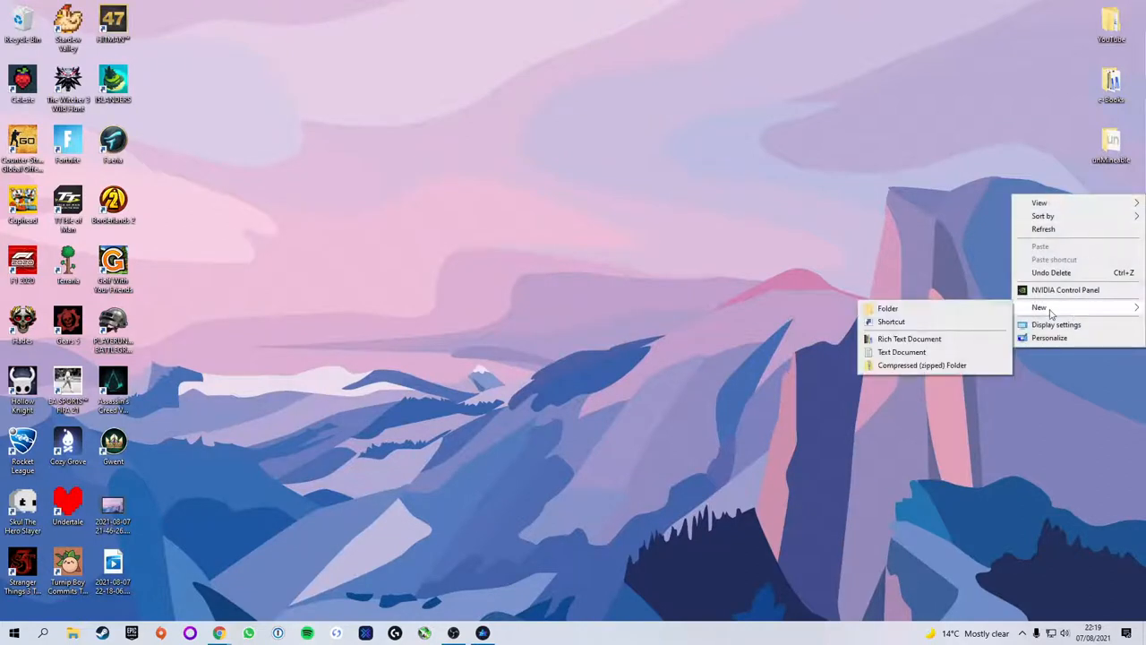
- Create a new folder on the Windows desktop
left_click(888, 308)
type("NBMiner")
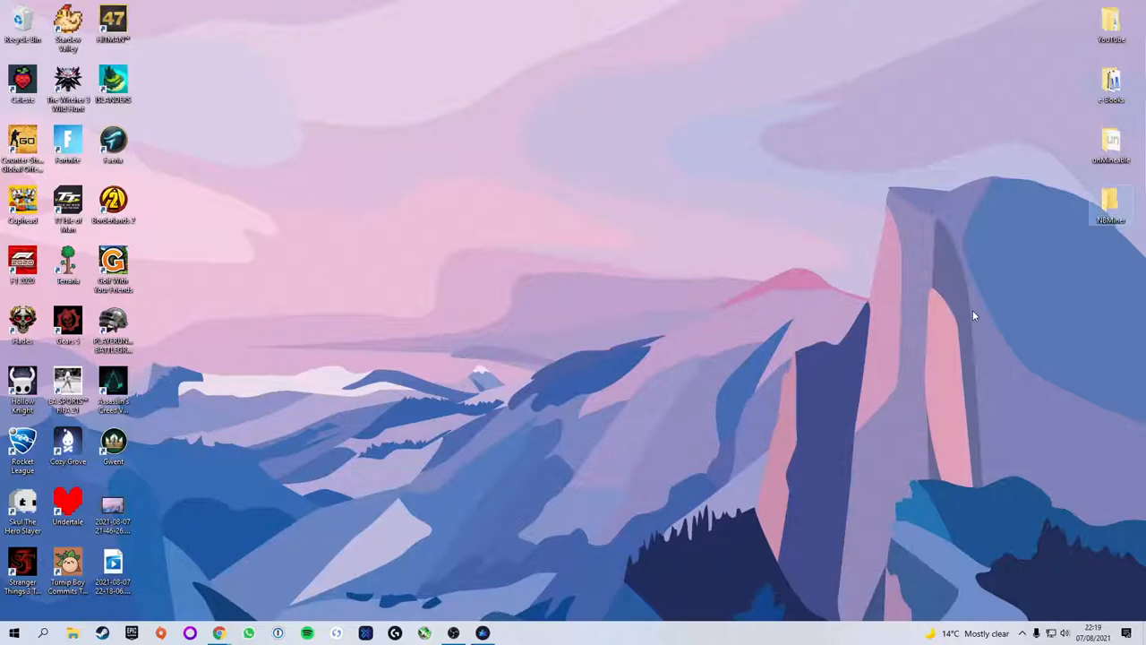
mouse_move(978, 295)
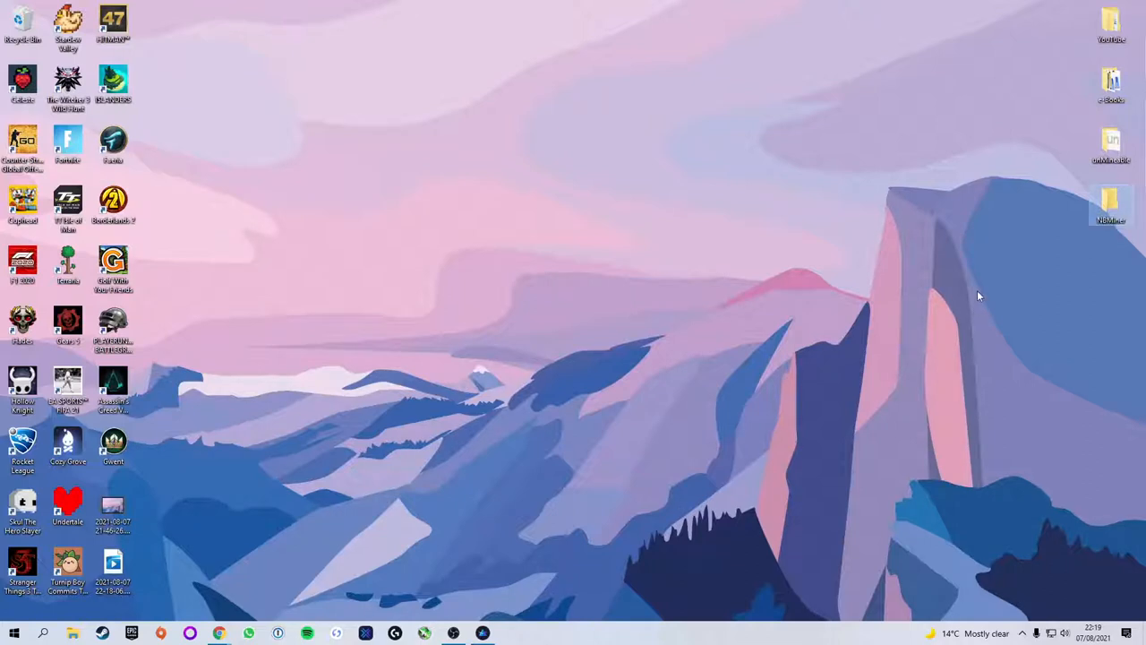
mouse_move(641, 487)
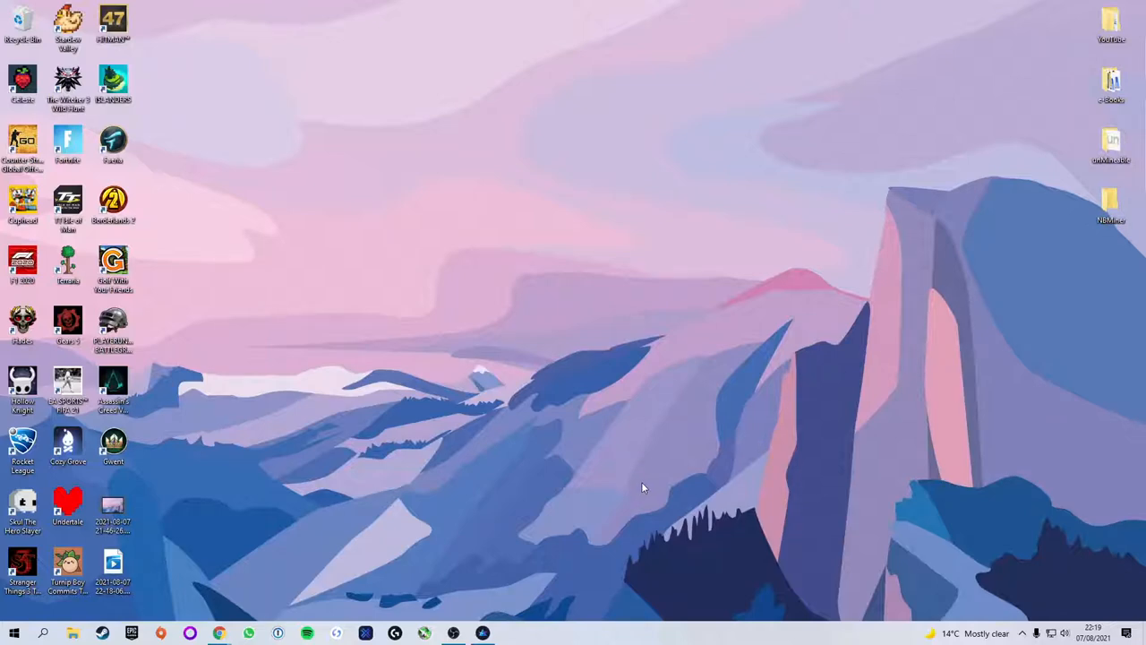
mouse_move(552, 492)
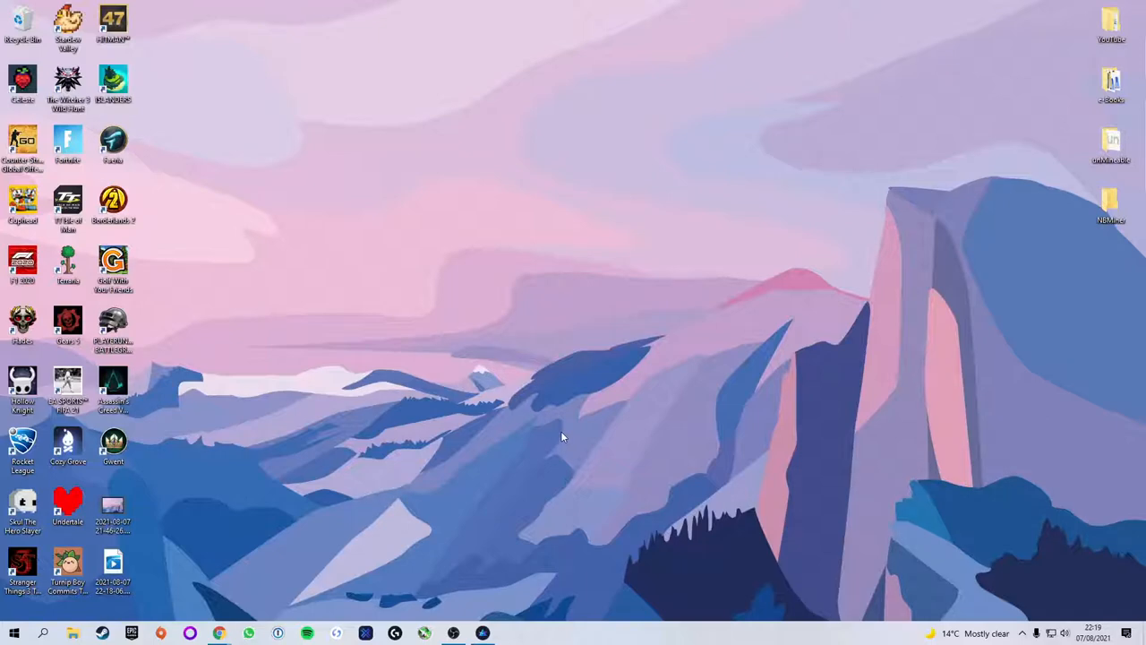
- Turn off Real-time protection in Virus & threat protection settings, found via Start search 'vir'
left_click(13, 635)
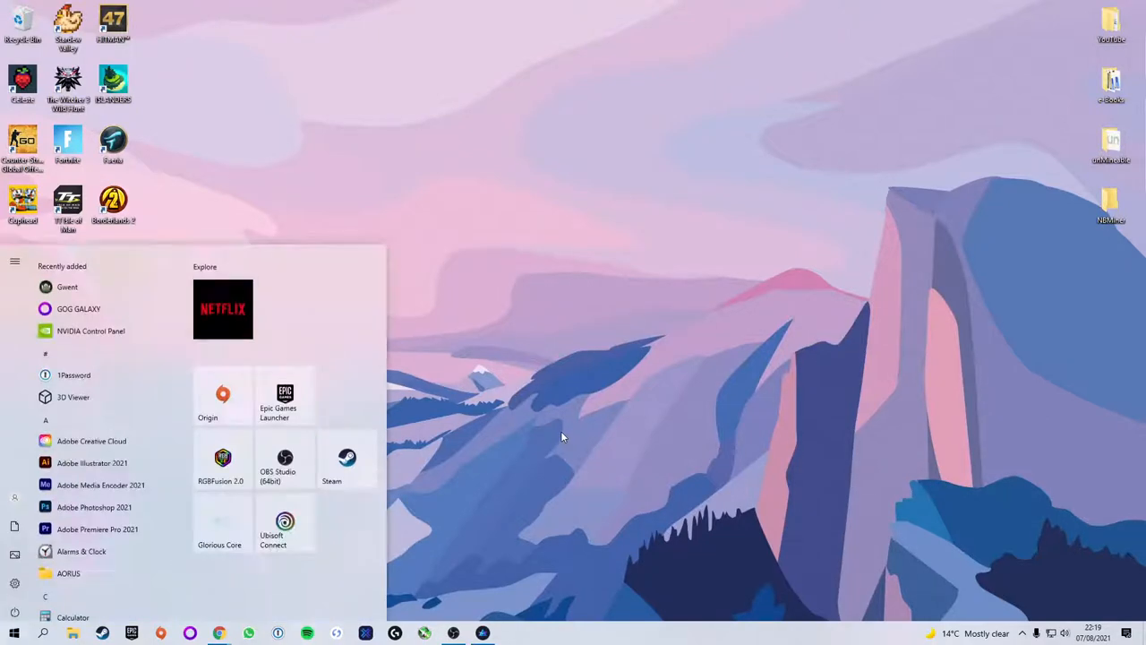
type("vir")
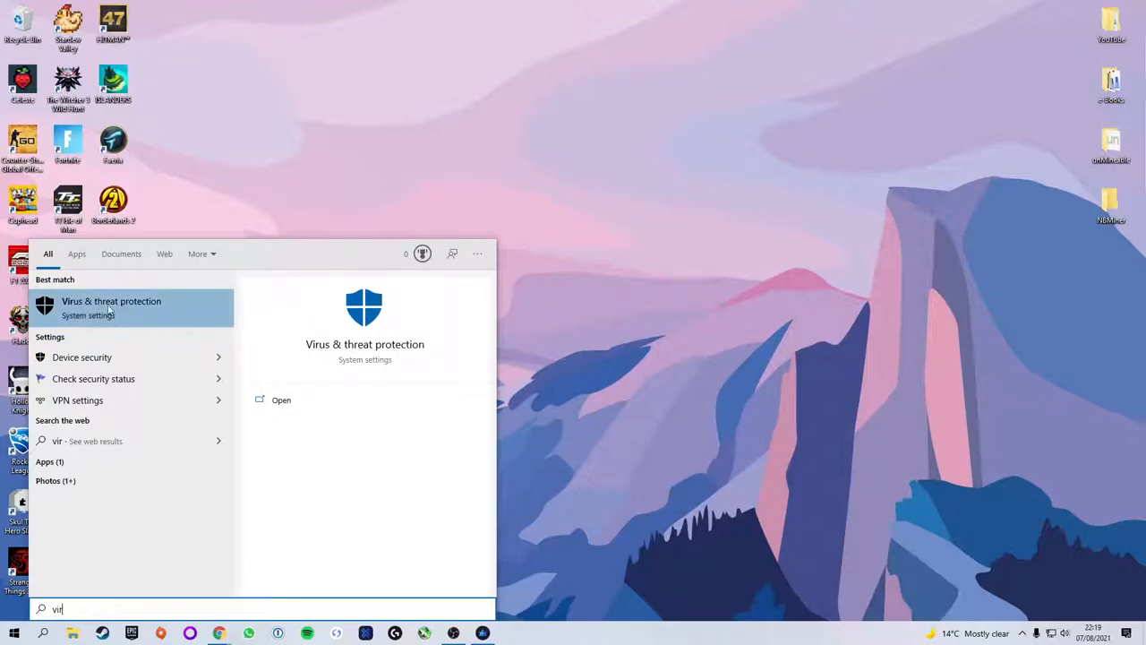
left_click(112, 308)
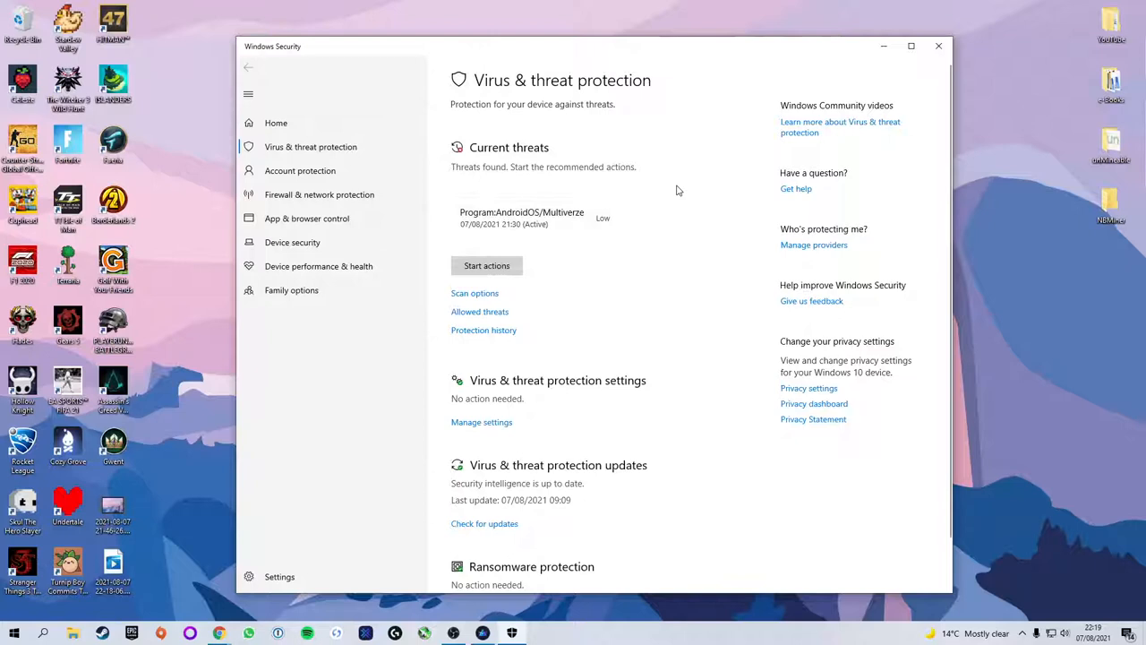
mouse_move(668, 188)
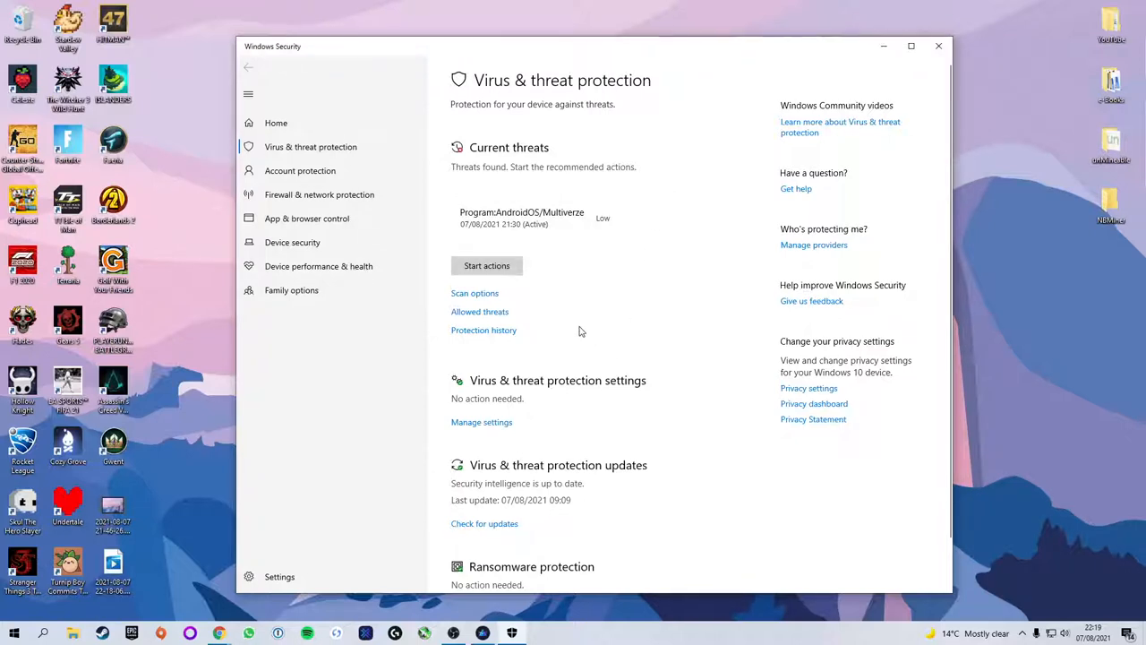
mouse_move(613, 383)
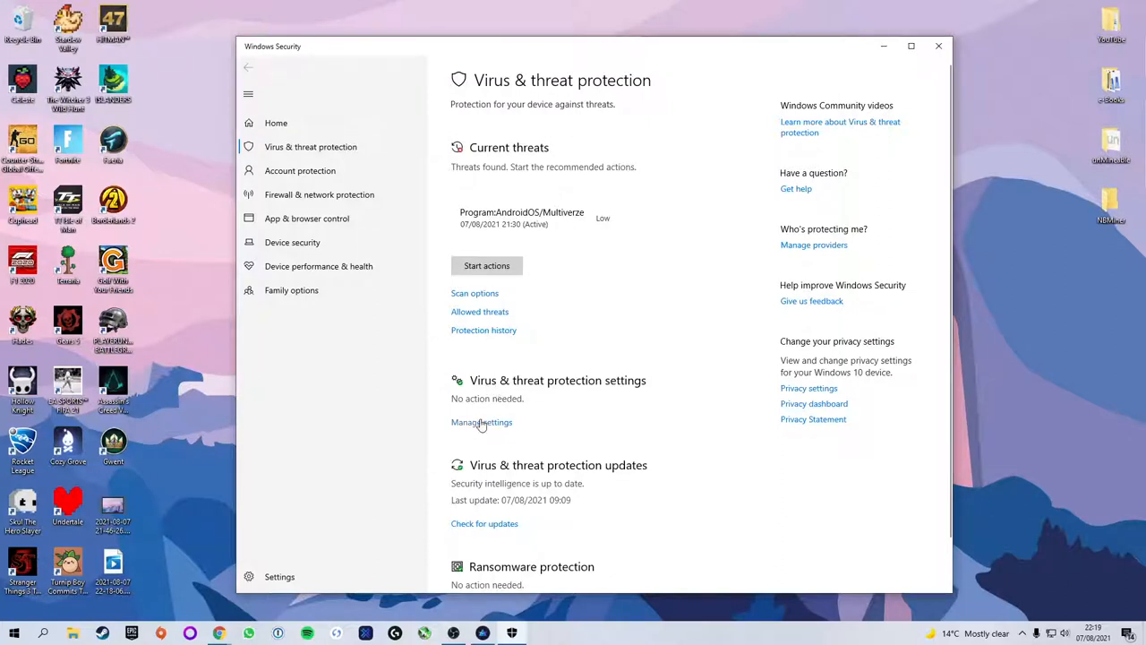
left_click(480, 423)
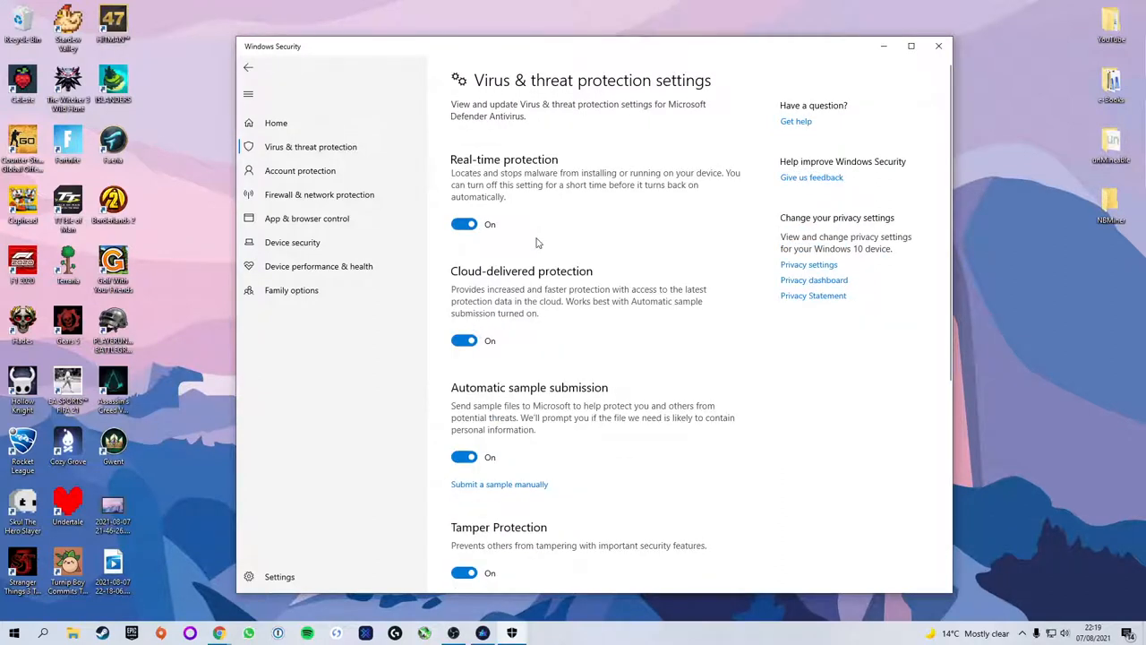
left_click(464, 224)
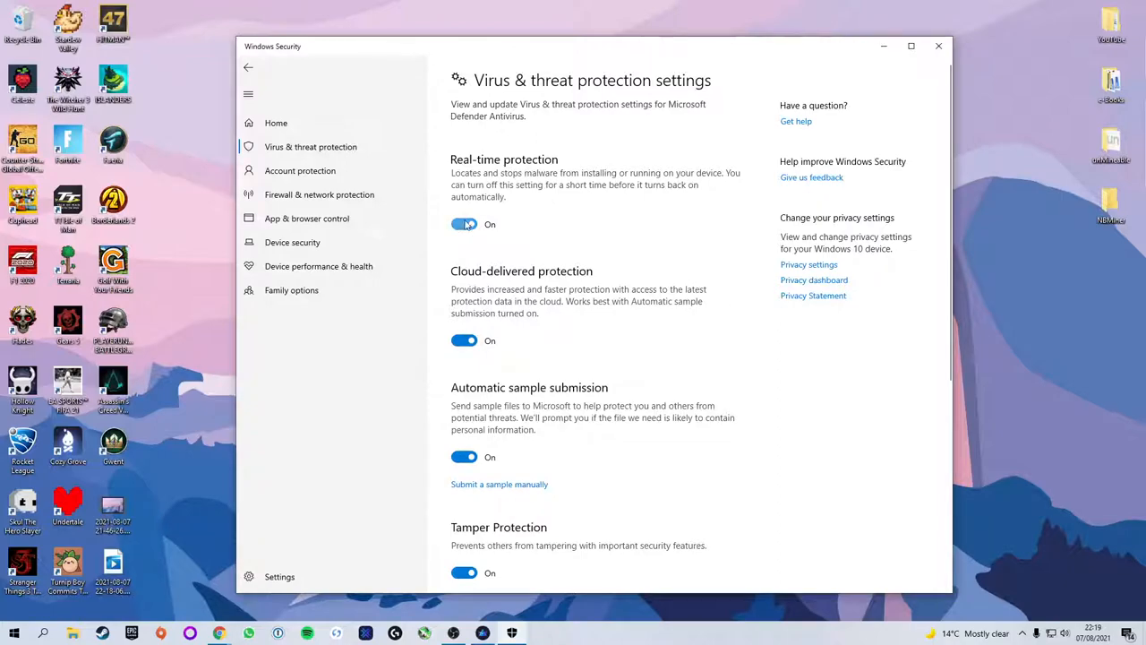
left_click(464, 224)
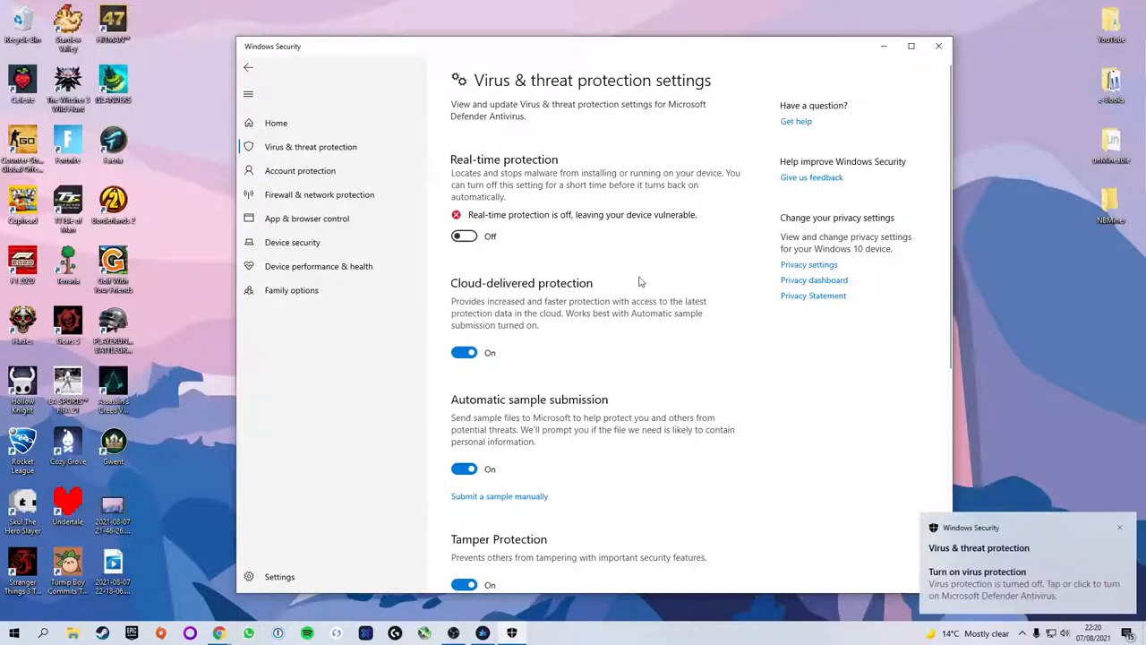
mouse_move(692, 369)
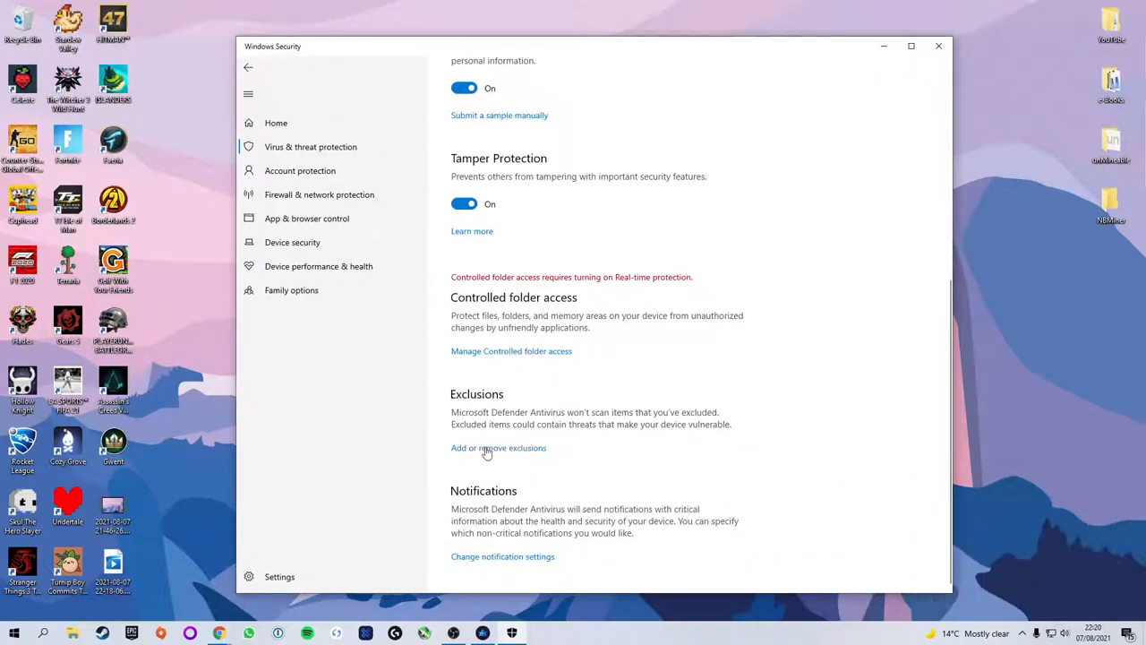
mouse_move(498, 455)
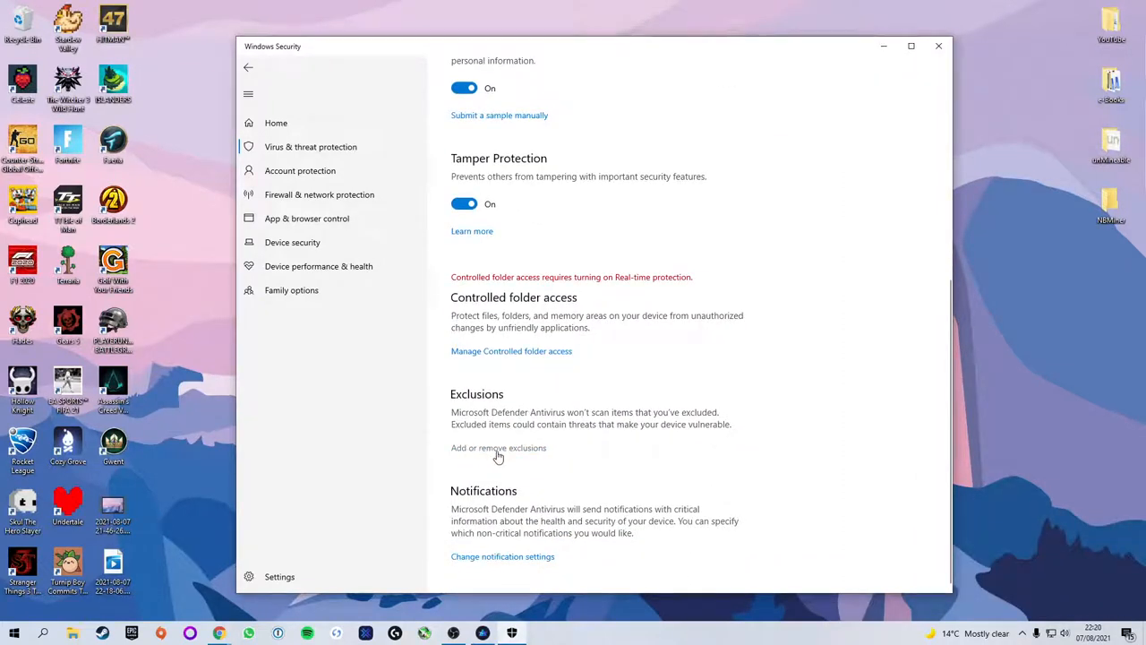
- Add the desktop NBMiner folder as a scan exclusion in Windows Security
left_click(498, 448)
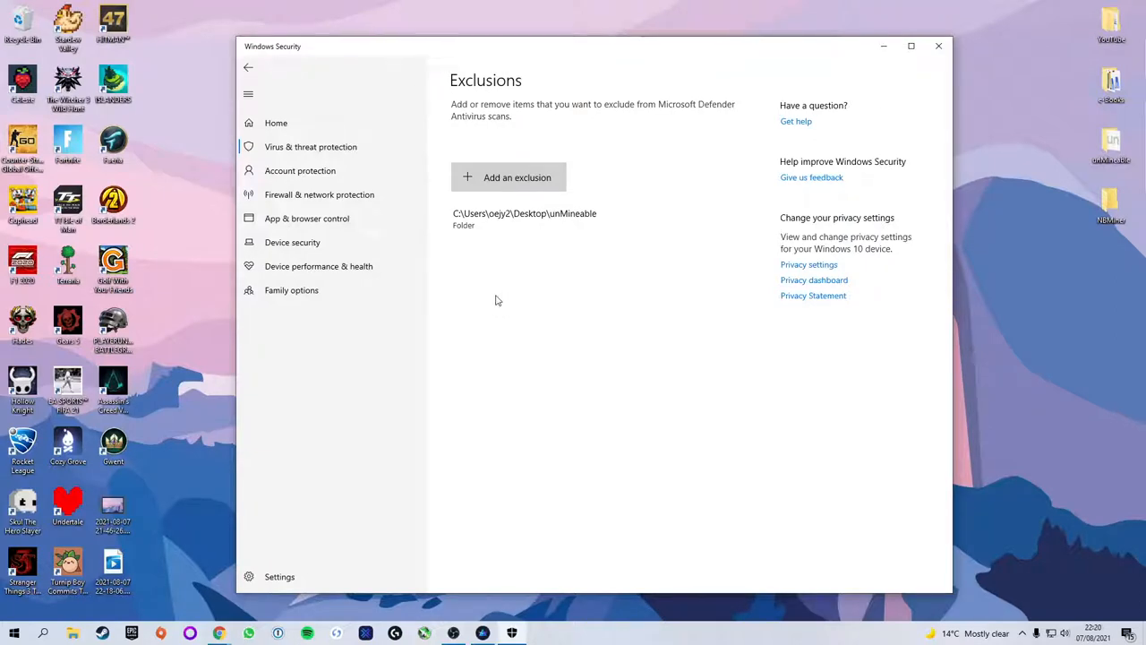
mouse_move(491, 326)
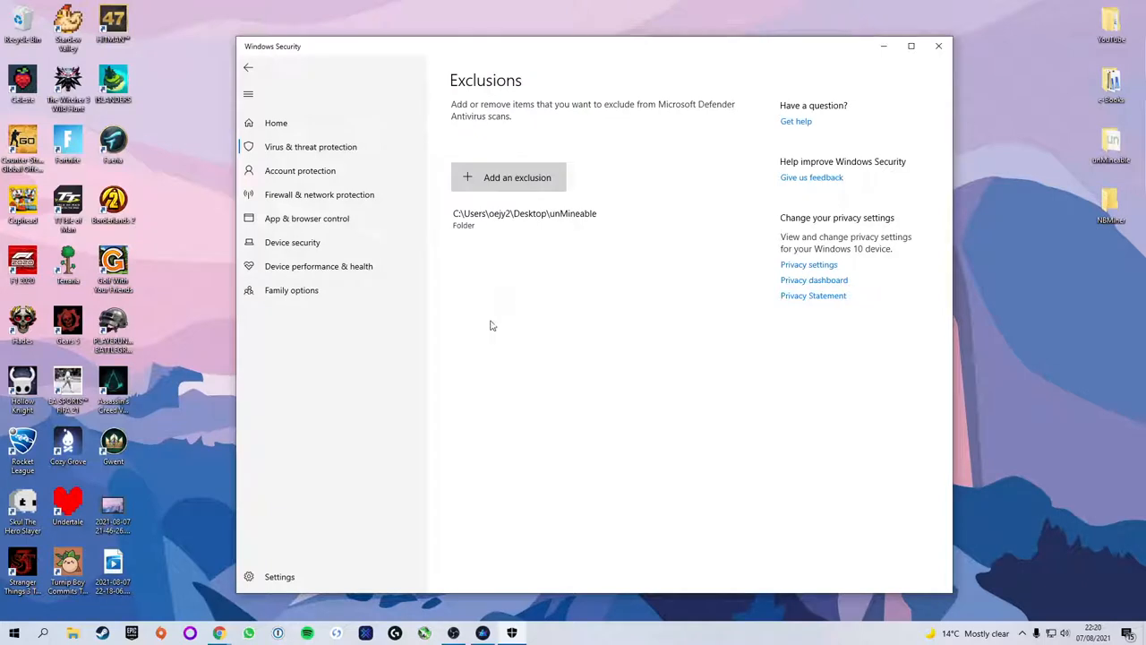
mouse_move(526, 419)
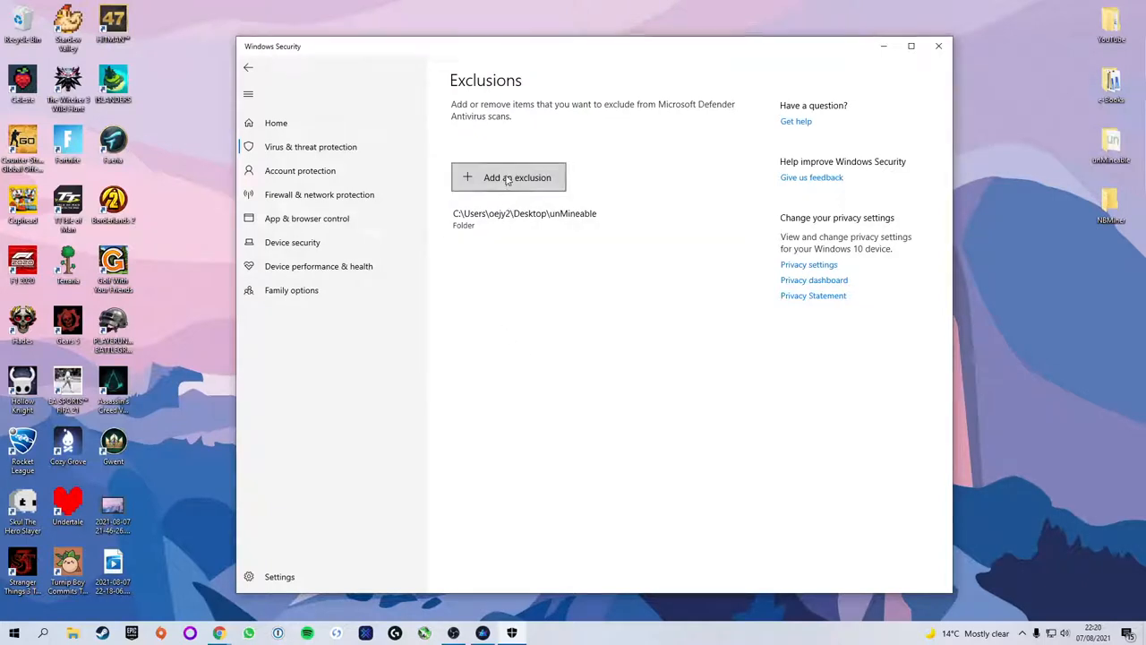
left_click(508, 177)
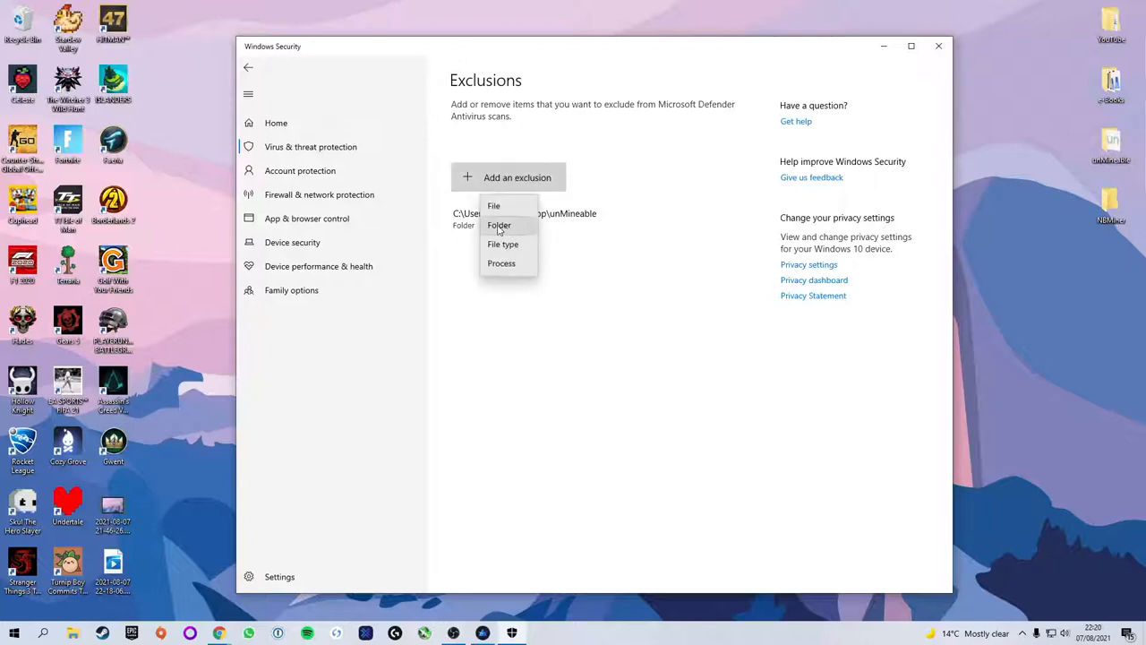
left_click(498, 226)
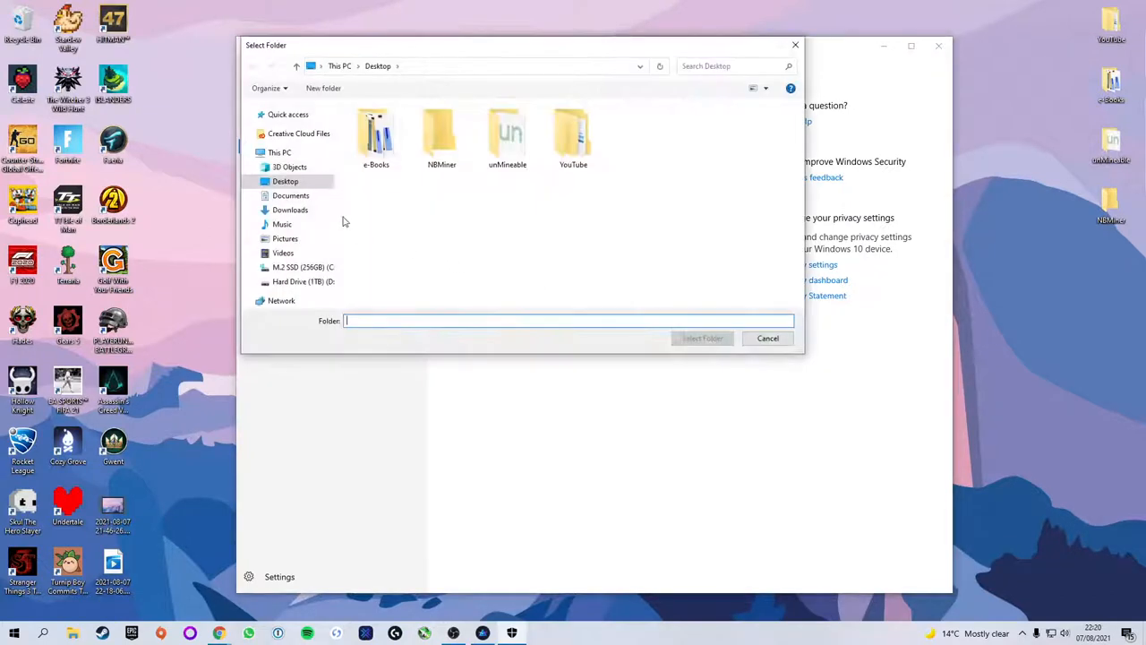
left_click(440, 134)
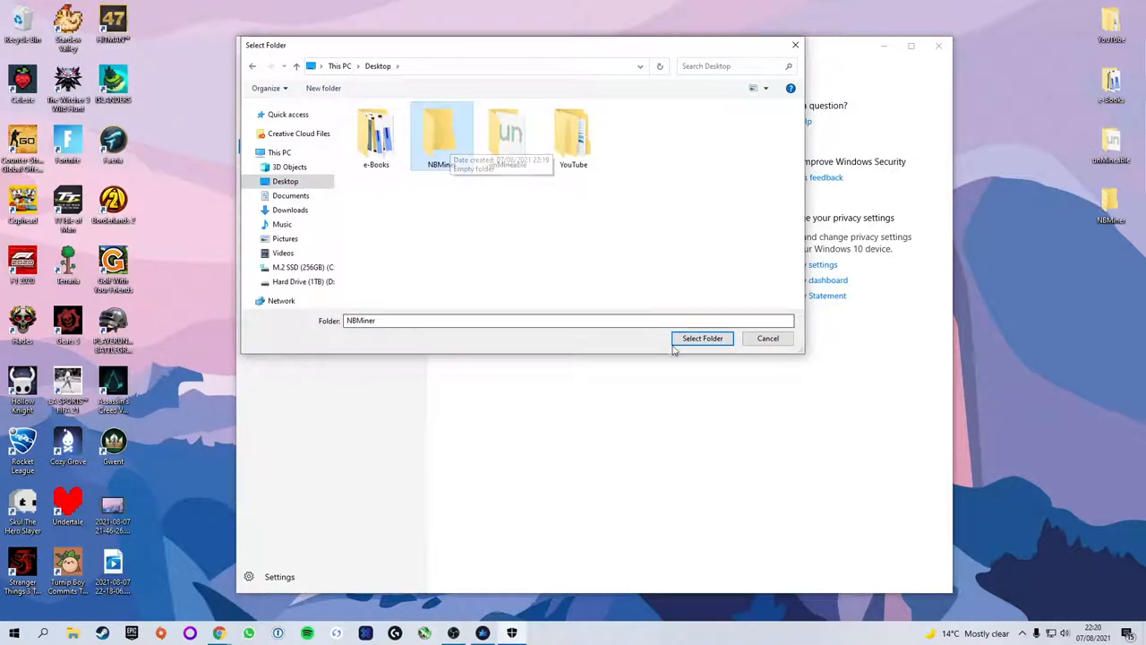
left_click(702, 337)
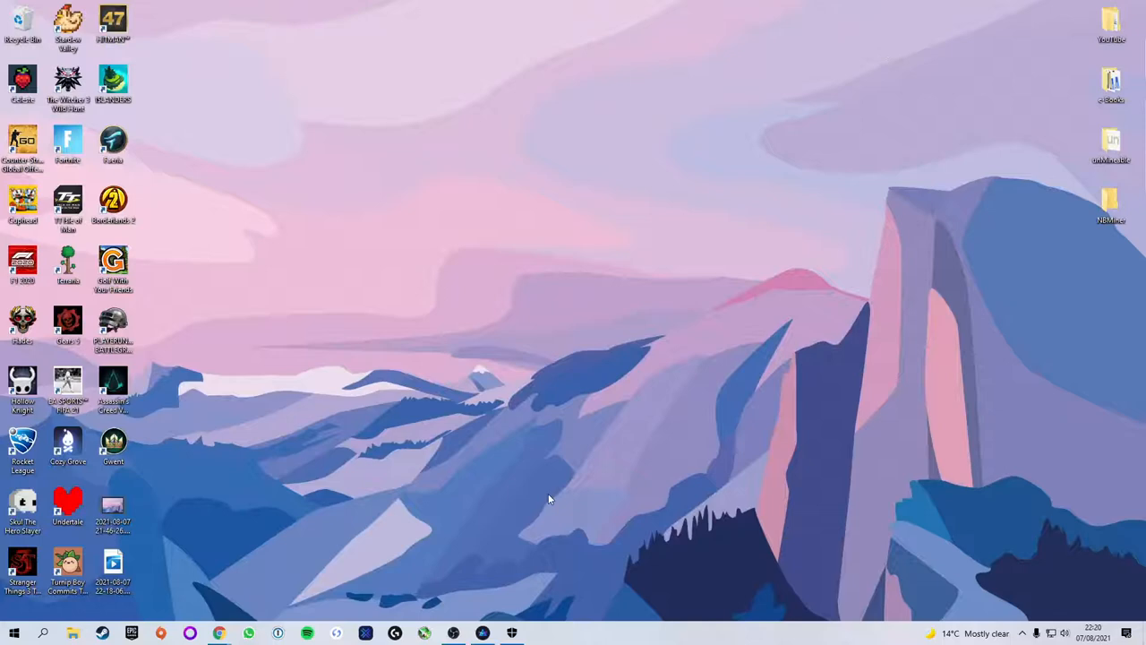
mouse_move(251, 562)
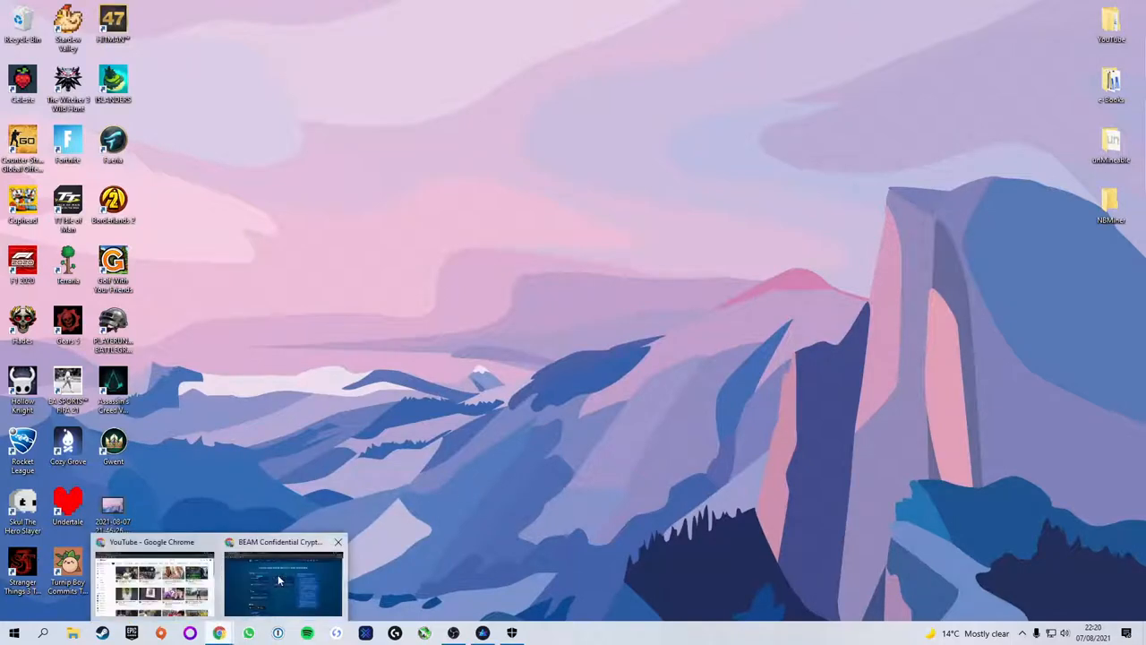
- Download NBMiner_38.2_Win.zip from the GitHub release and keep it despite the dangerous-file warning
left_click(283, 582)
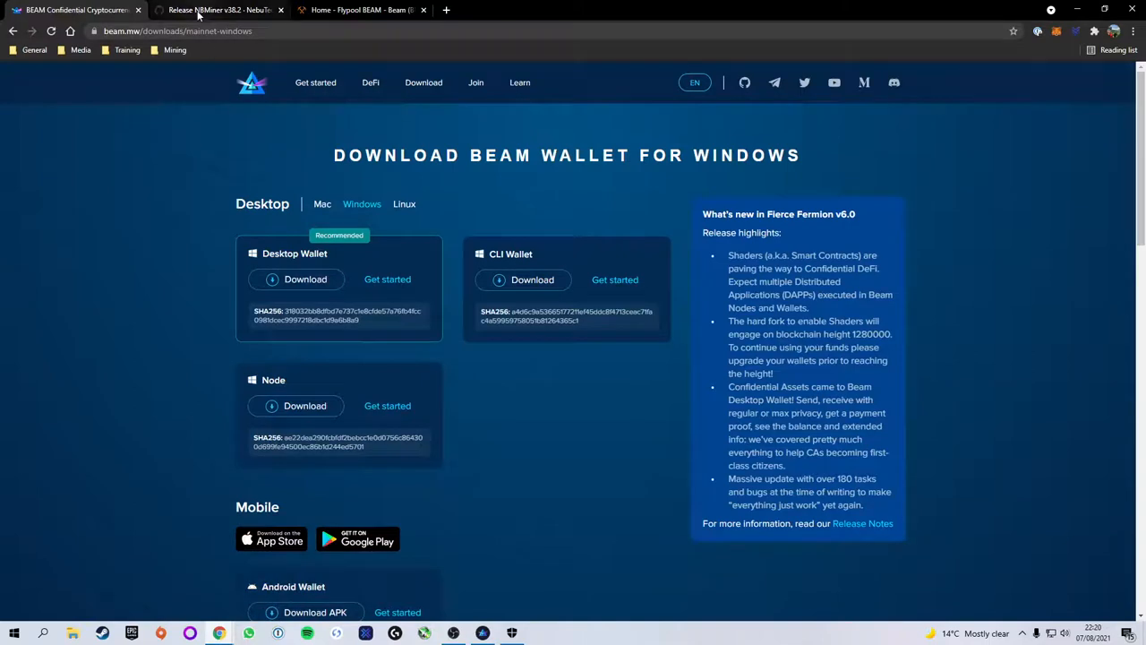
left_click(219, 11)
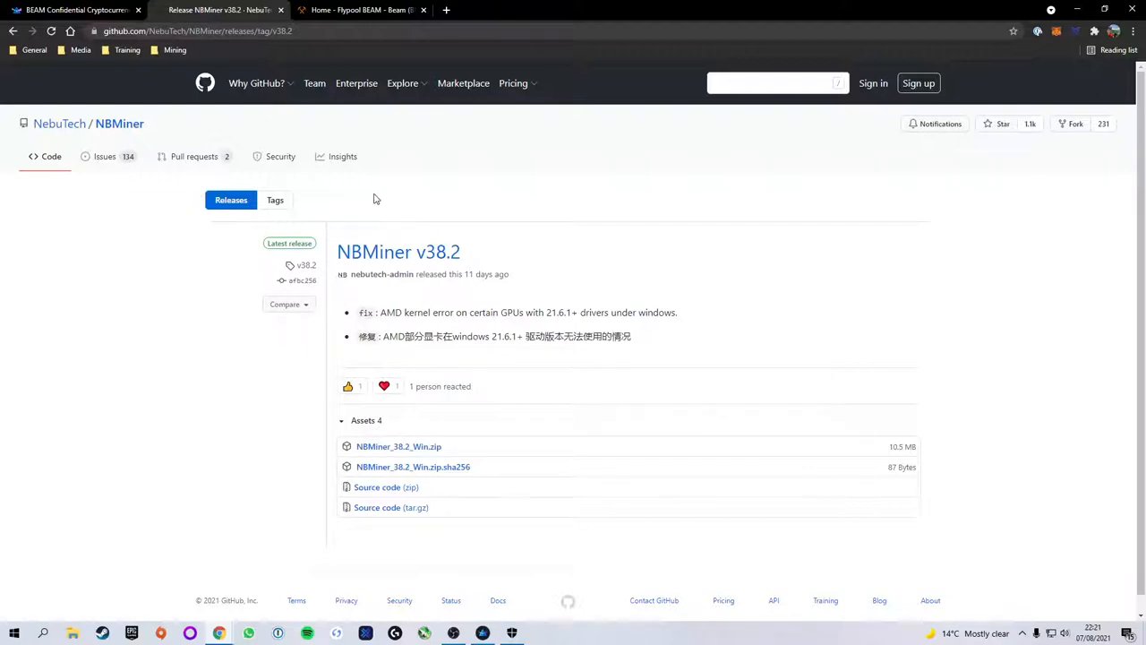
mouse_move(397, 250)
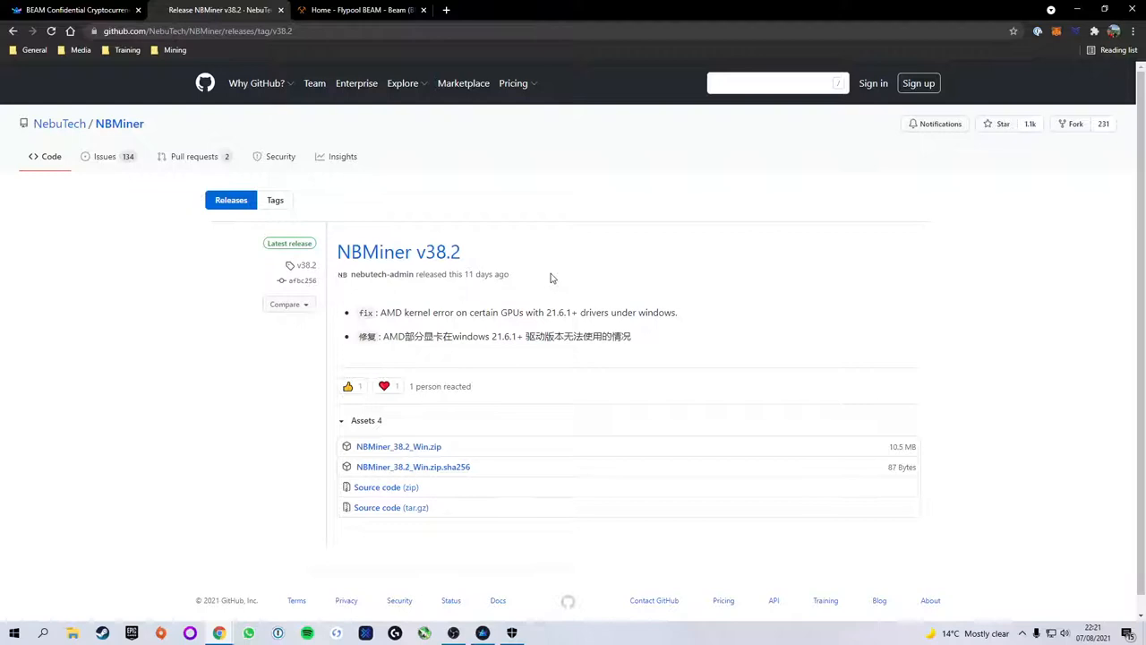
mouse_move(398, 446)
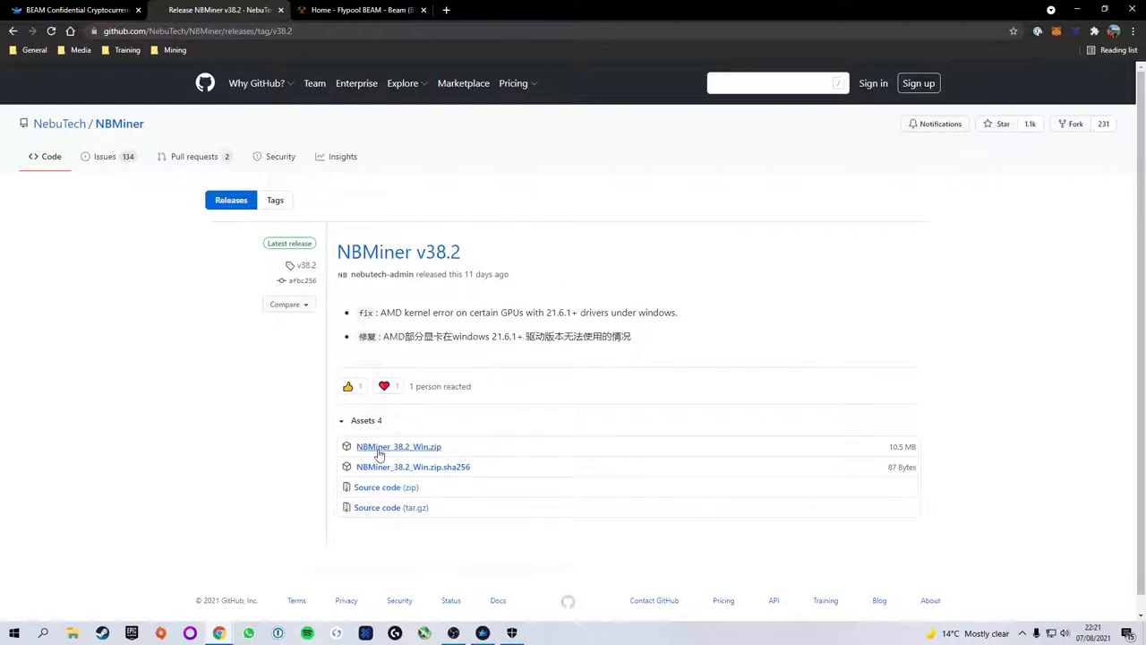
mouse_move(415, 452)
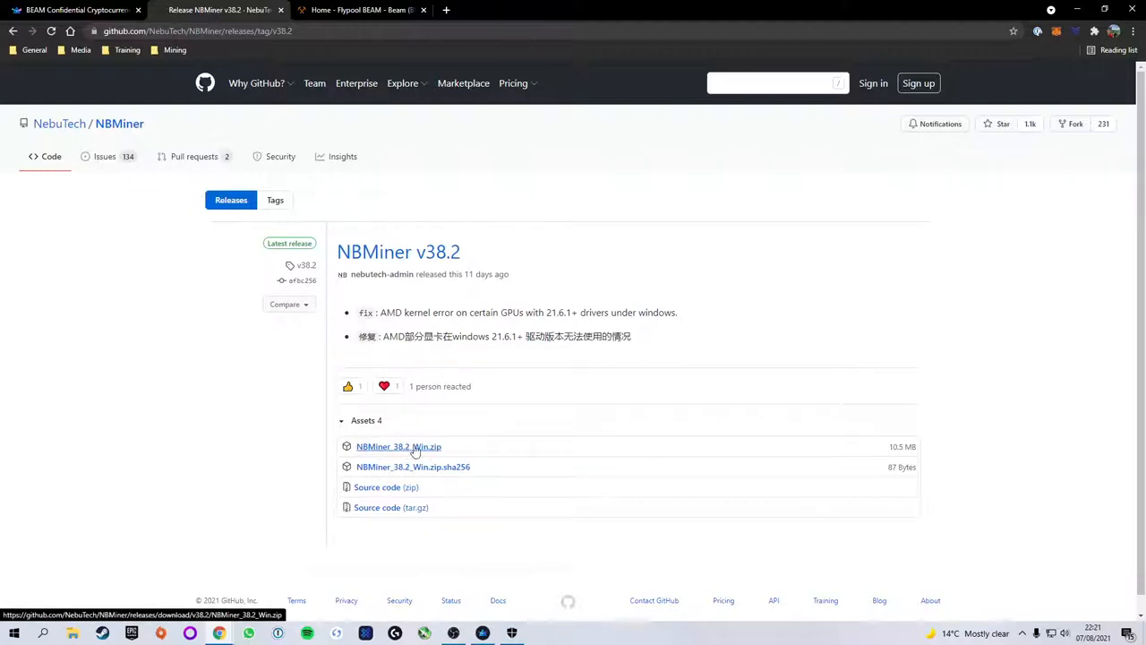
left_click(398, 446)
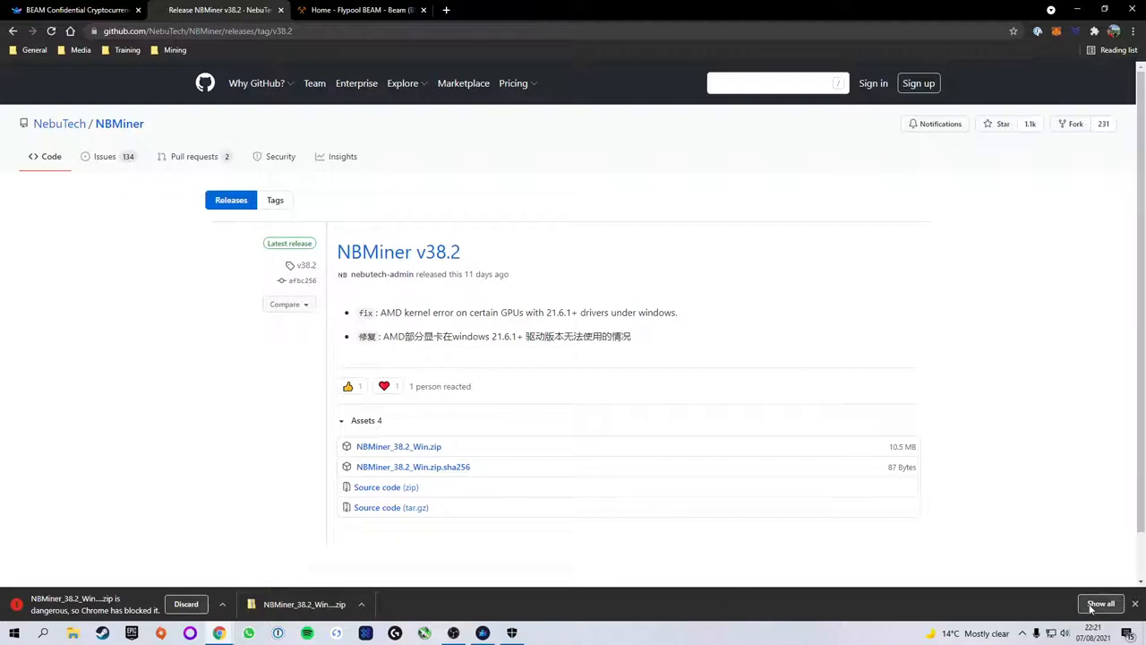
left_click(1100, 602)
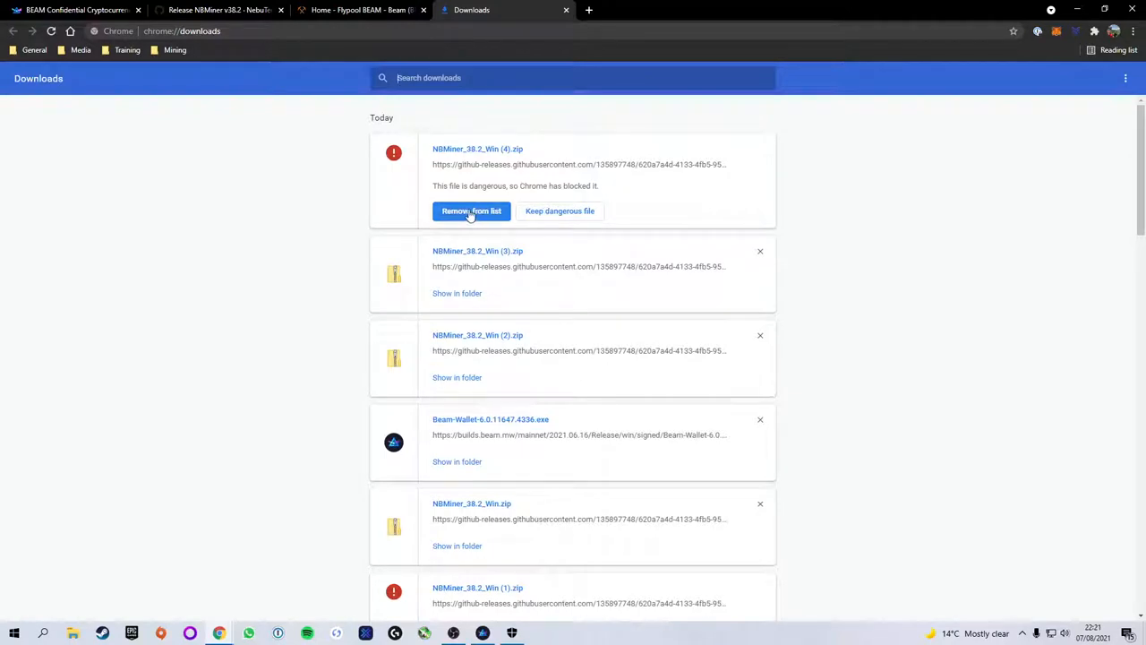
mouse_move(566, 211)
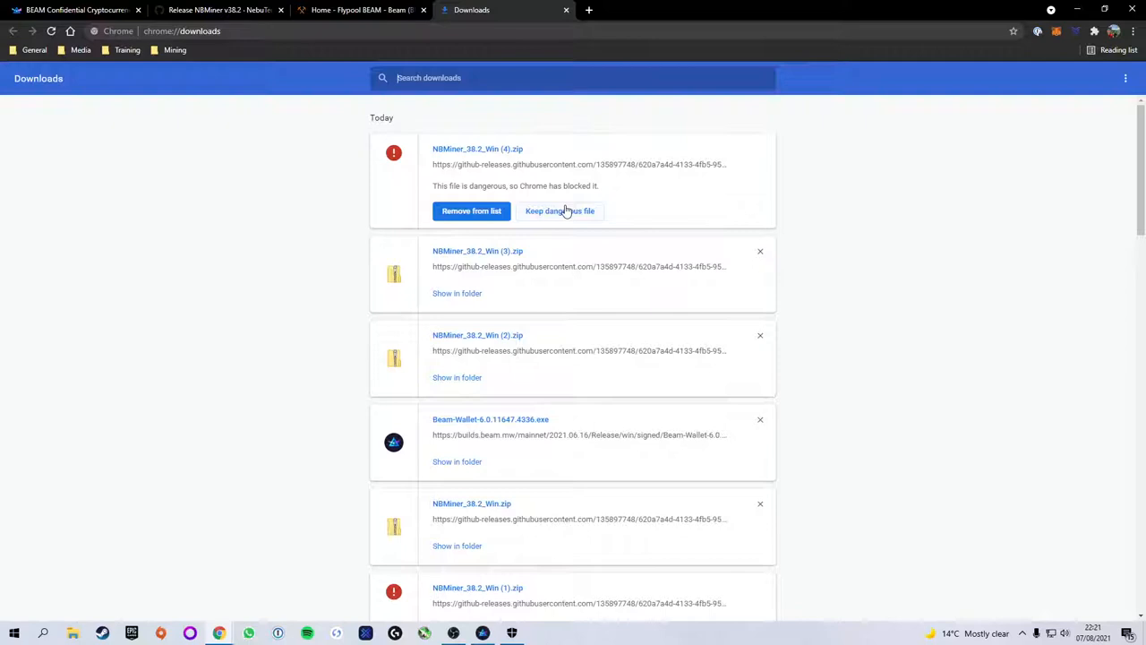
left_click(558, 211)
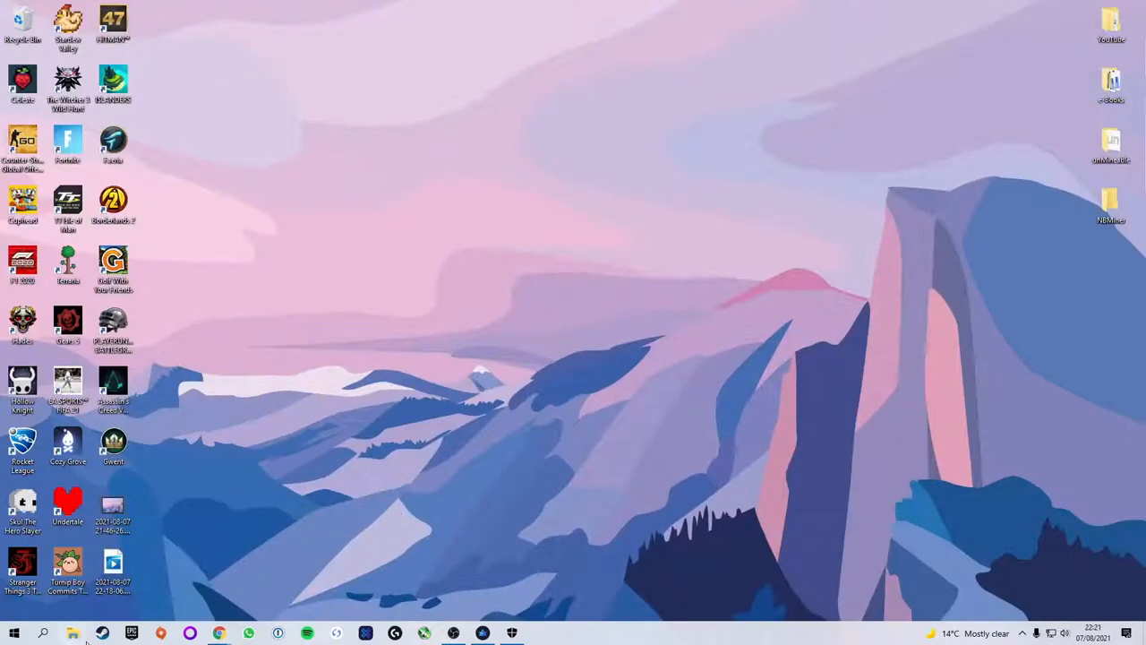
- Start Extract all on the newest NBMiner zip in the Downloads folder
left_click(72, 634)
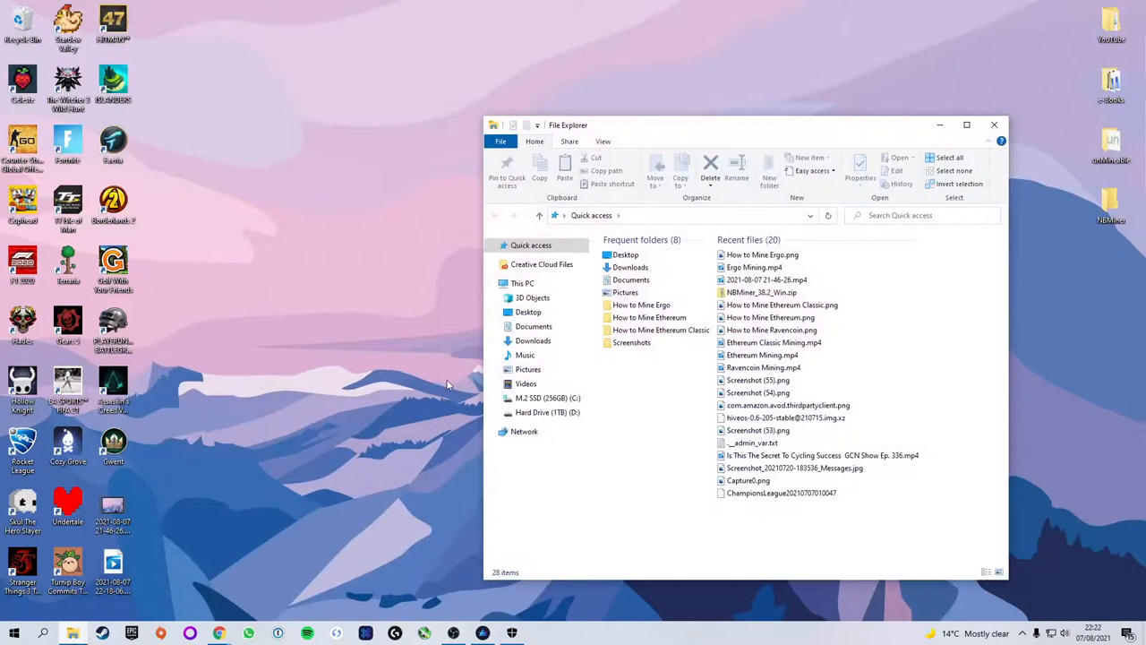
left_click(534, 340)
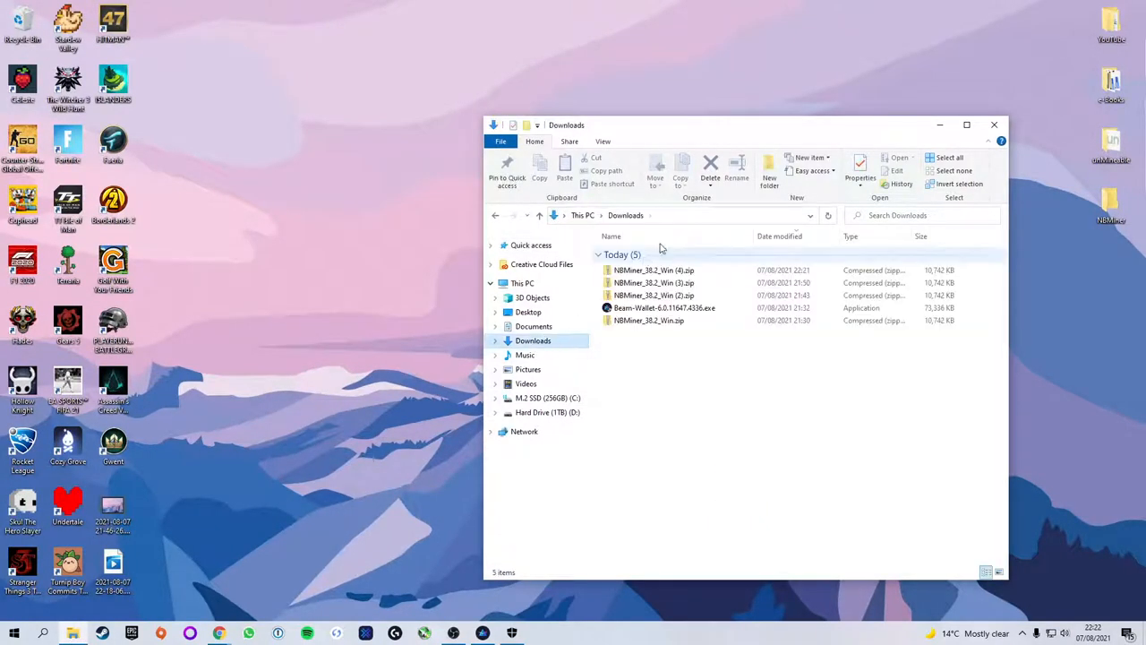
left_click(654, 269)
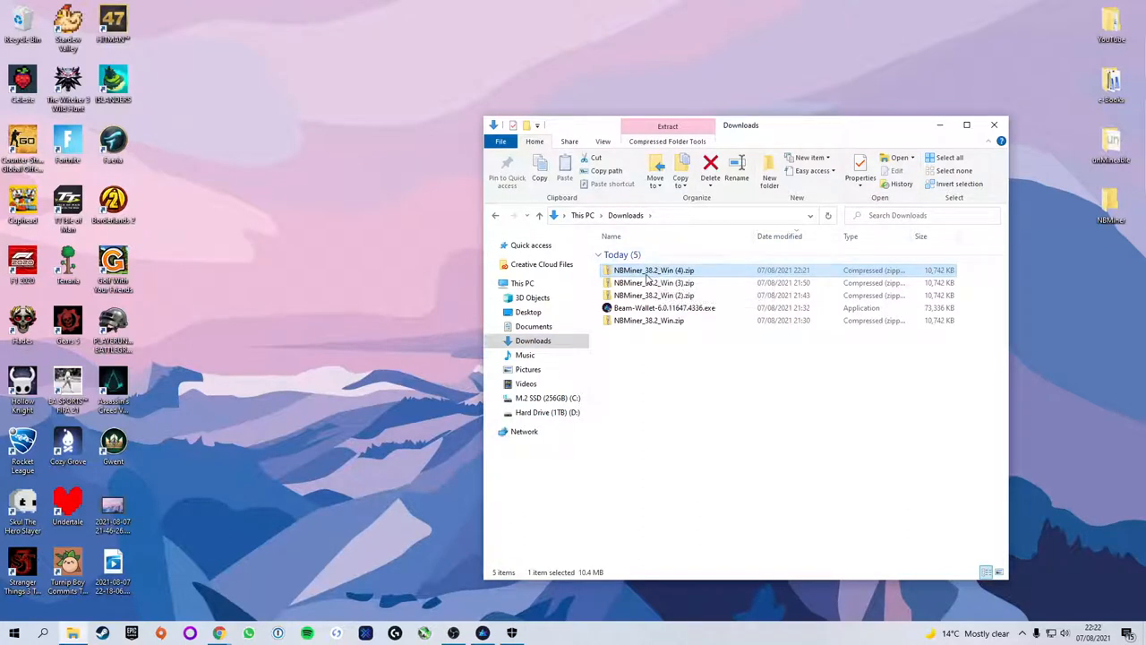
mouse_move(649, 280)
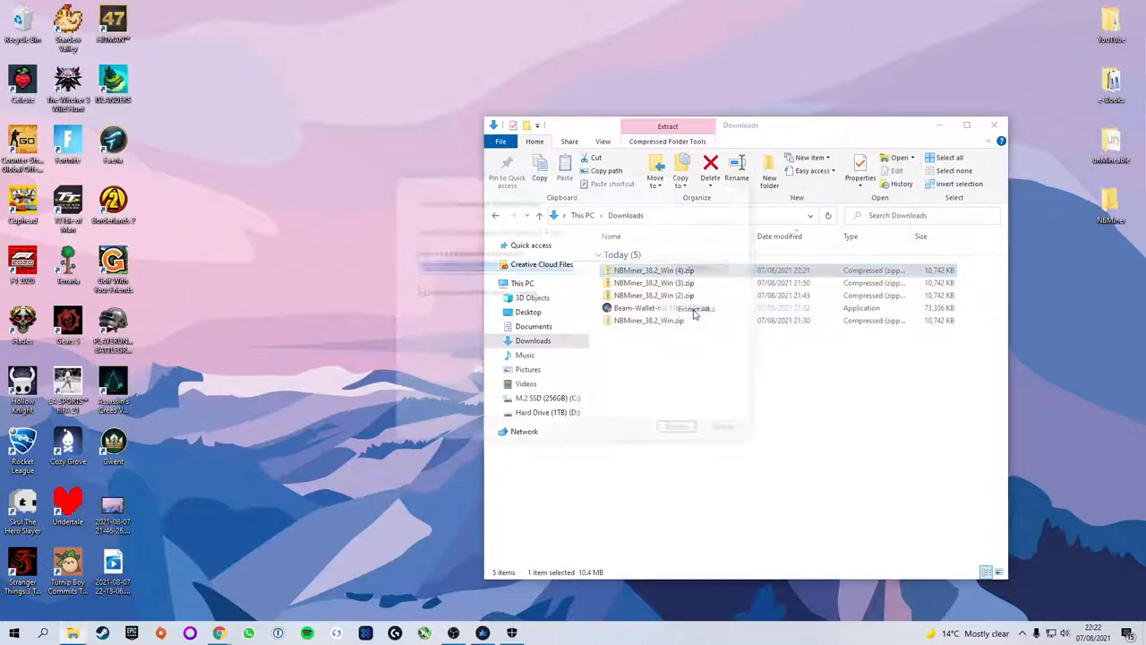
left_click(697, 308)
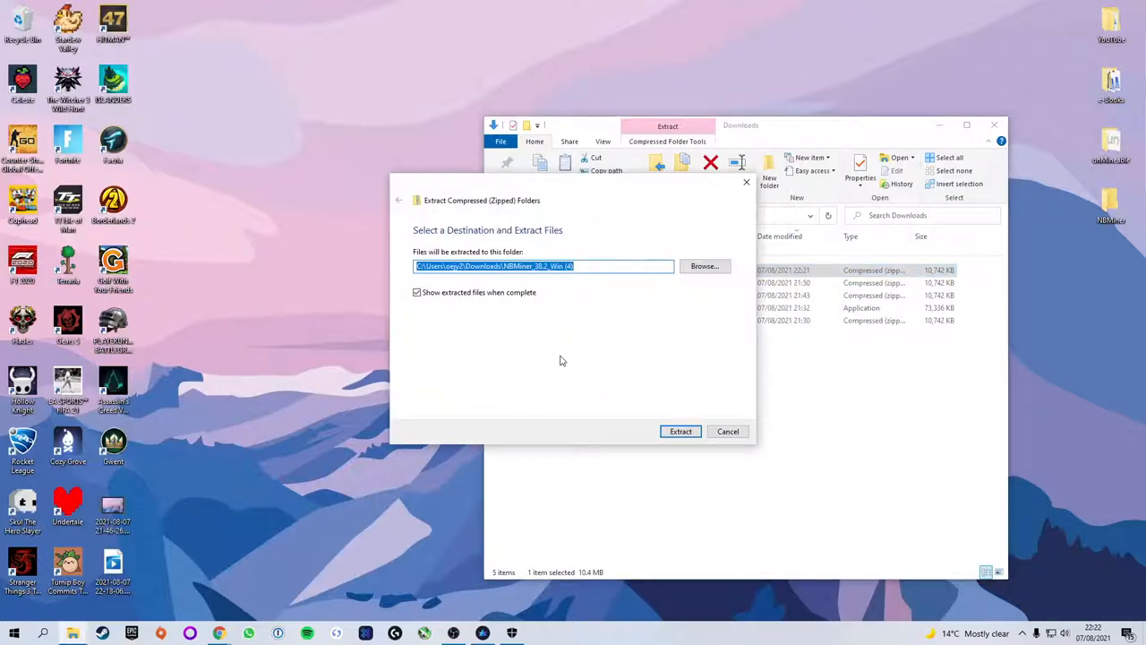
mouse_move(566, 363)
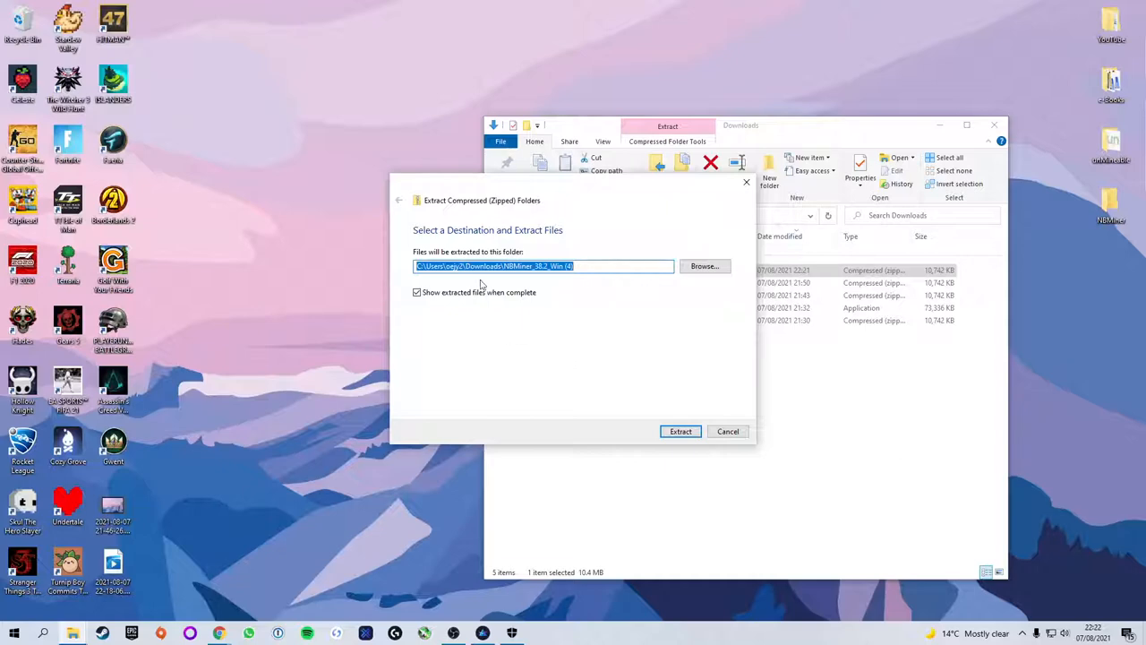
- Extract the zip into the Desktop\NBMiner folder and close the resulting window
left_click(705, 265)
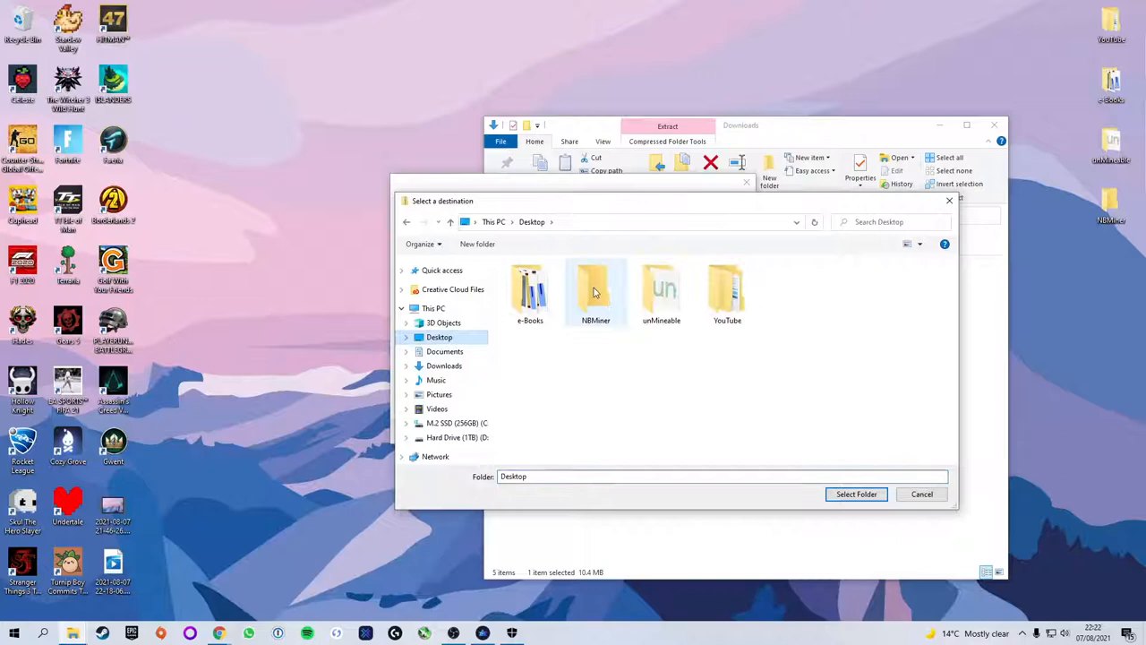
left_click(594, 290)
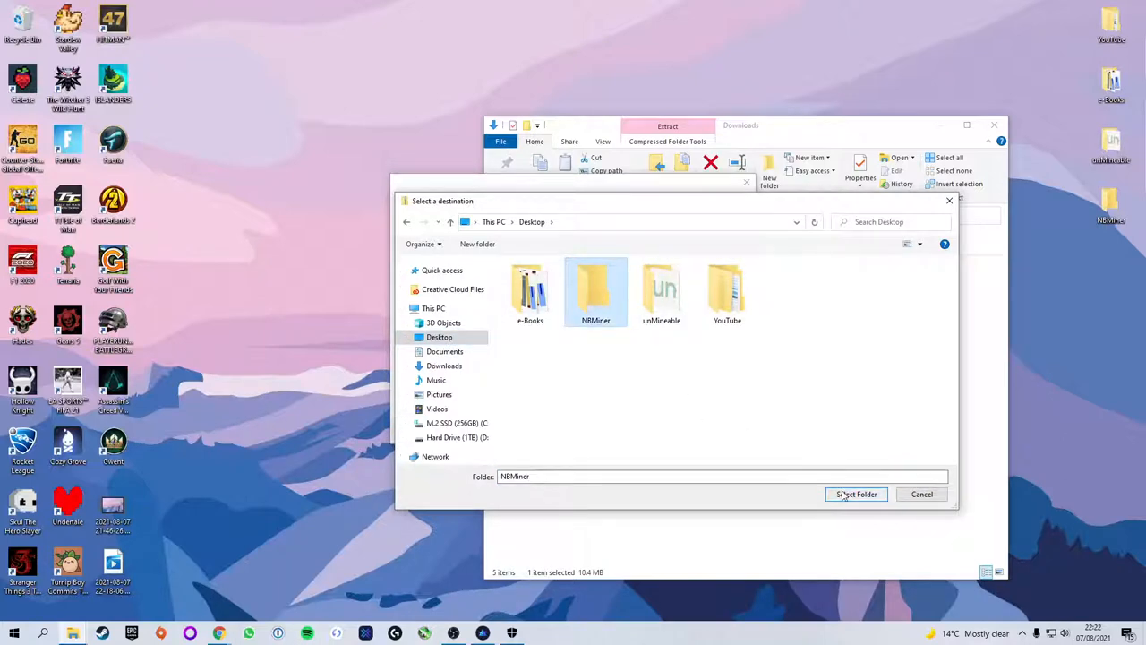
left_click(856, 495)
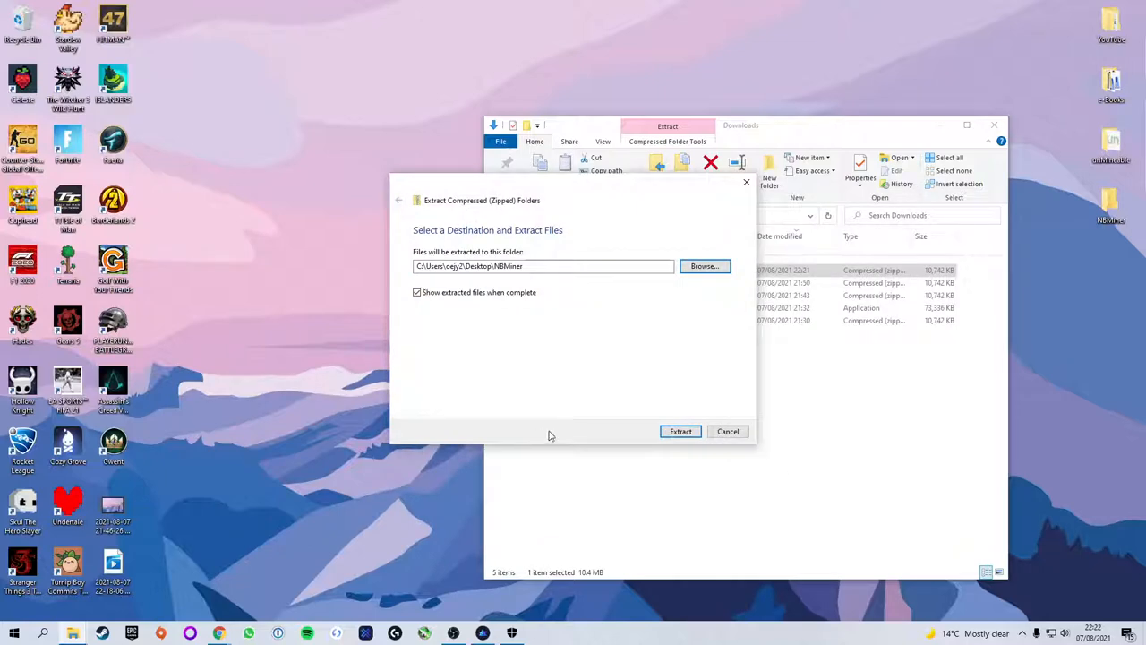
left_click(681, 429)
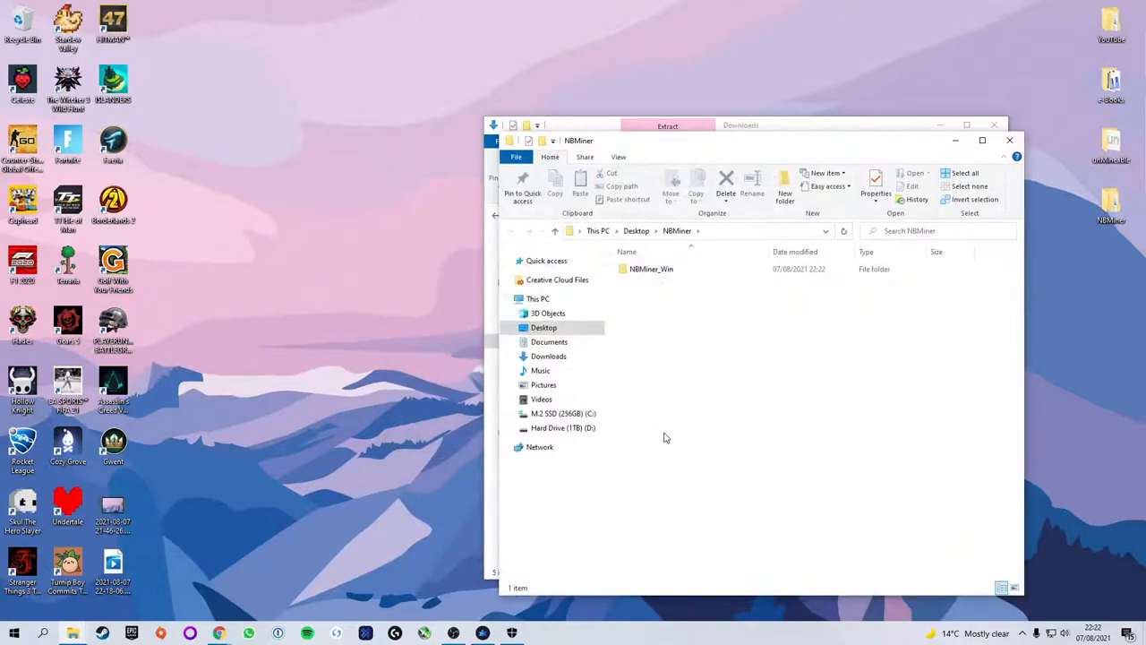
left_click(1010, 140)
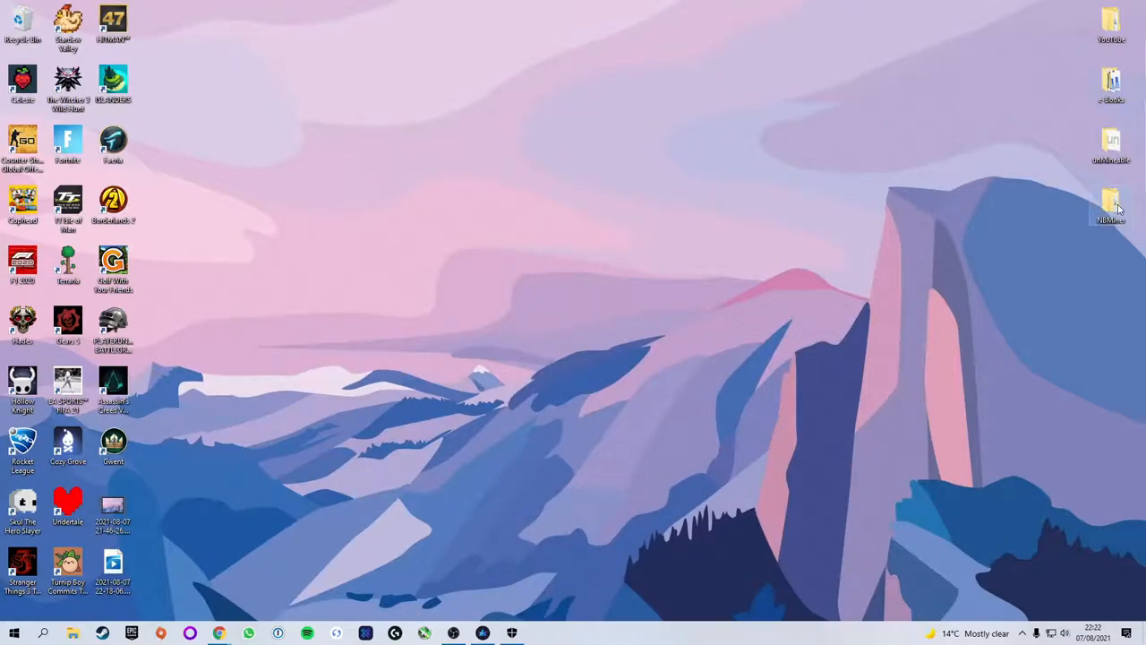
double_click(1111, 206)
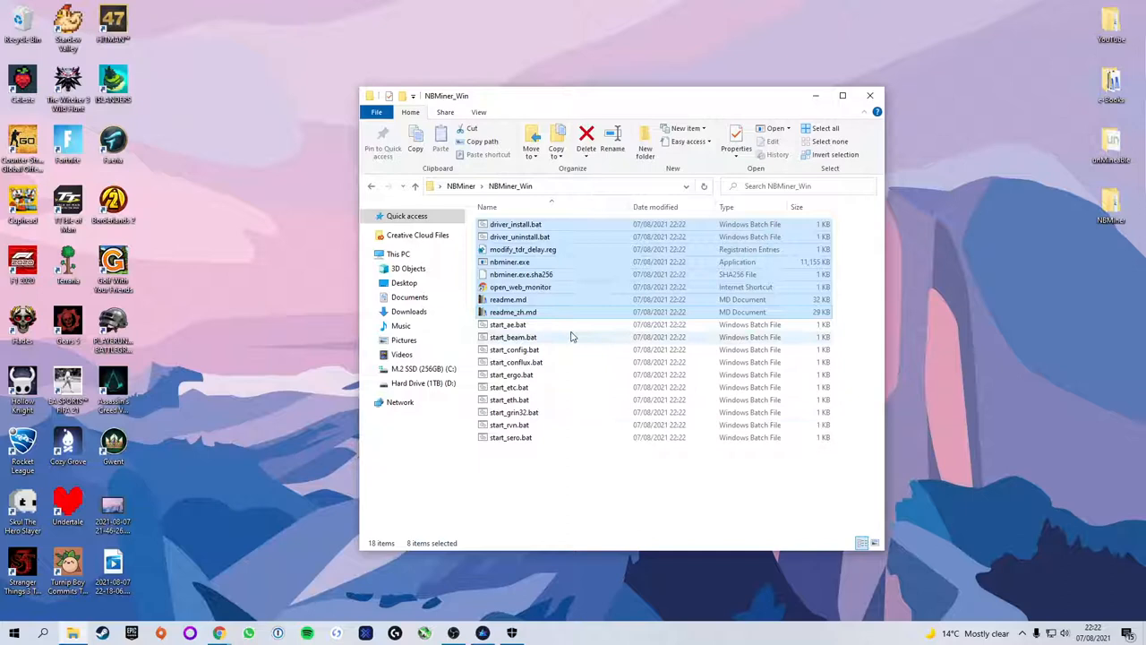
left_click(510, 437)
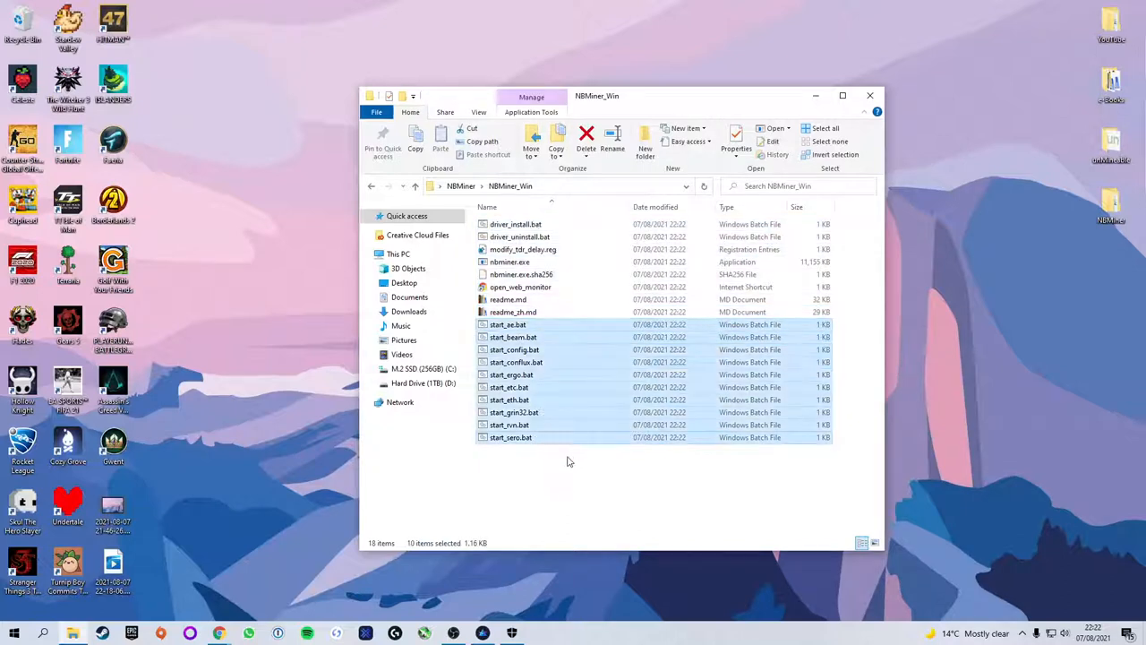
mouse_move(564, 501)
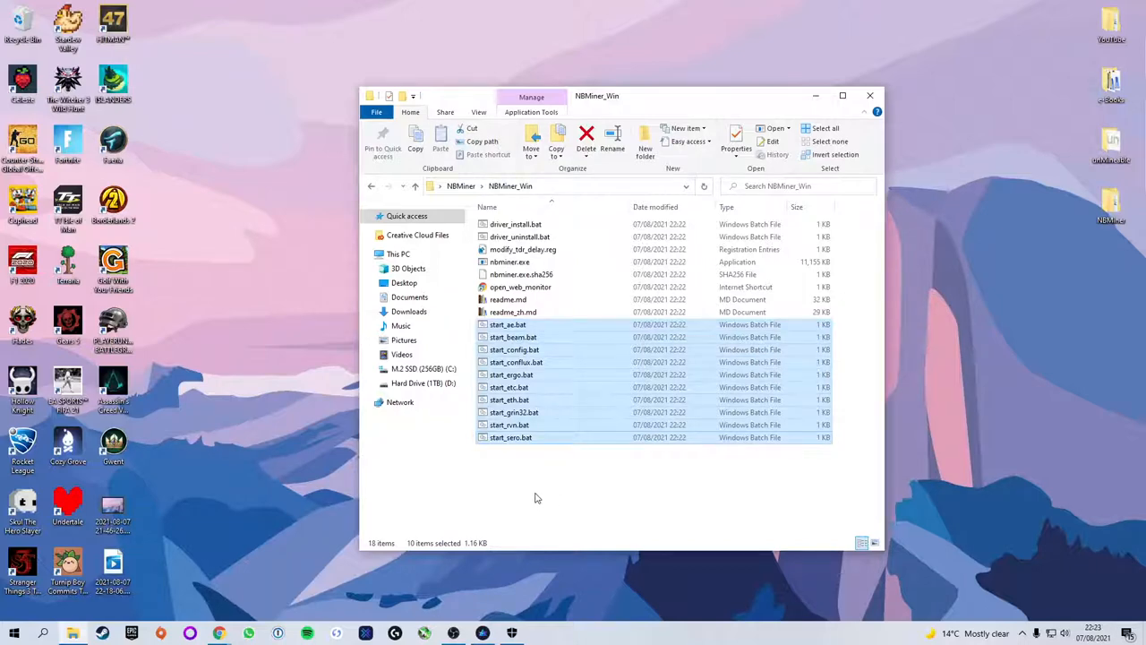
mouse_move(528, 480)
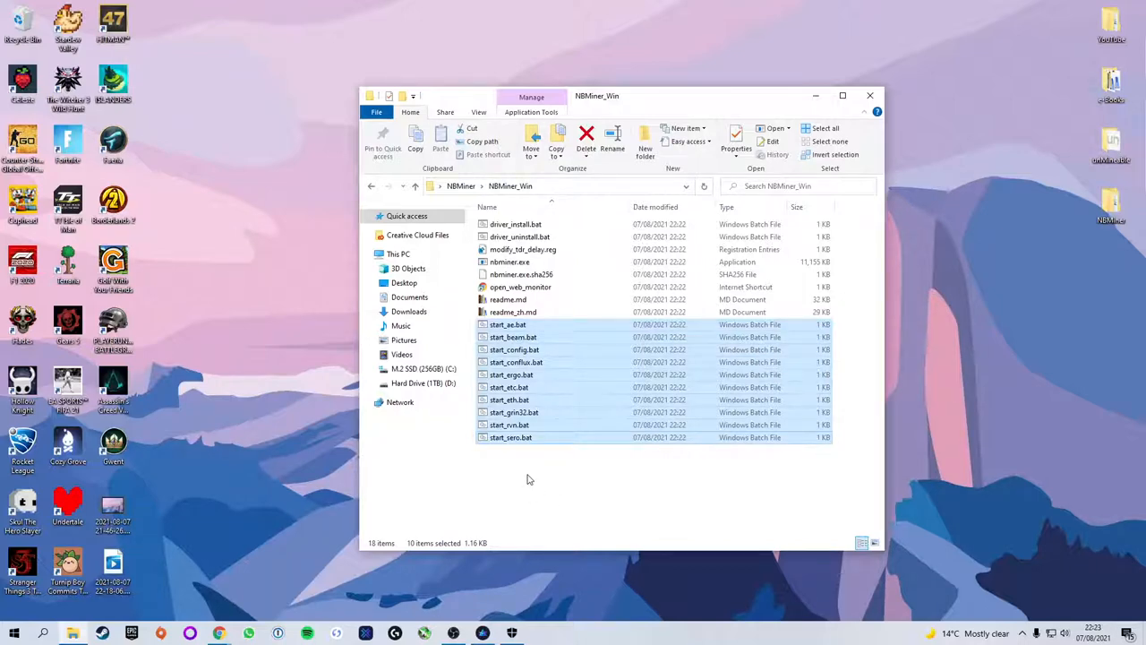
left_click(529, 480)
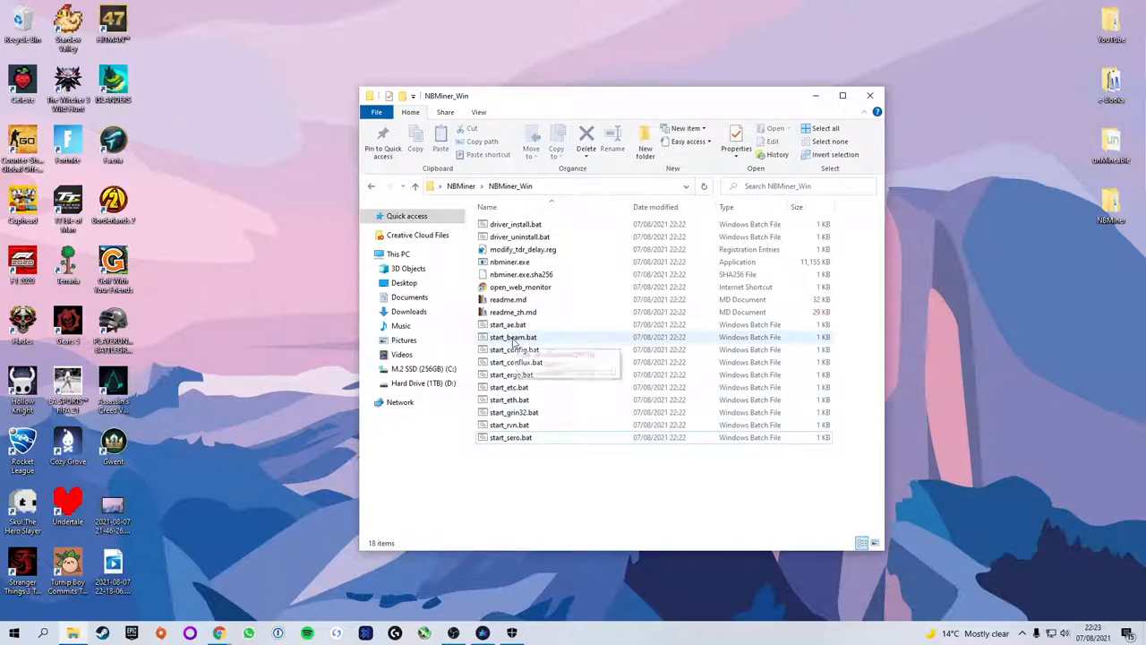
left_click(512, 337)
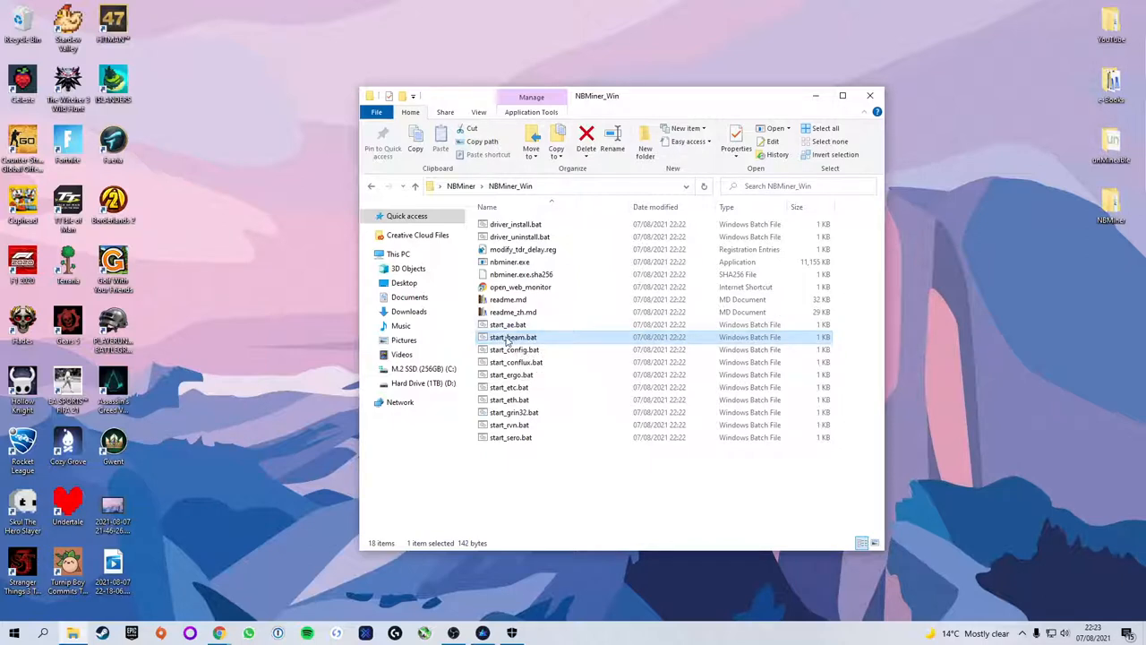
- Open start_beam.bat for editing, allowing it past the SmartScreen 'Run anyway' warning
right_click(512, 336)
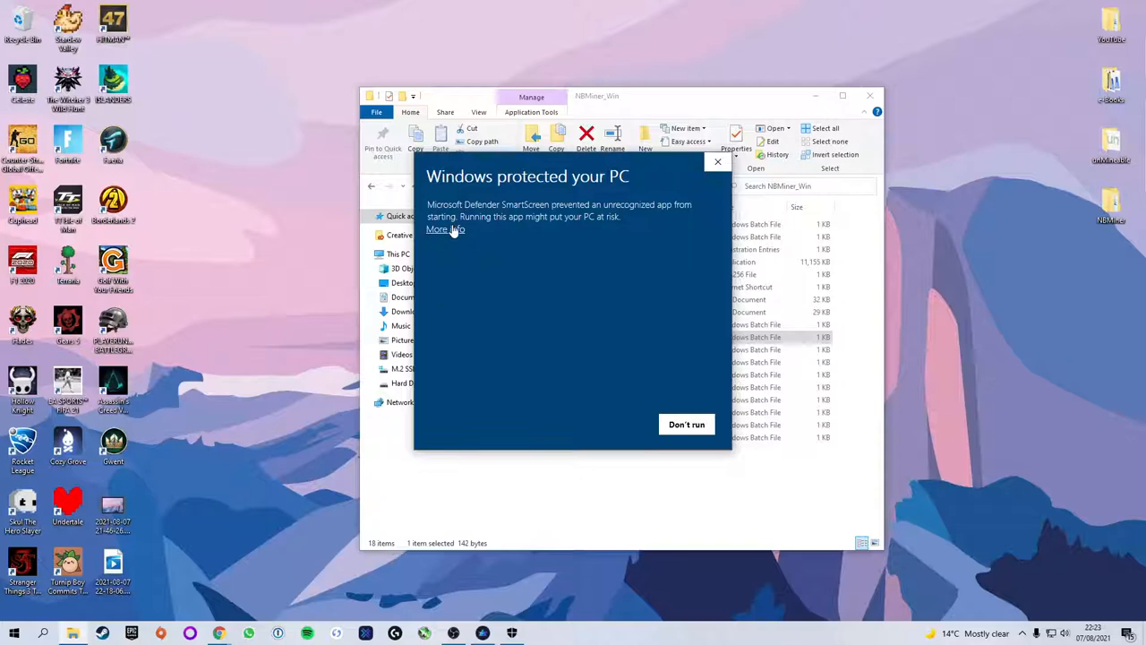
left_click(446, 229)
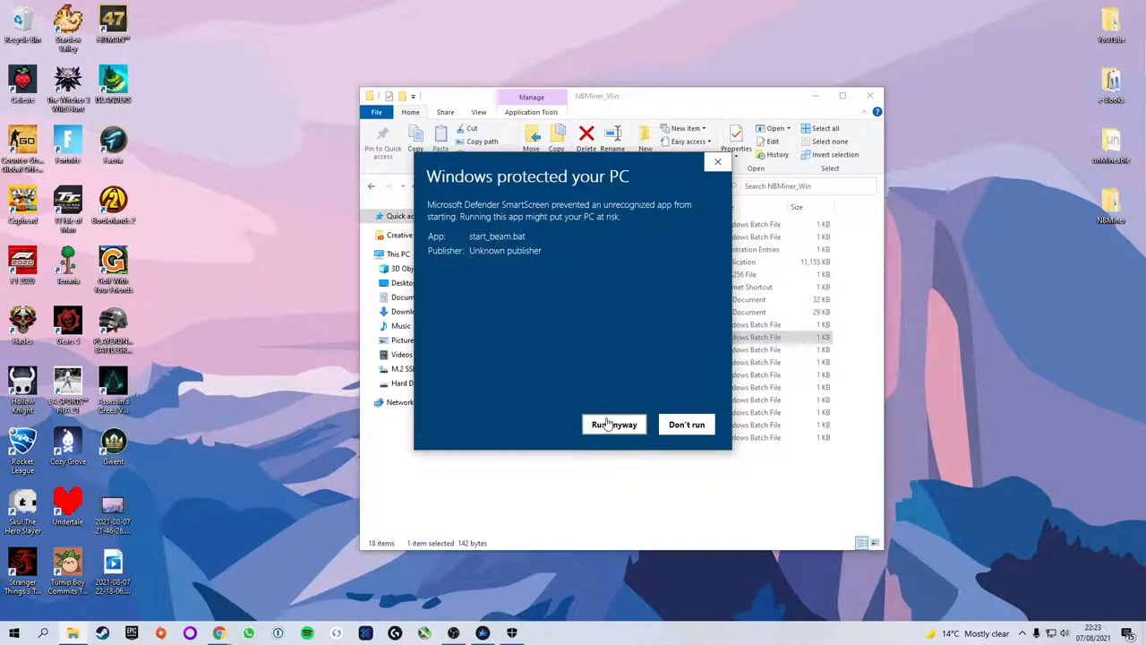
left_click(613, 423)
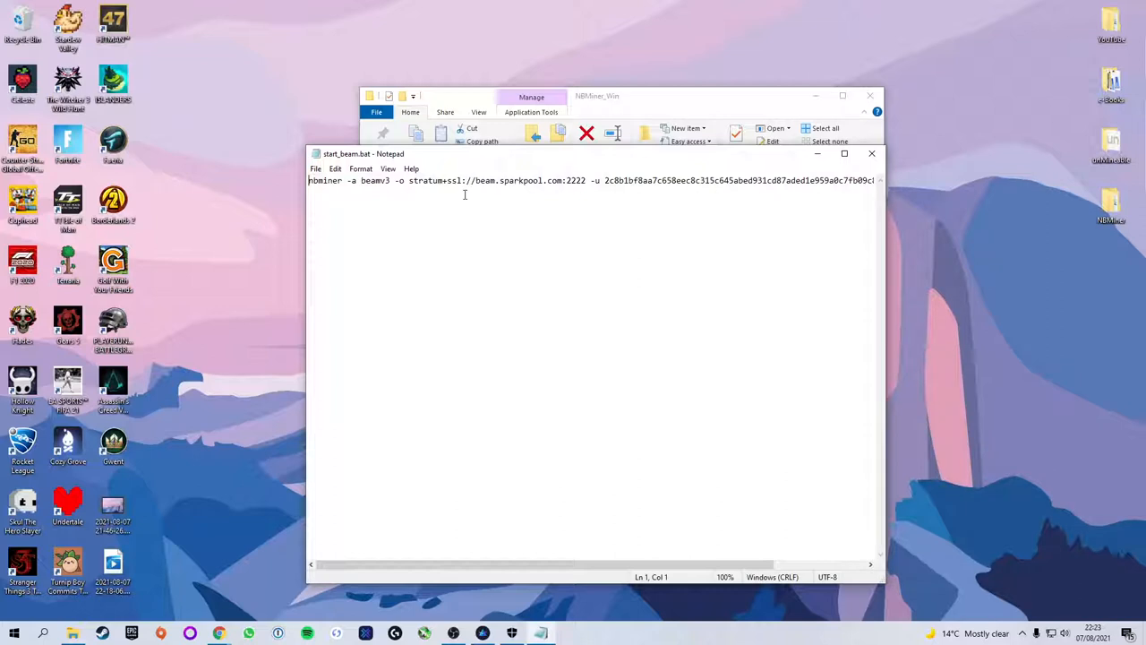
- Select the old sparkpool server and port 2222 in the command, then bring Chrome forward
double_click(326, 179)
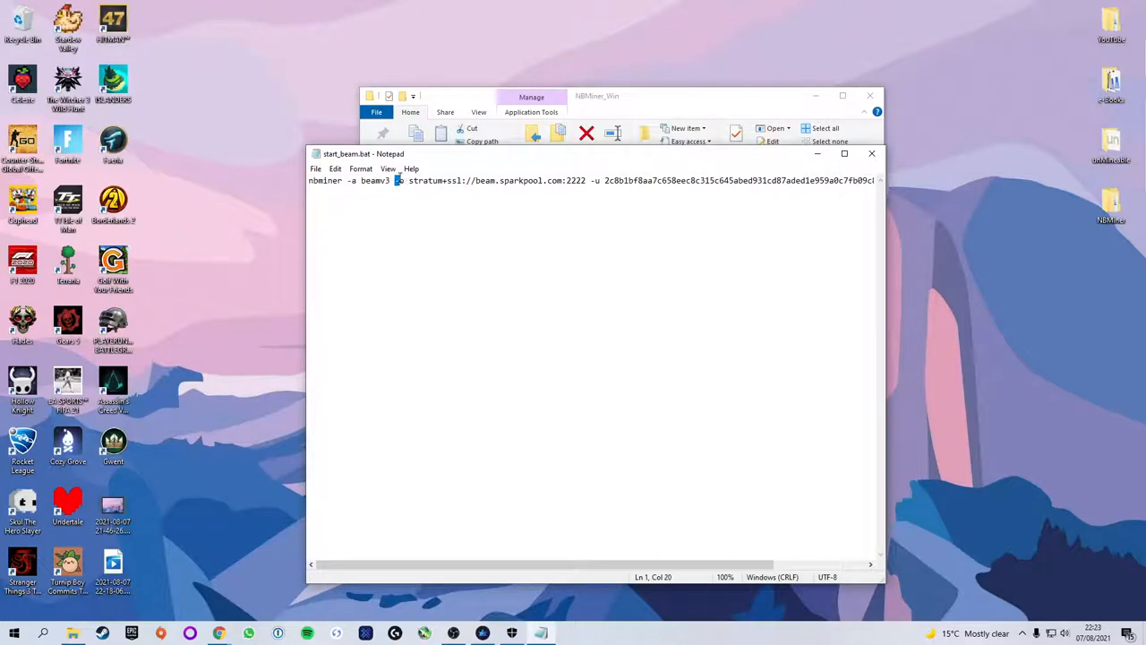
left_click_drag(394, 179, 518, 180)
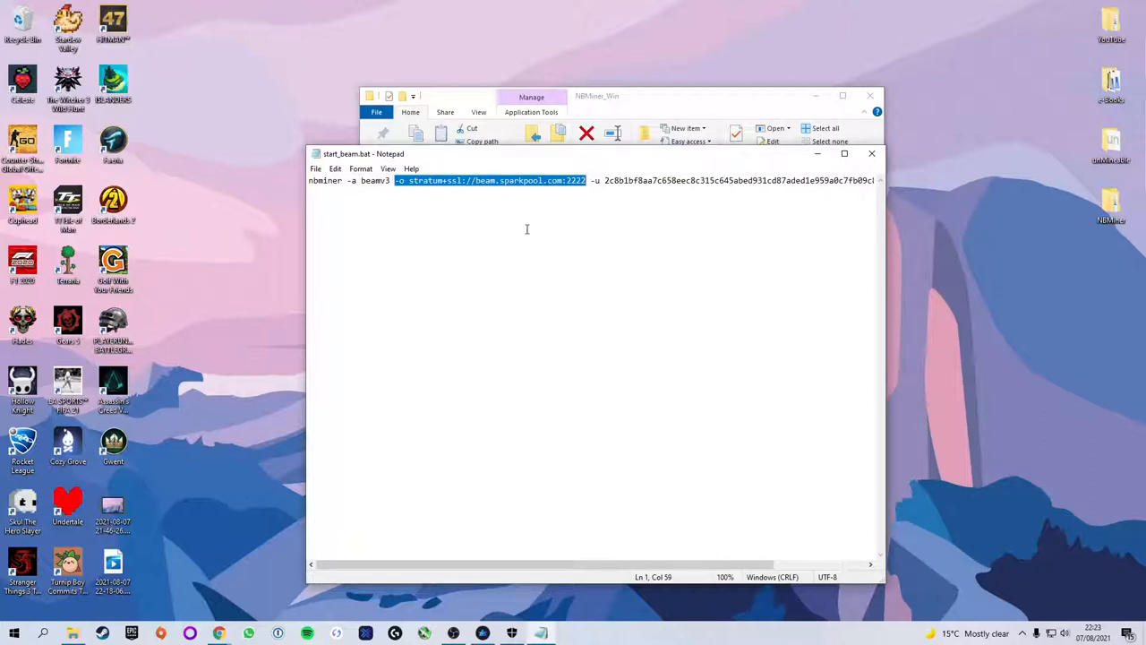
mouse_move(313, 422)
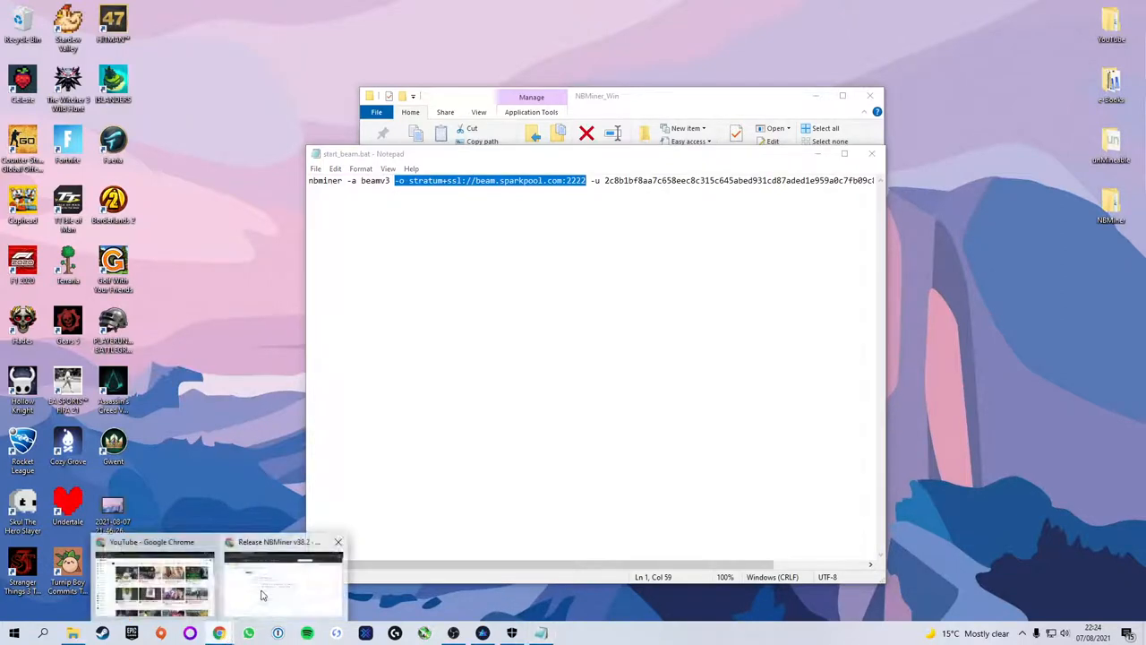
left_click(283, 582)
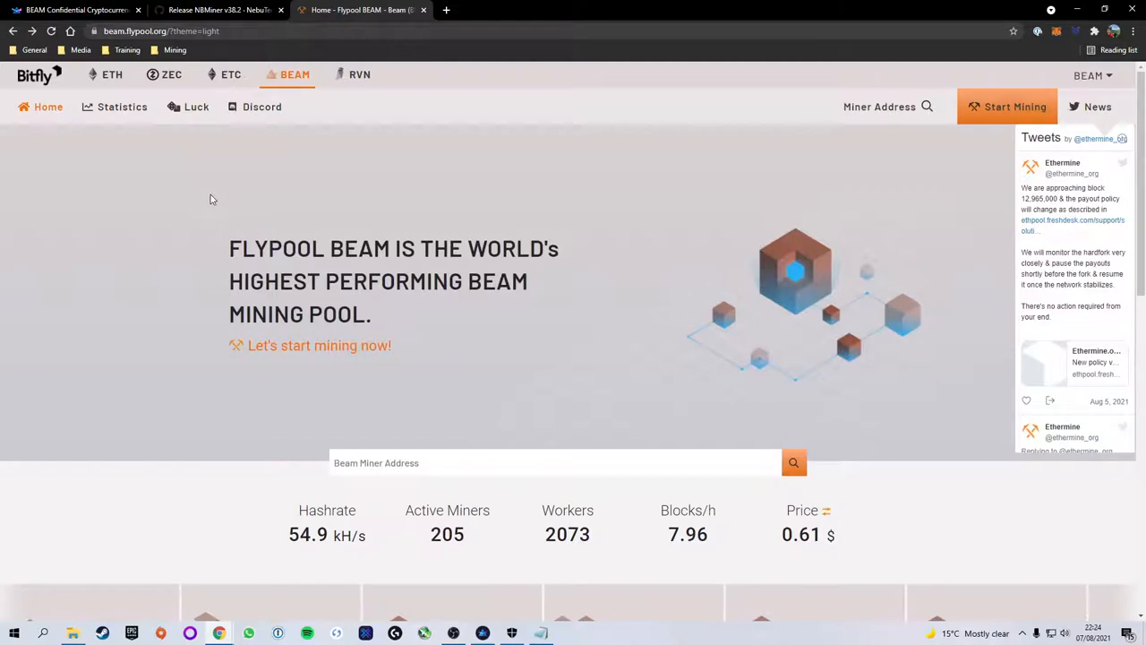
mouse_move(206, 222)
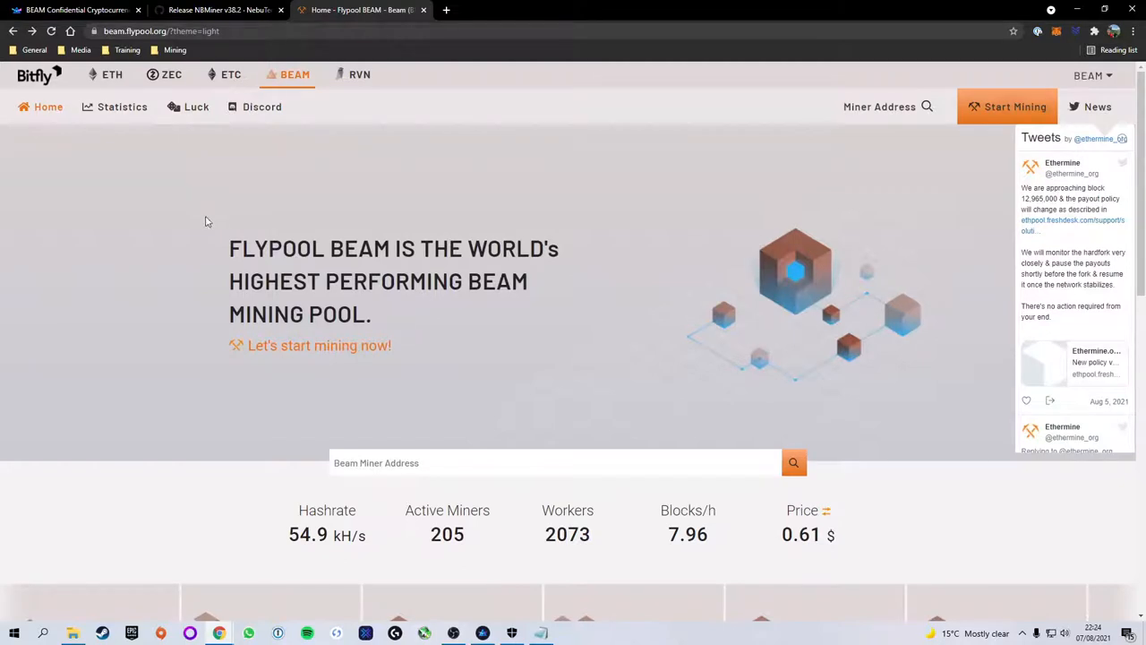
mouse_move(229, 197)
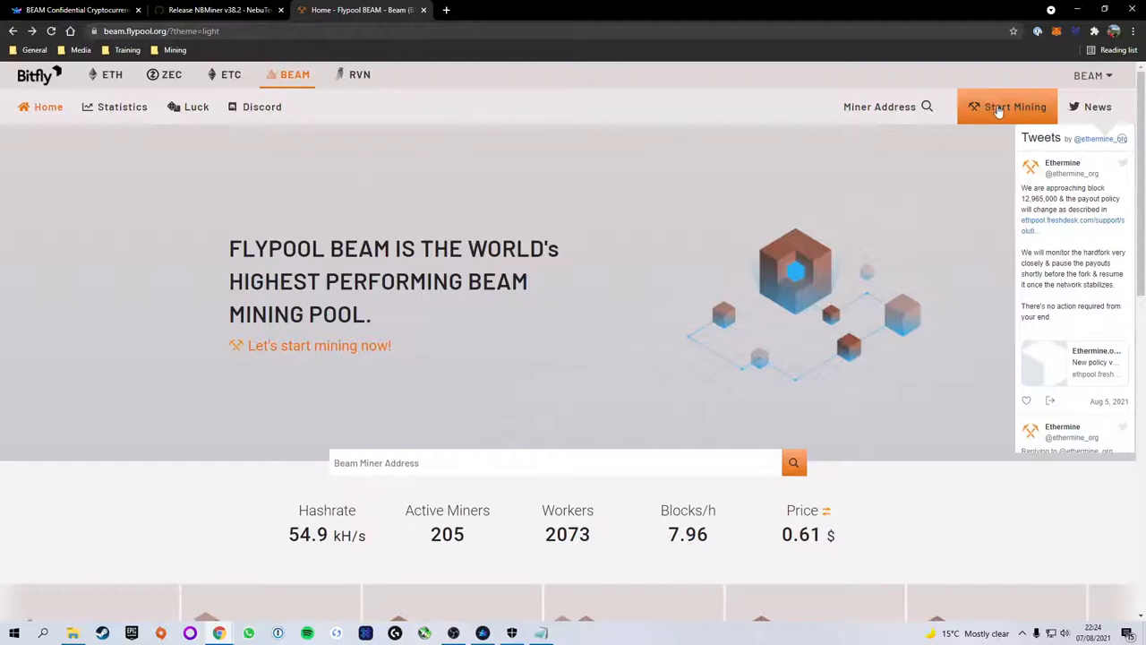
mouse_move(1007, 108)
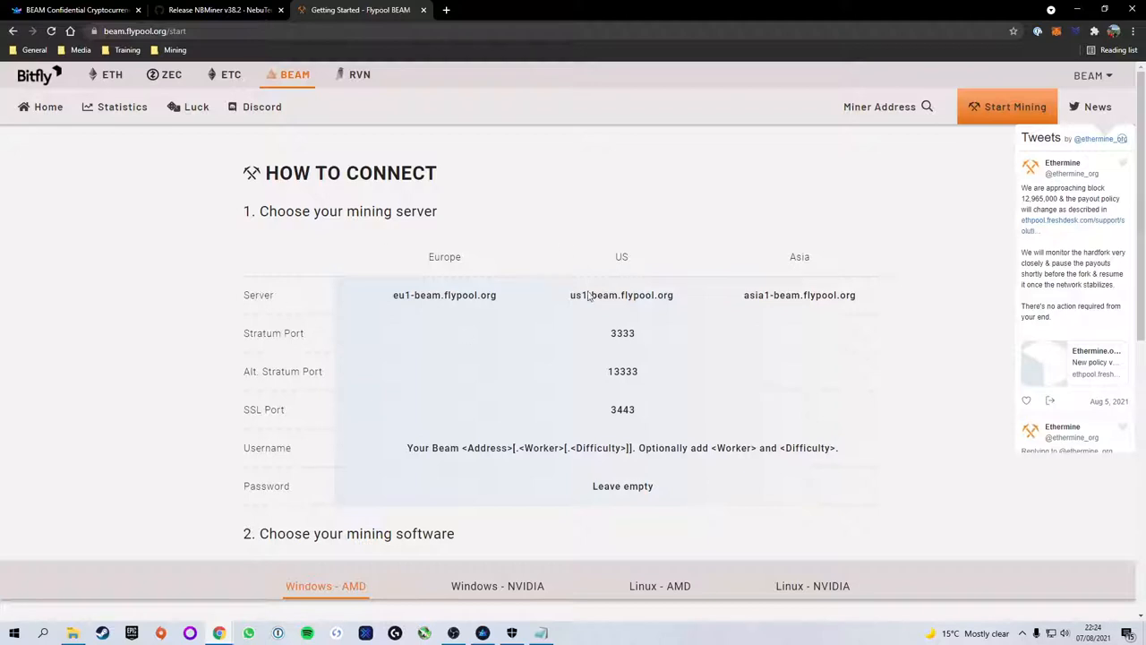
mouse_move(437, 258)
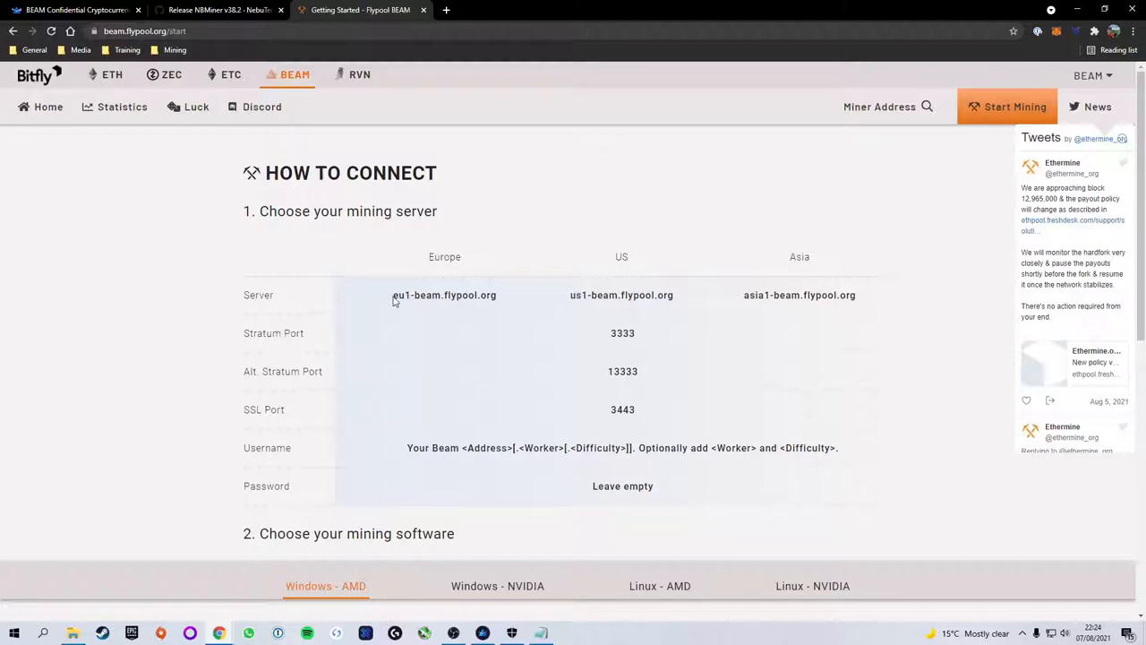
- Replace the sparkpool address with eu1-beam.flypool.org and the port with 3333 in start_beam.bat
double_click(437, 294)
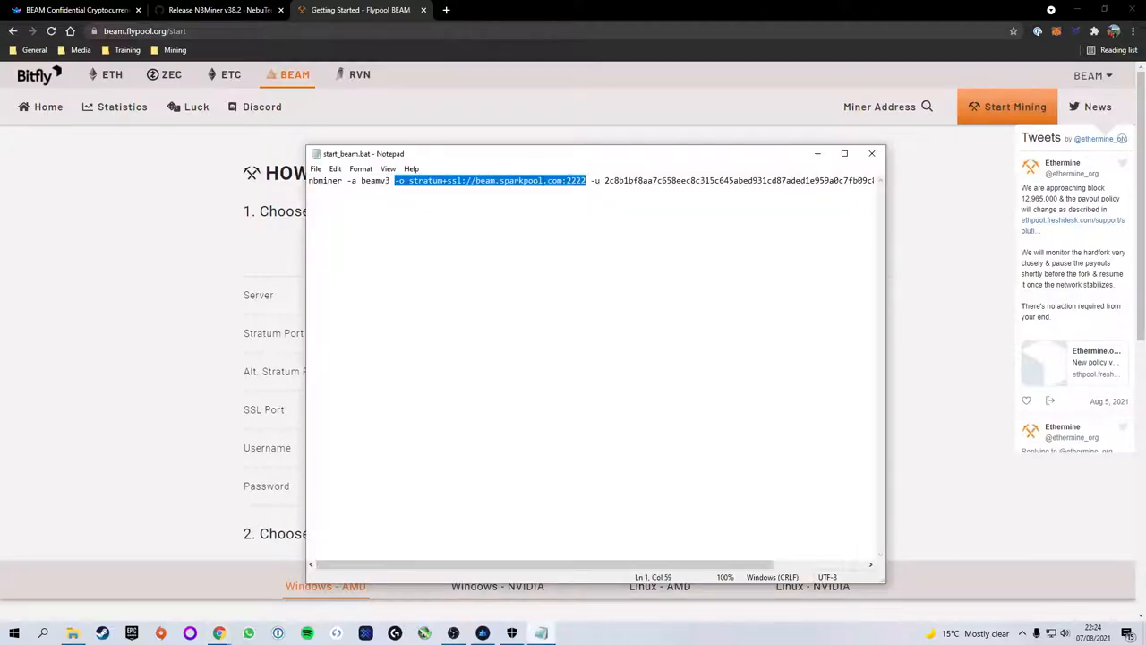
left_click(508, 179)
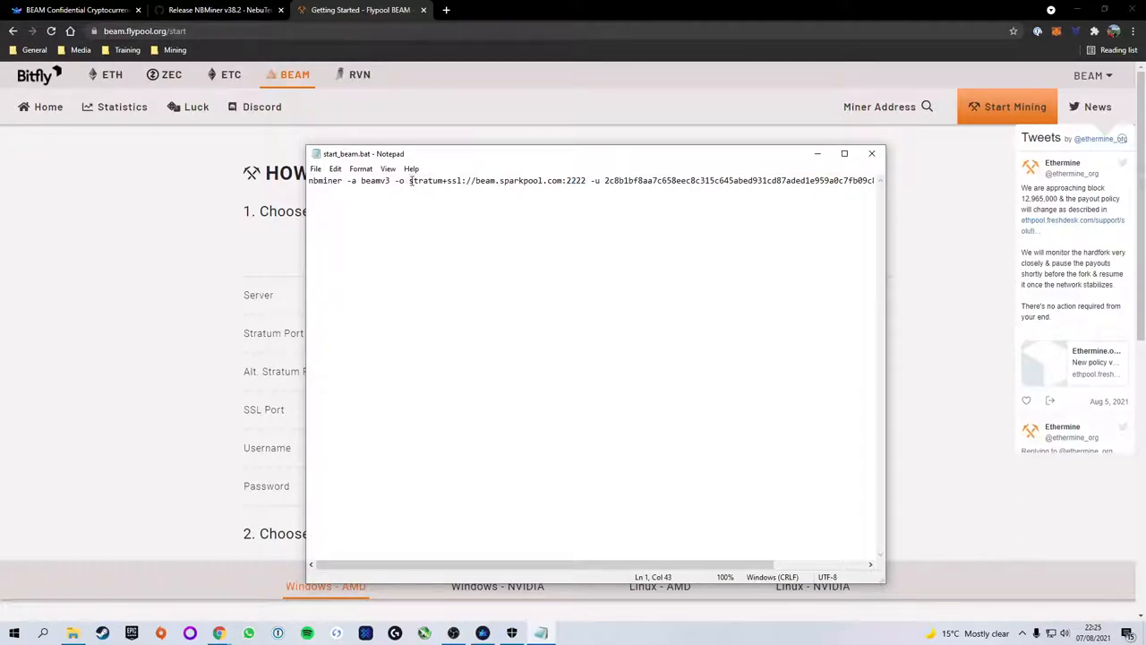
left_click_drag(409, 180, 556, 180)
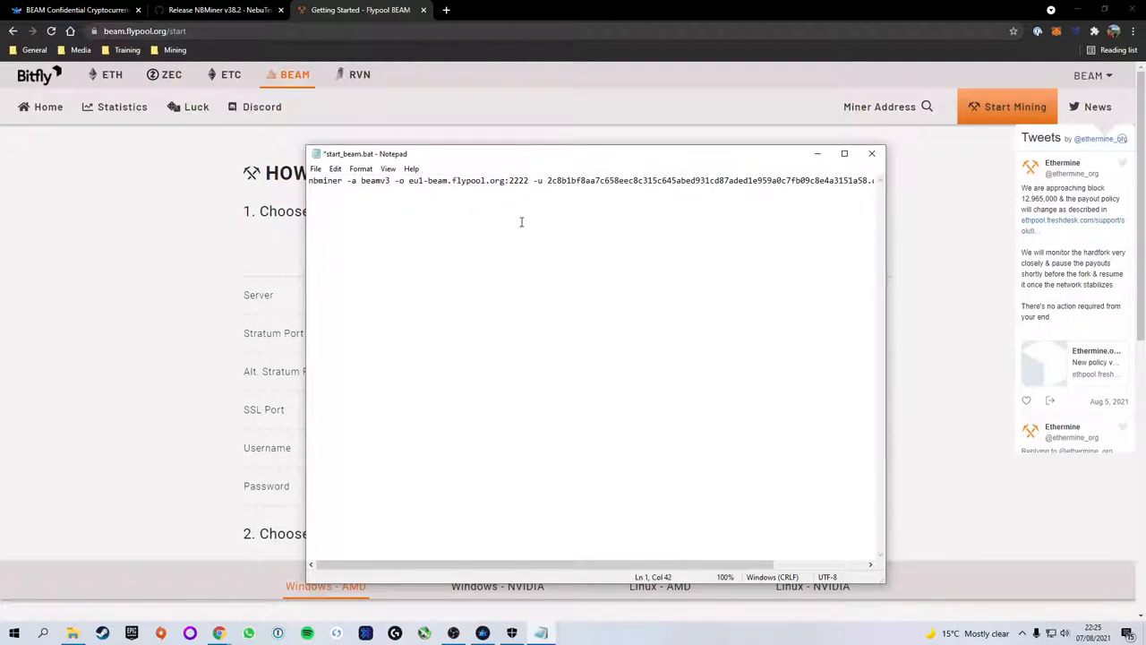
mouse_move(499, 183)
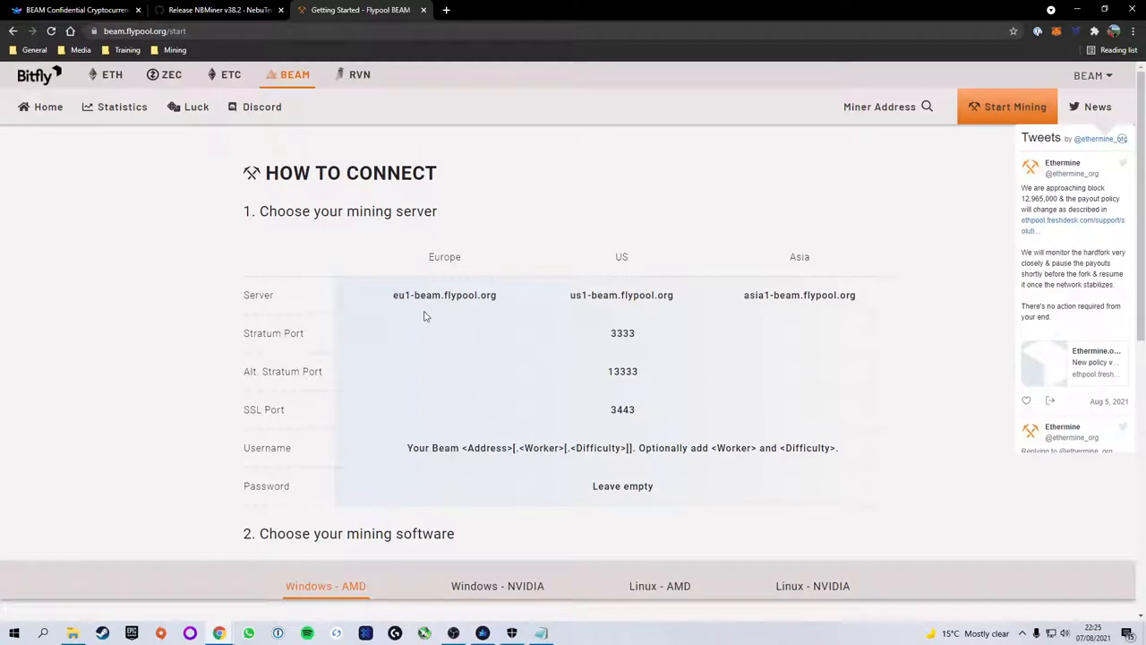
mouse_move(613, 336)
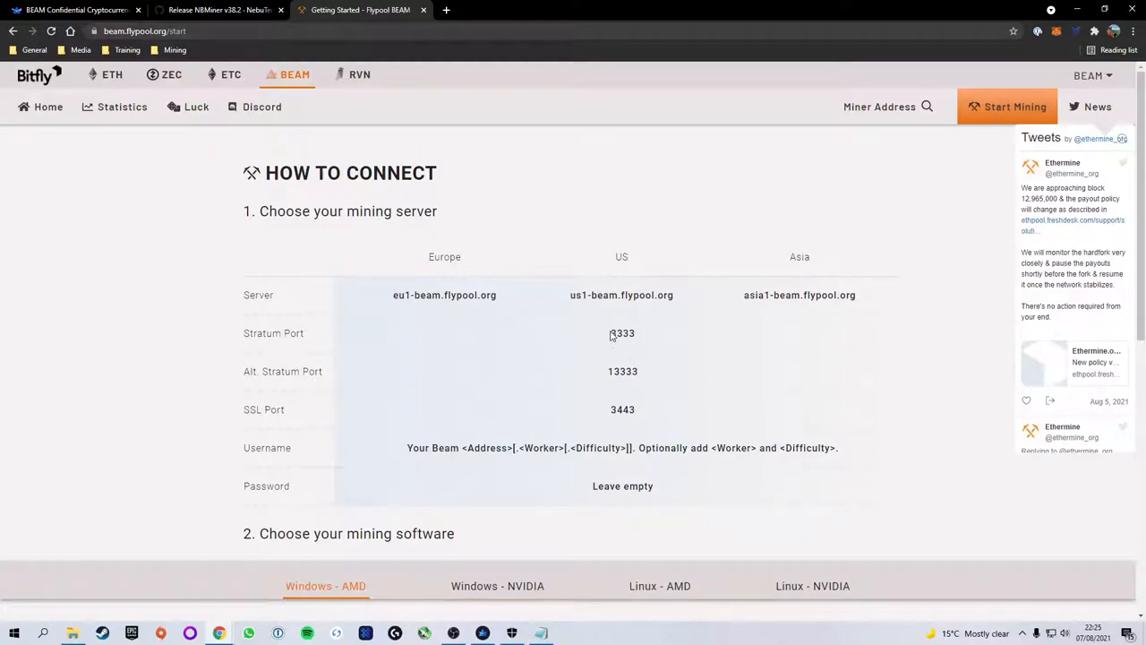
double_click(624, 333)
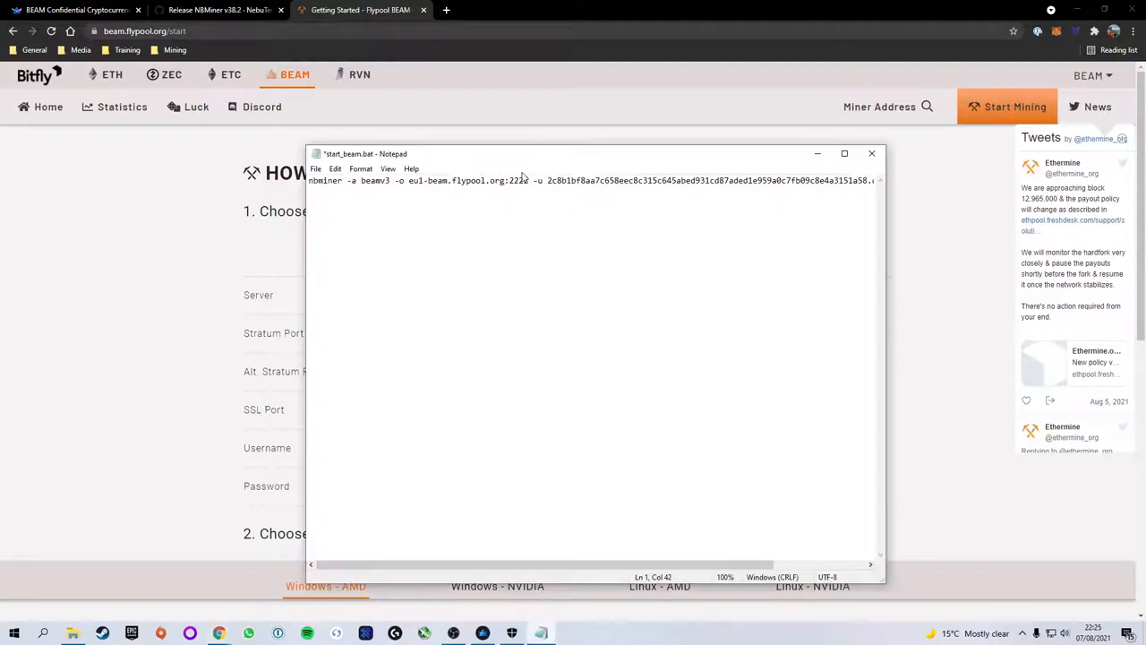
type("3333")
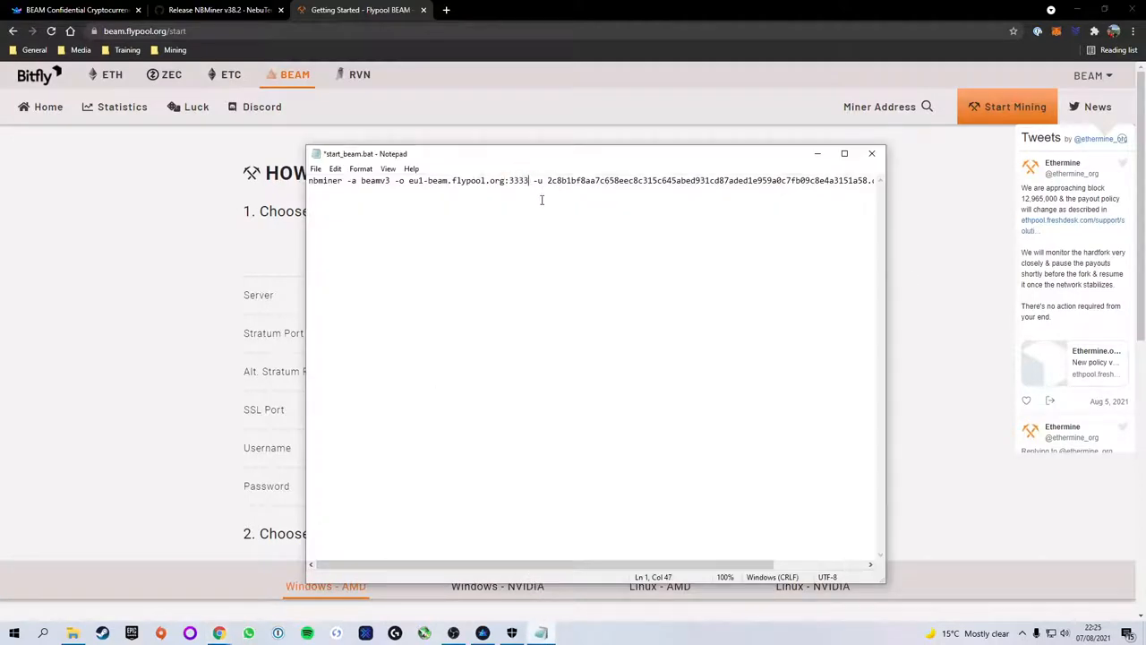
left_click_drag(365, 154, 348, 344)
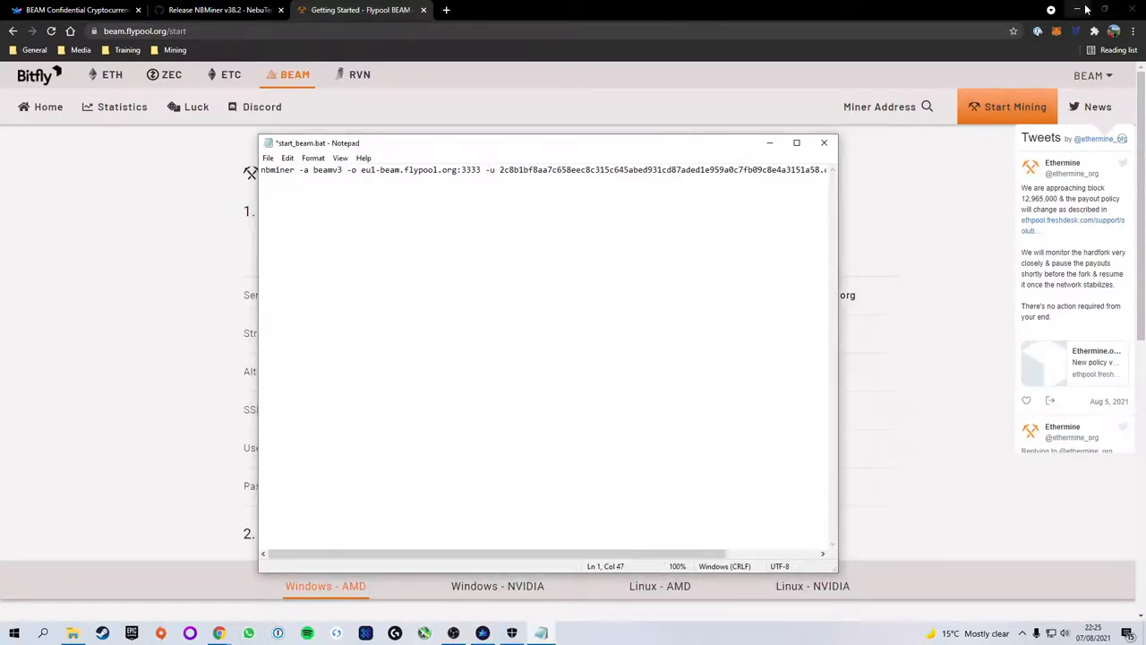
- Select the old wallet address after -u and bring up Beam Wallet's receive screen for the new address
left_click(1078, 10)
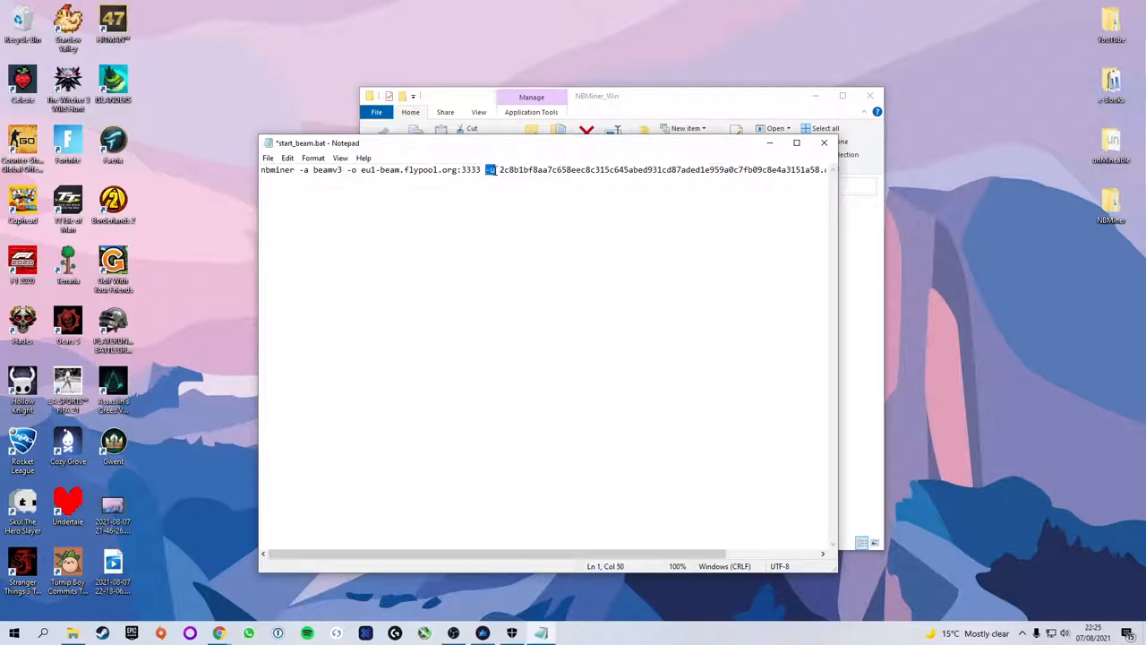
left_click_drag(491, 168, 815, 168)
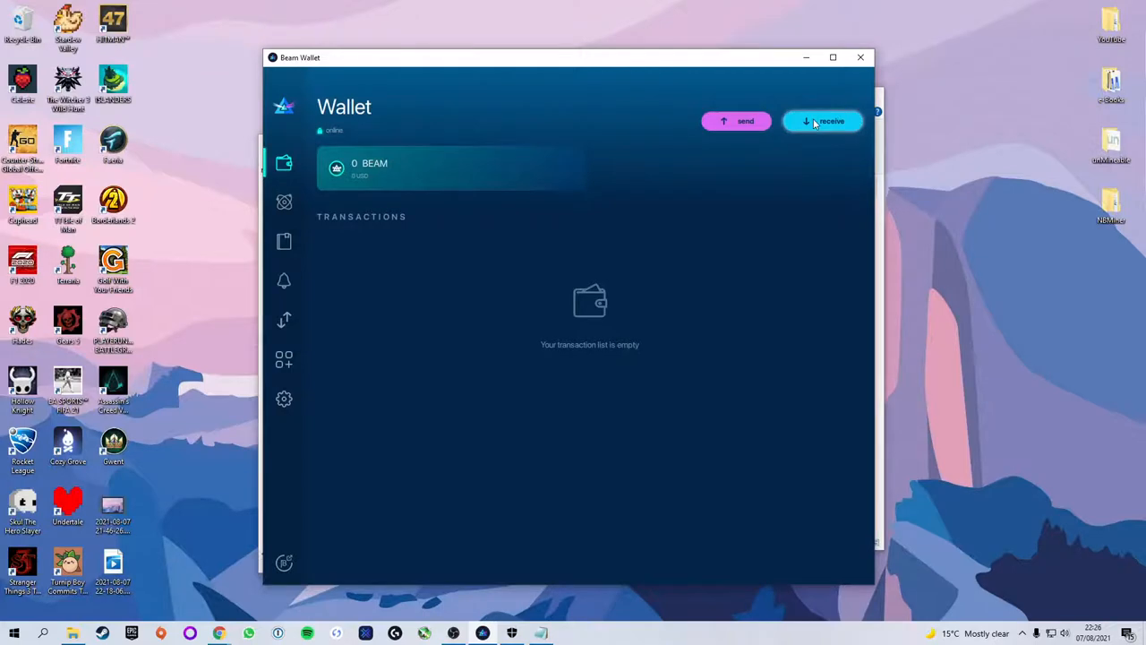
left_click(822, 121)
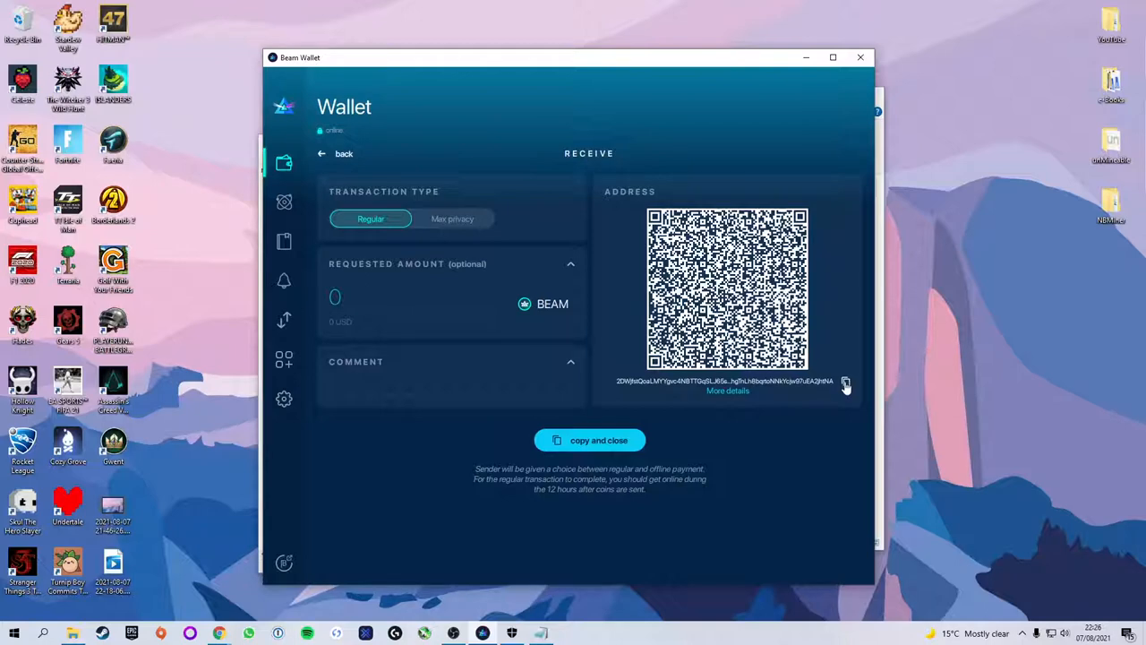
mouse_move(858, 386)
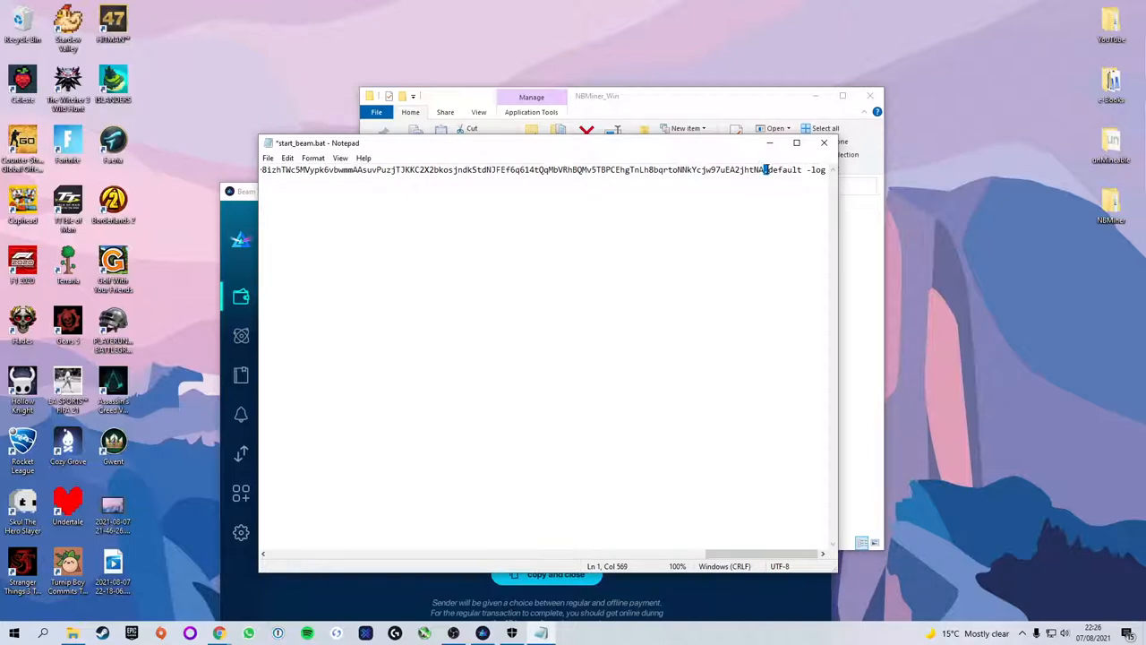
- Change the worker name from 'default' to 2070 and save start_beam.bat
double_click(785, 168)
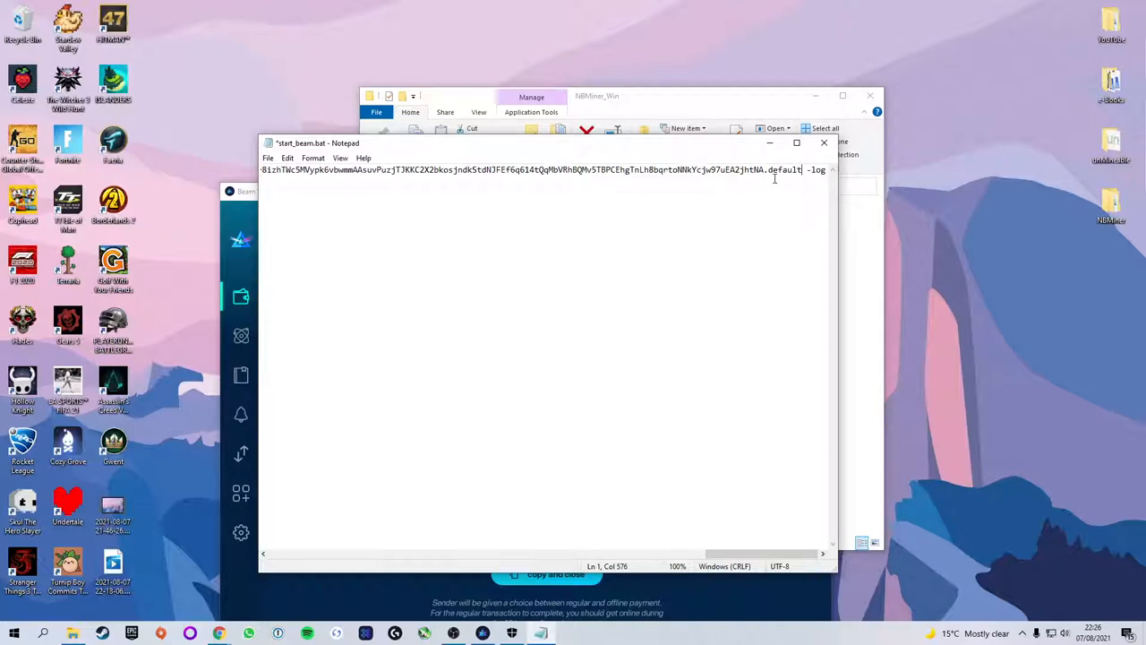
double_click(784, 168)
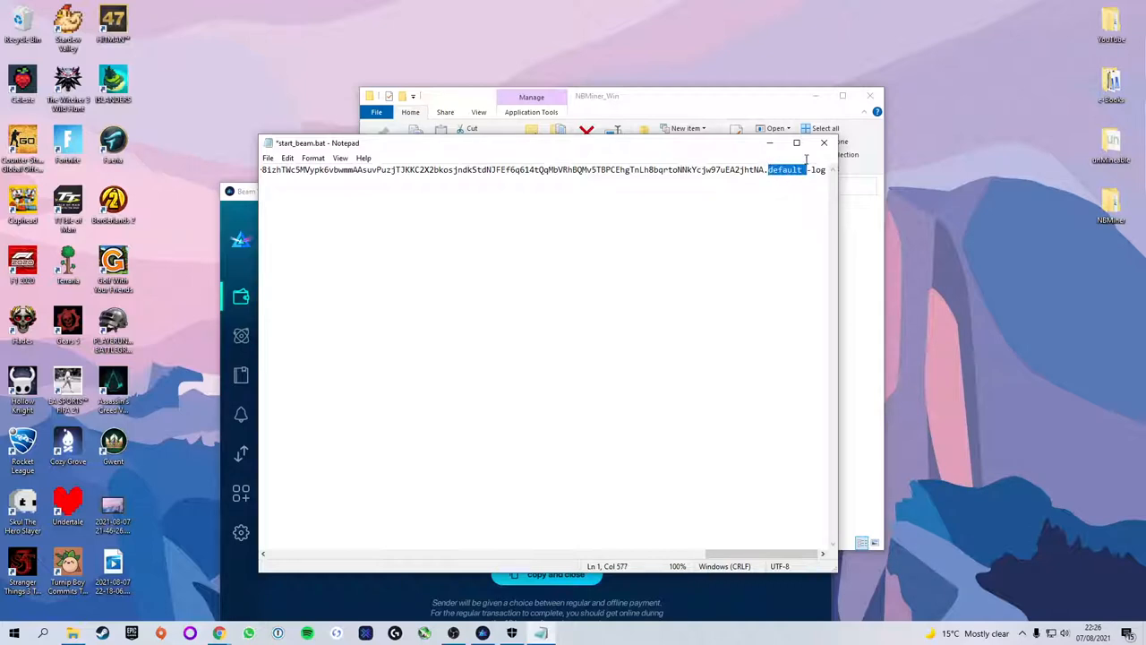
type("207")
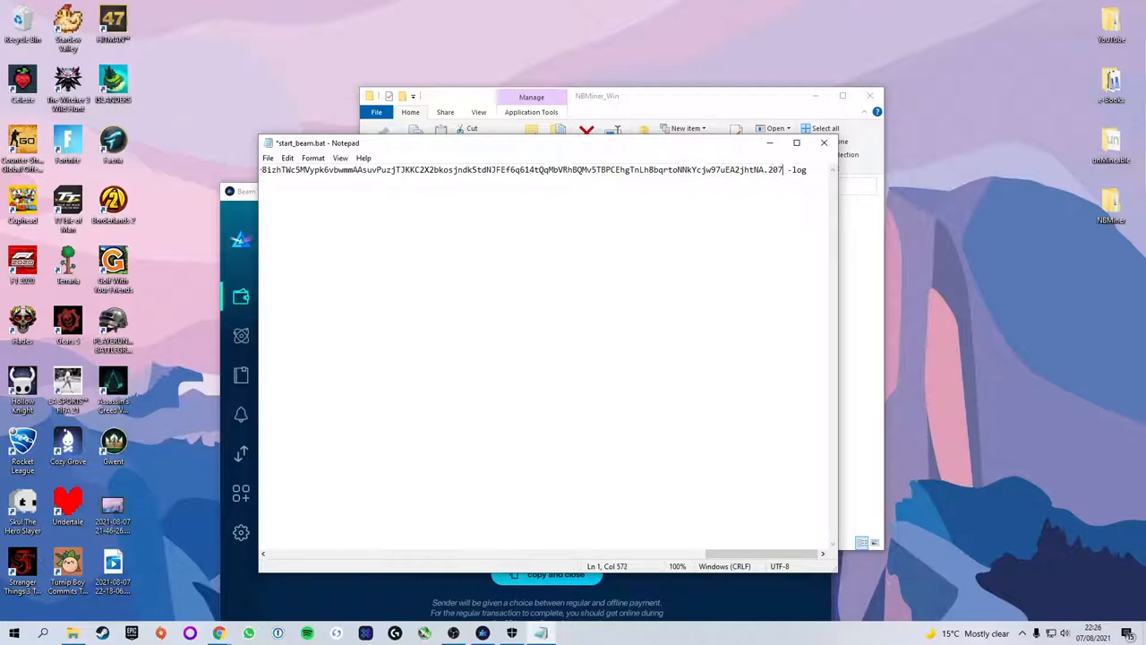
type("0")
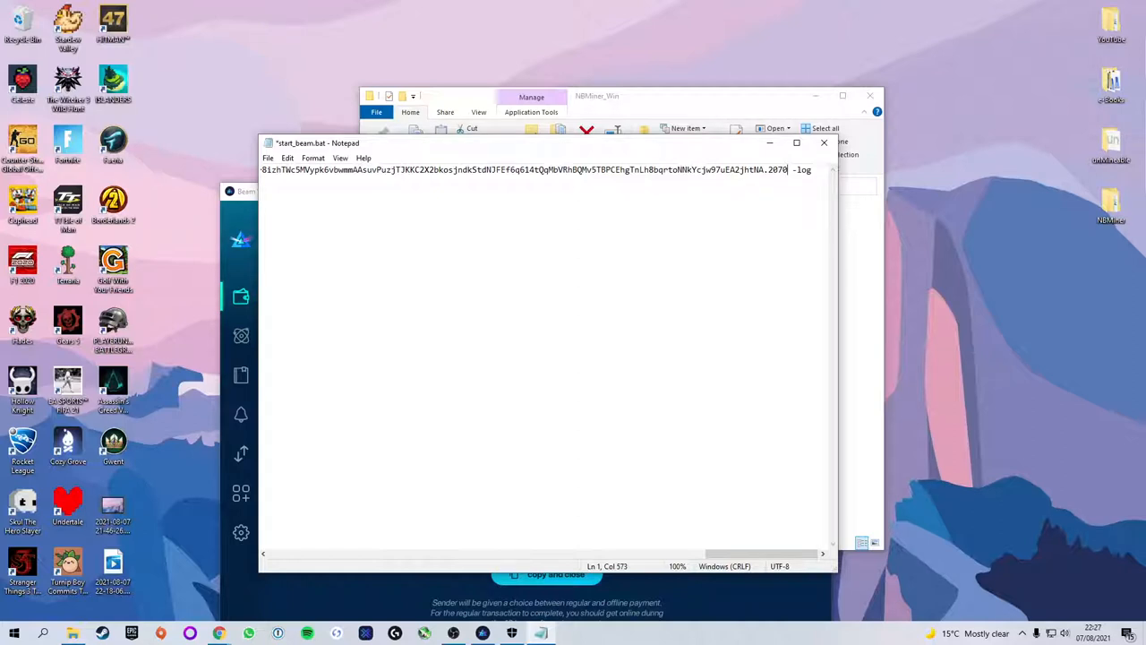
mouse_move(430, 294)
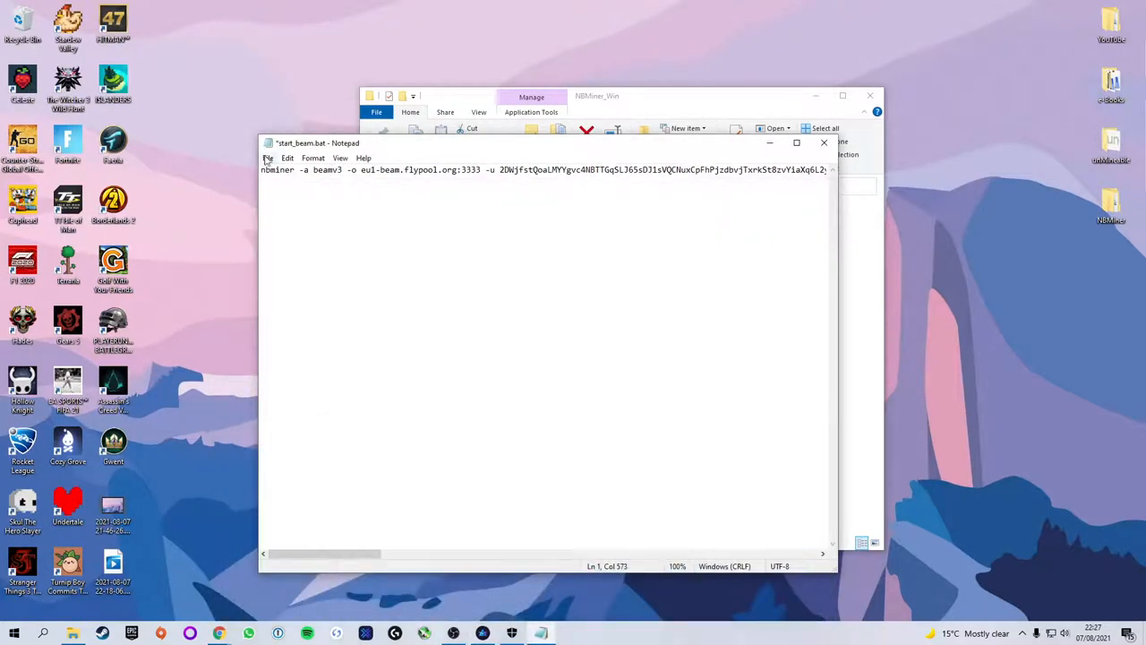
left_click(269, 157)
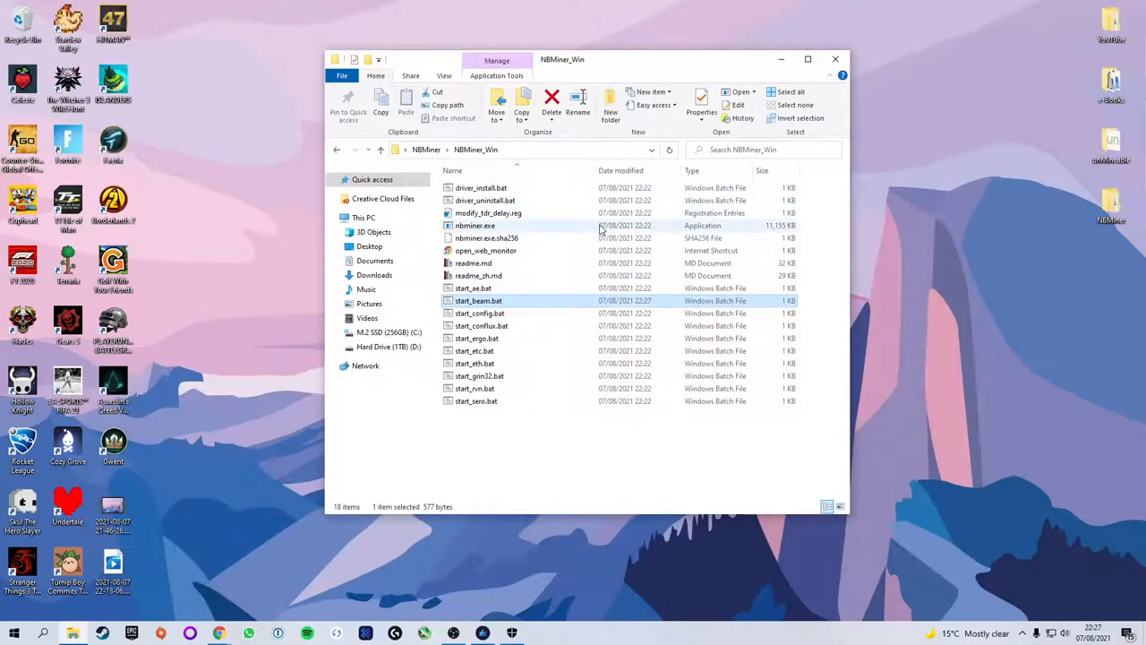
mouse_move(478, 301)
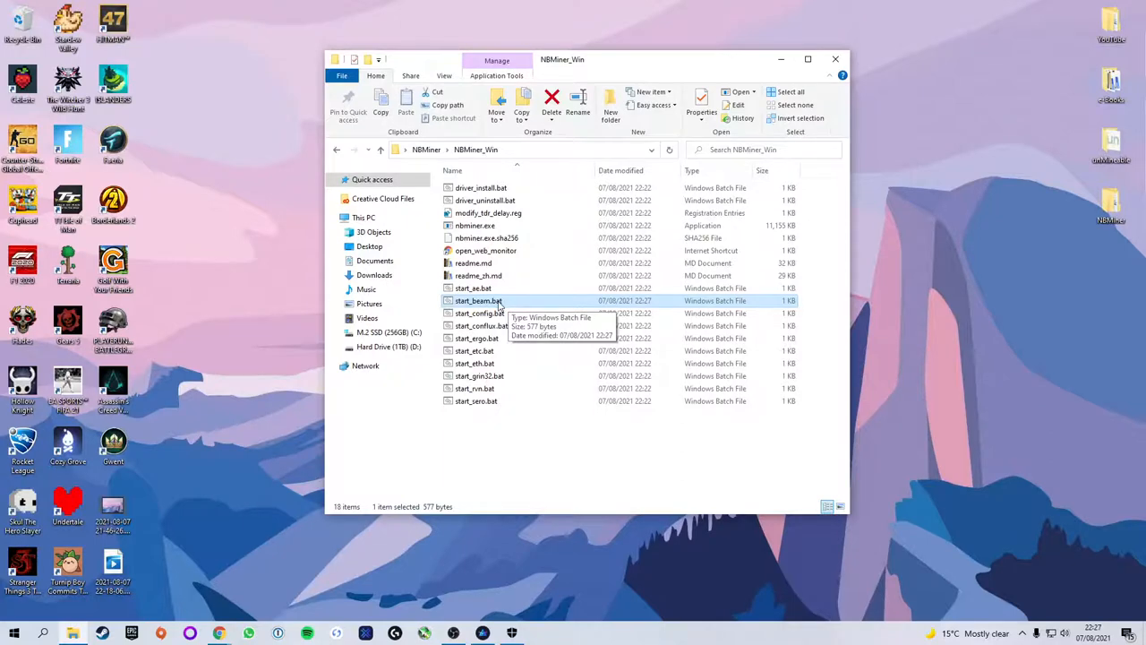
- Launch start_beam.bat so NBMiner connects to eu1-beam.flypool.org and logs in on the RTX 2070
double_click(478, 301)
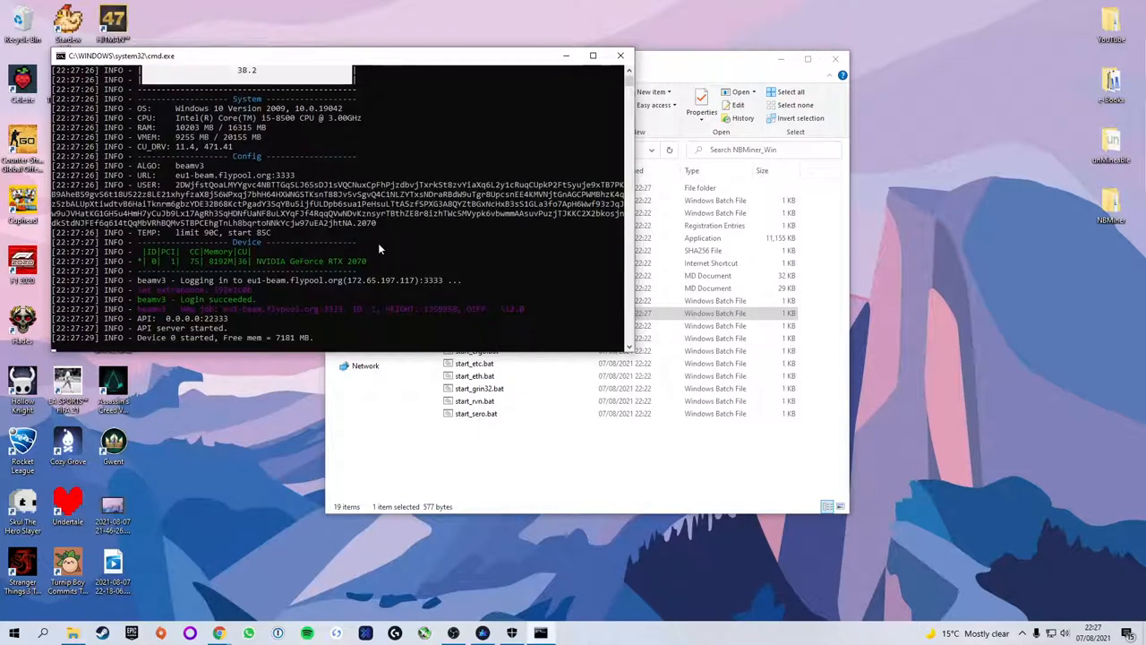
mouse_move(265, 301)
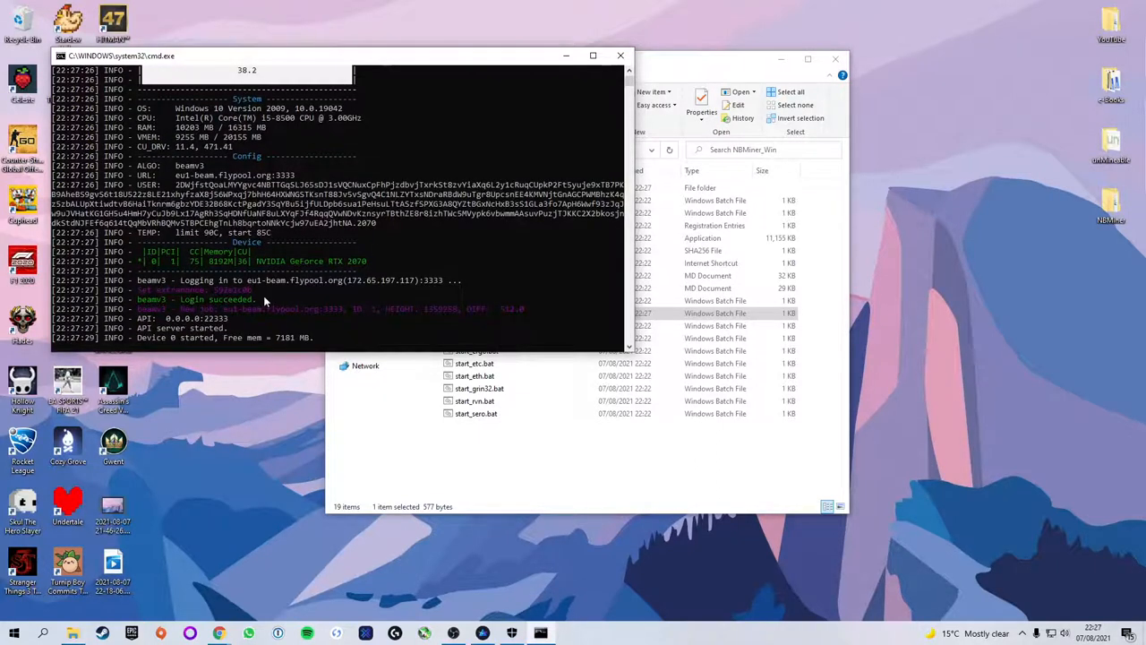
mouse_move(337, 290)
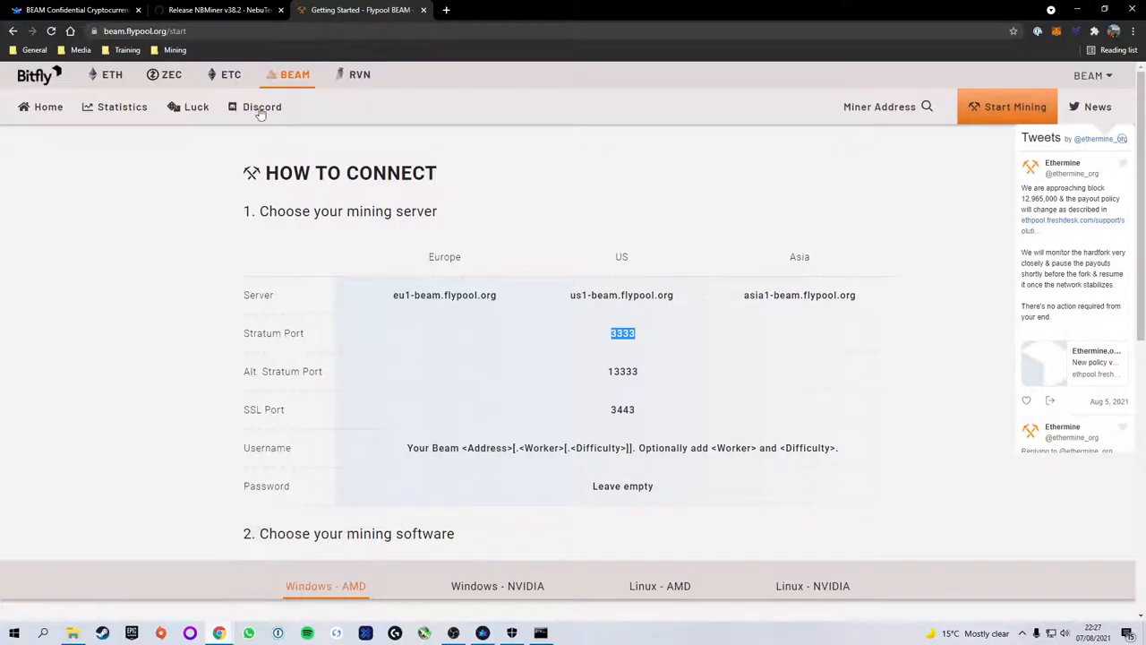
mouse_move(308, 80)
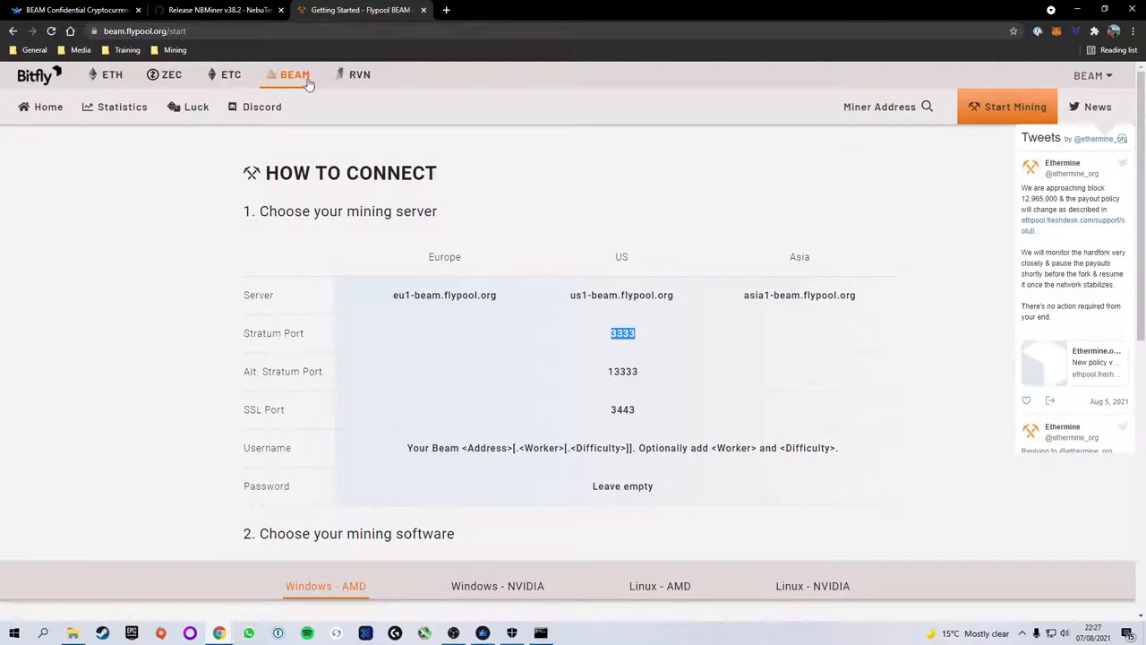
mouse_move(798, 204)
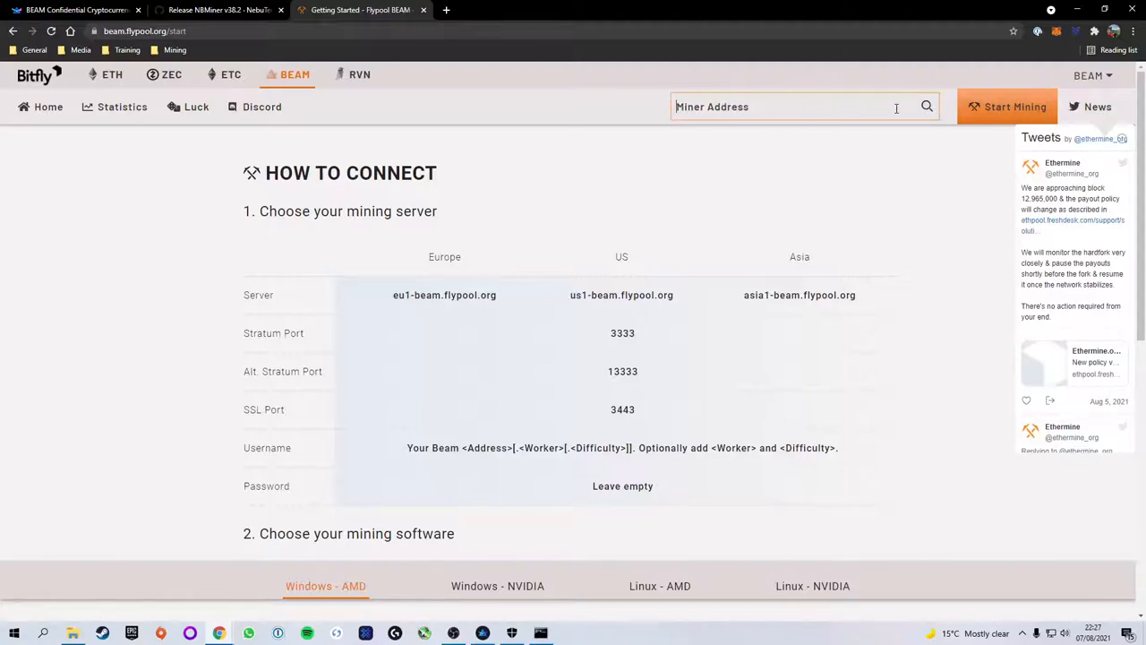
- Search the wallet address on Flypool, view its Dashboard and Settings, then minimize the browser to watch the miner
type("/RhBQMv5TBPCEhgTnLh8bqrtoNNkYcjw97uEA2jhtNA")
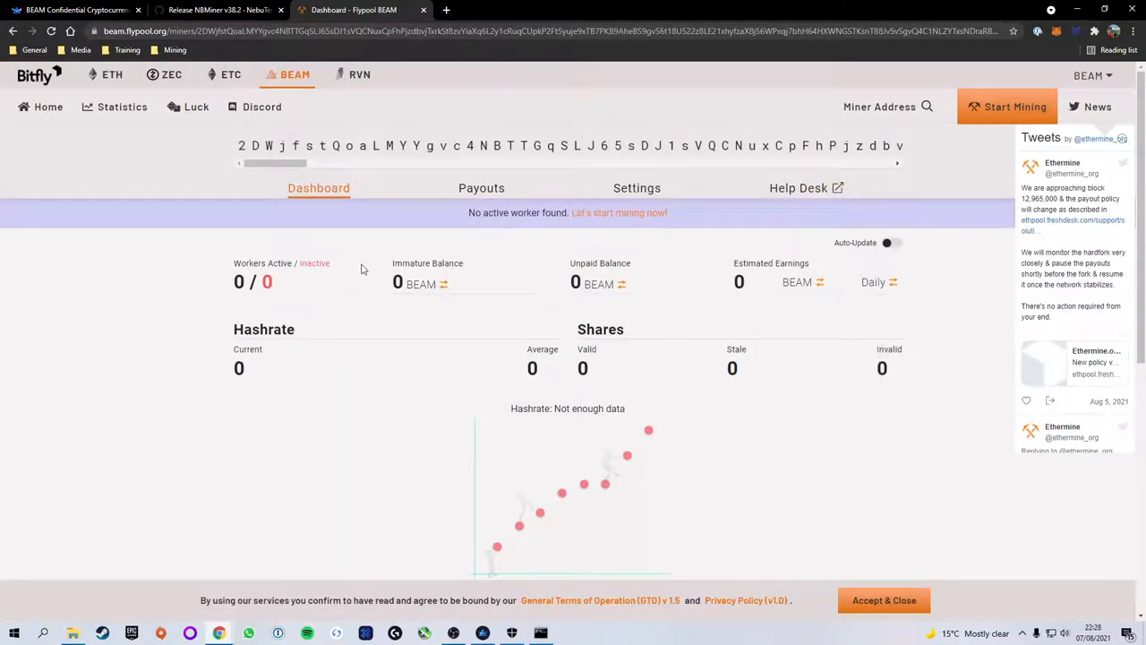
mouse_move(319, 343)
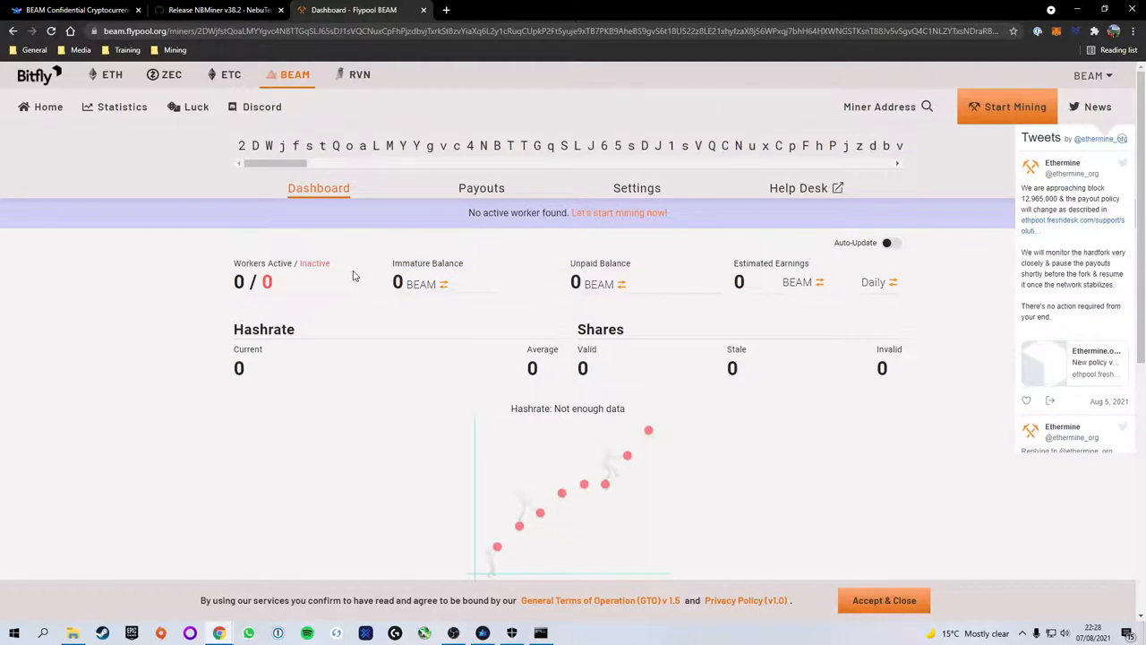
mouse_move(283, 287)
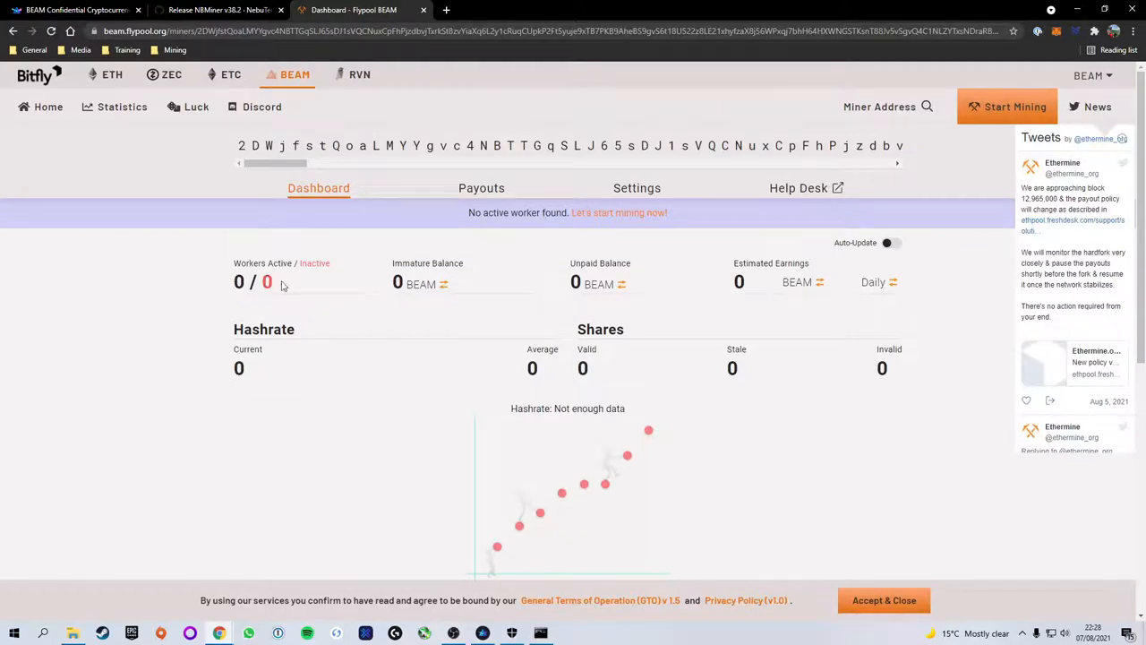
mouse_move(595, 285)
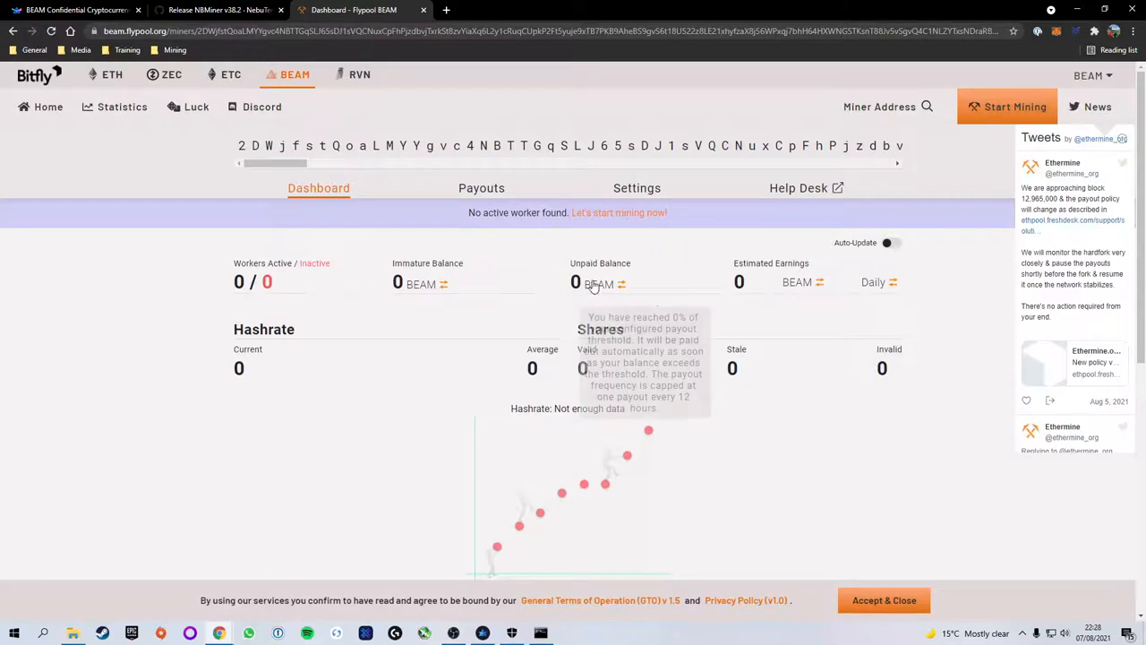
mouse_move(276, 308)
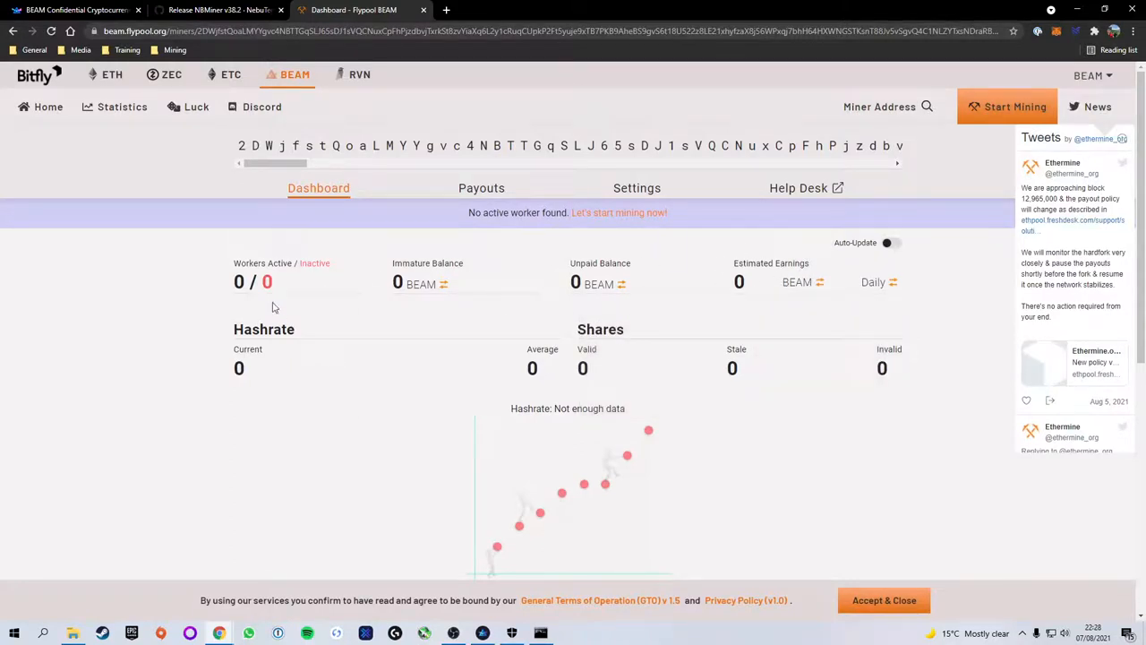
mouse_move(236, 277)
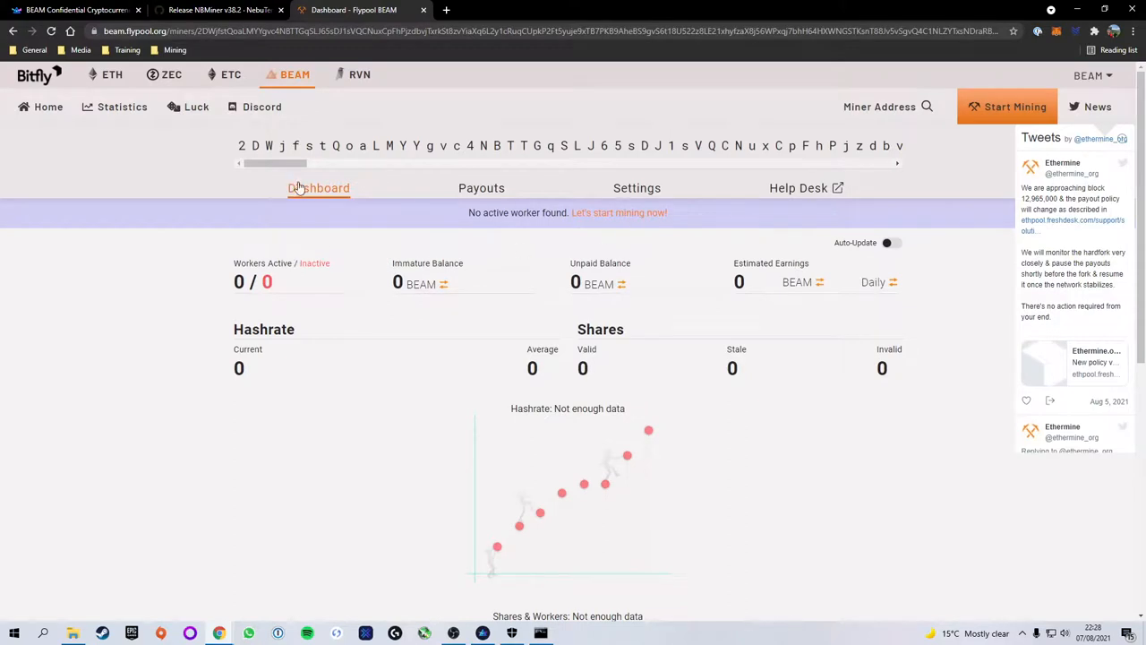
left_click(637, 188)
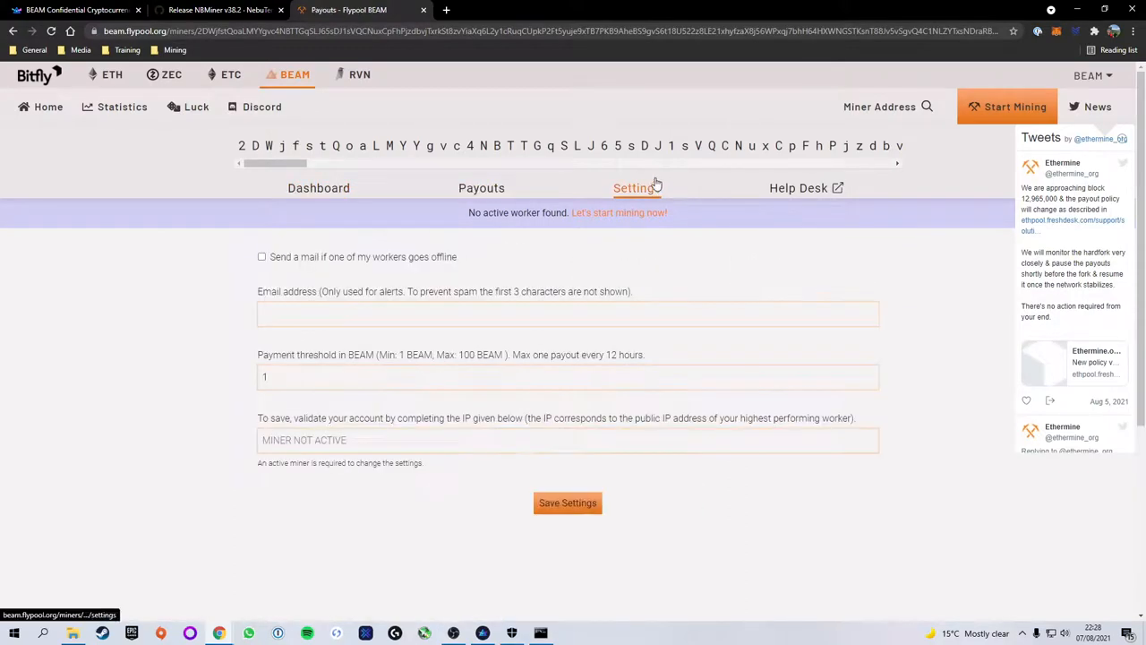
left_click(638, 188)
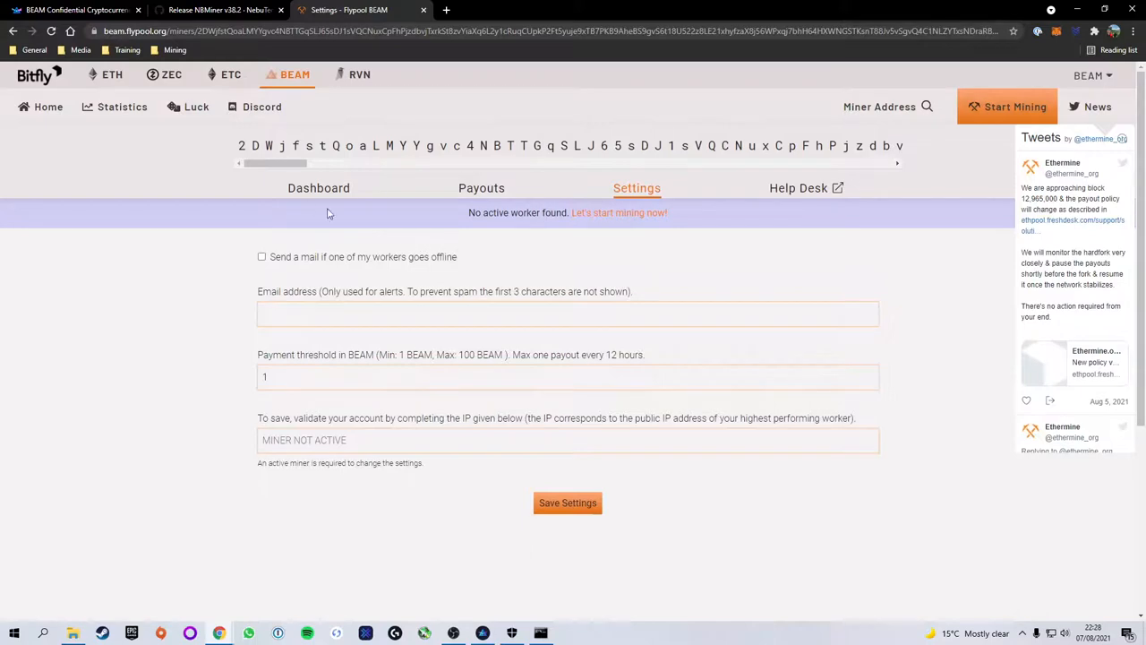
left_click(319, 188)
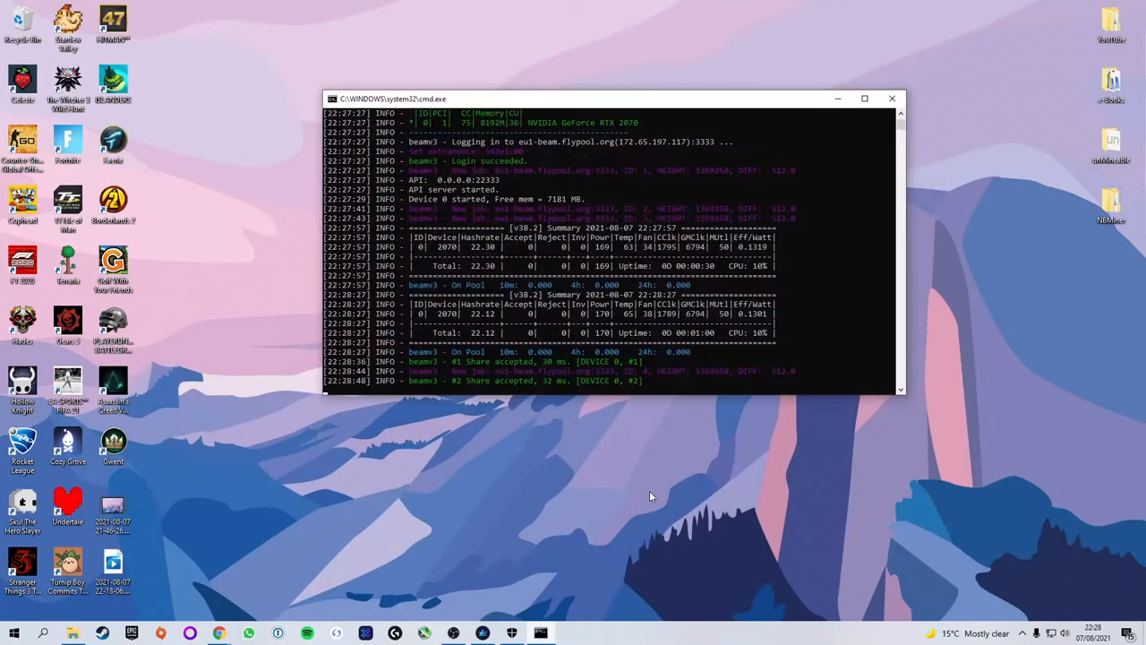
mouse_move(816, 84)
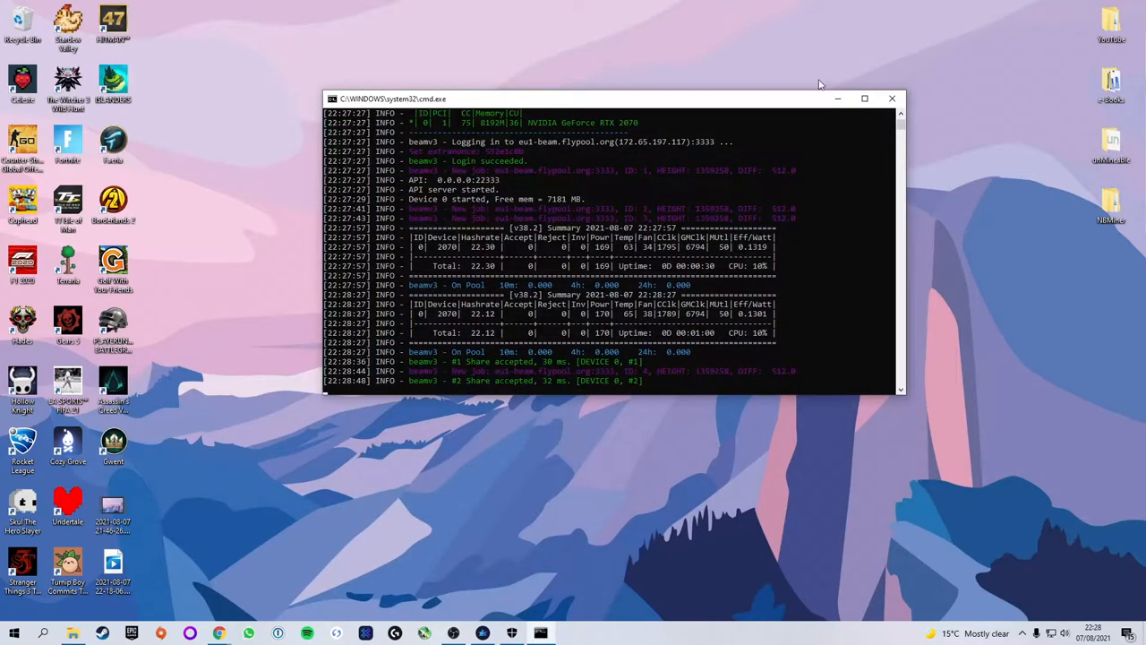